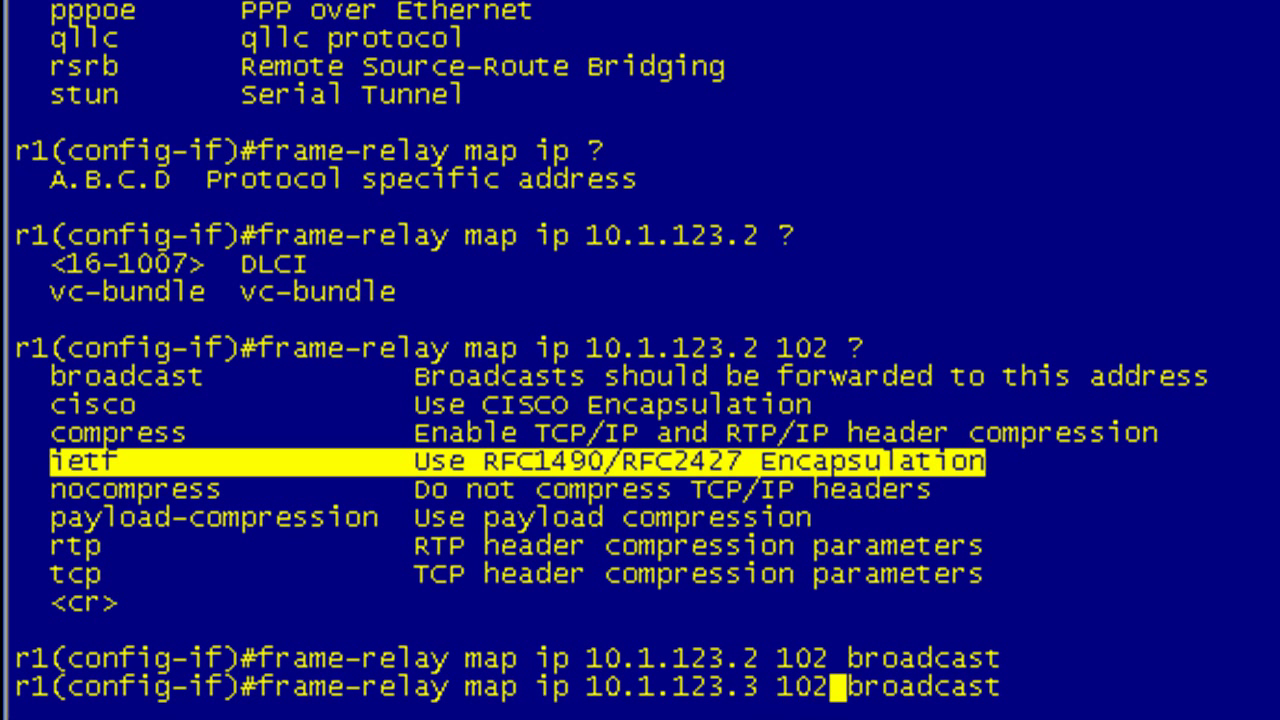
Step: Change r1's second map to 'frame-relay map ip 10.1.123.3 103 broadcast'
type("3")
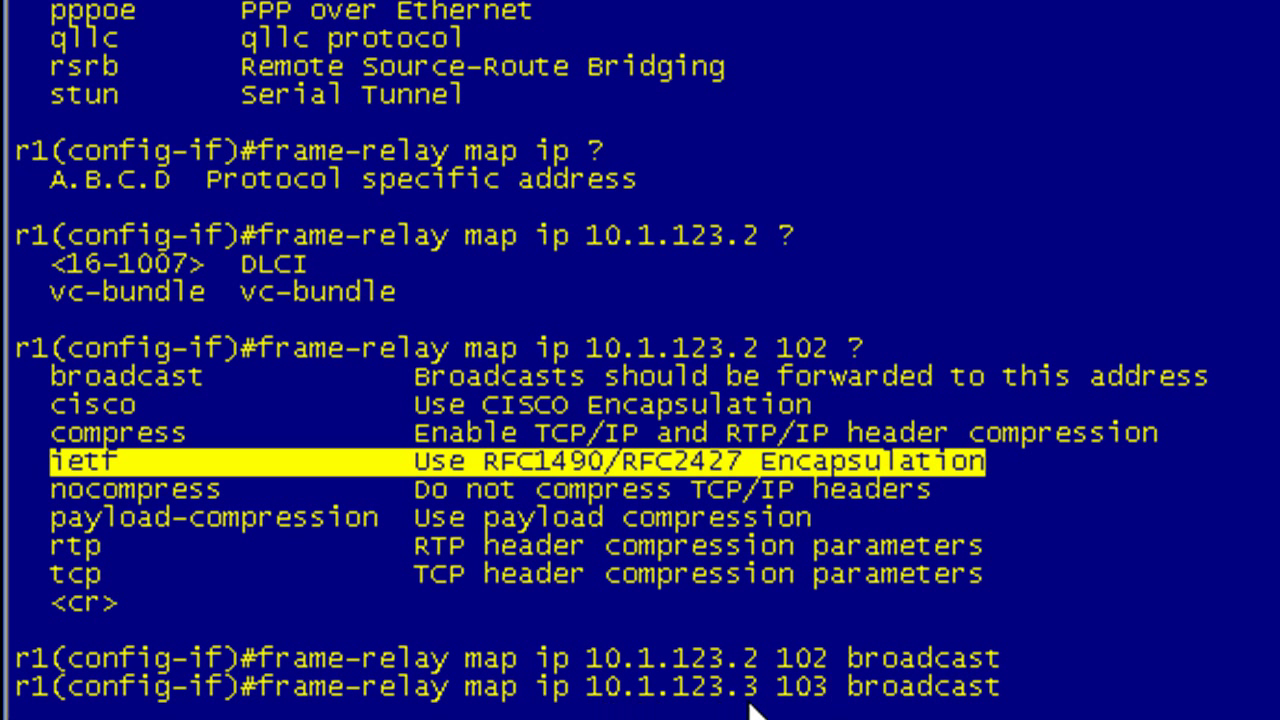
mouse_move(795, 710)
type("do sh frame-relay map")
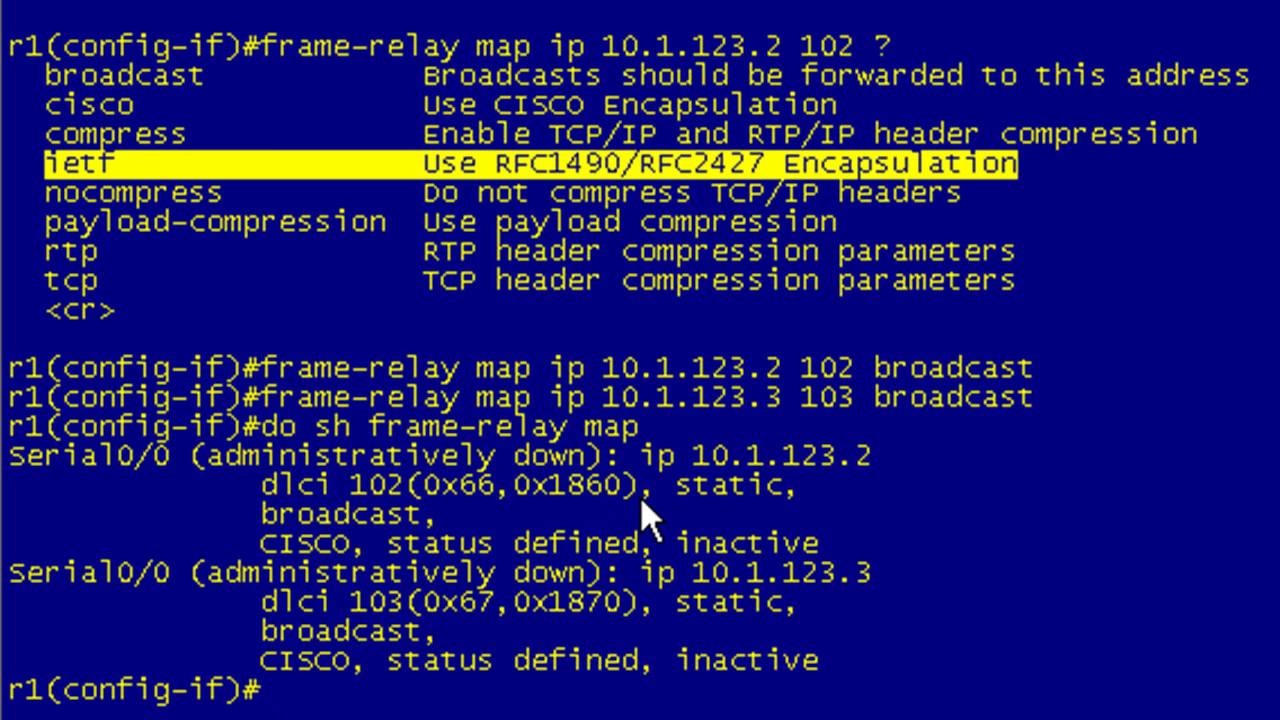
mouse_move(670, 470)
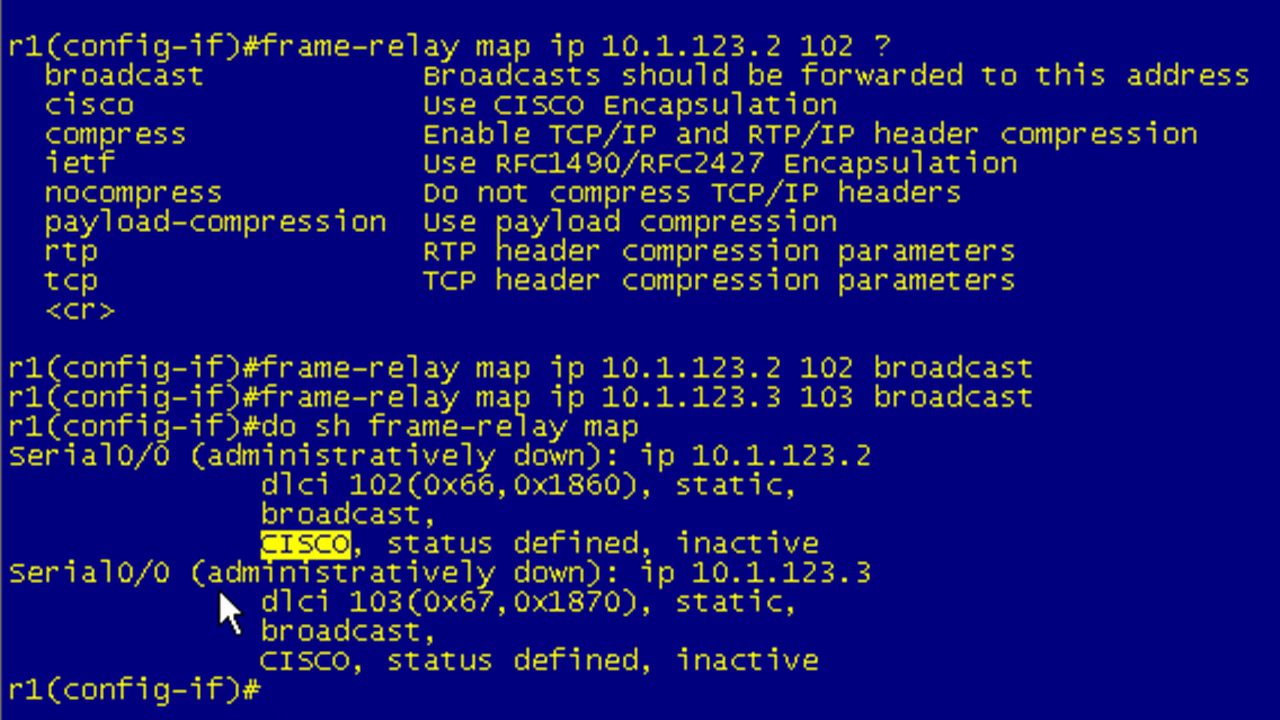
mouse_move(343, 585)
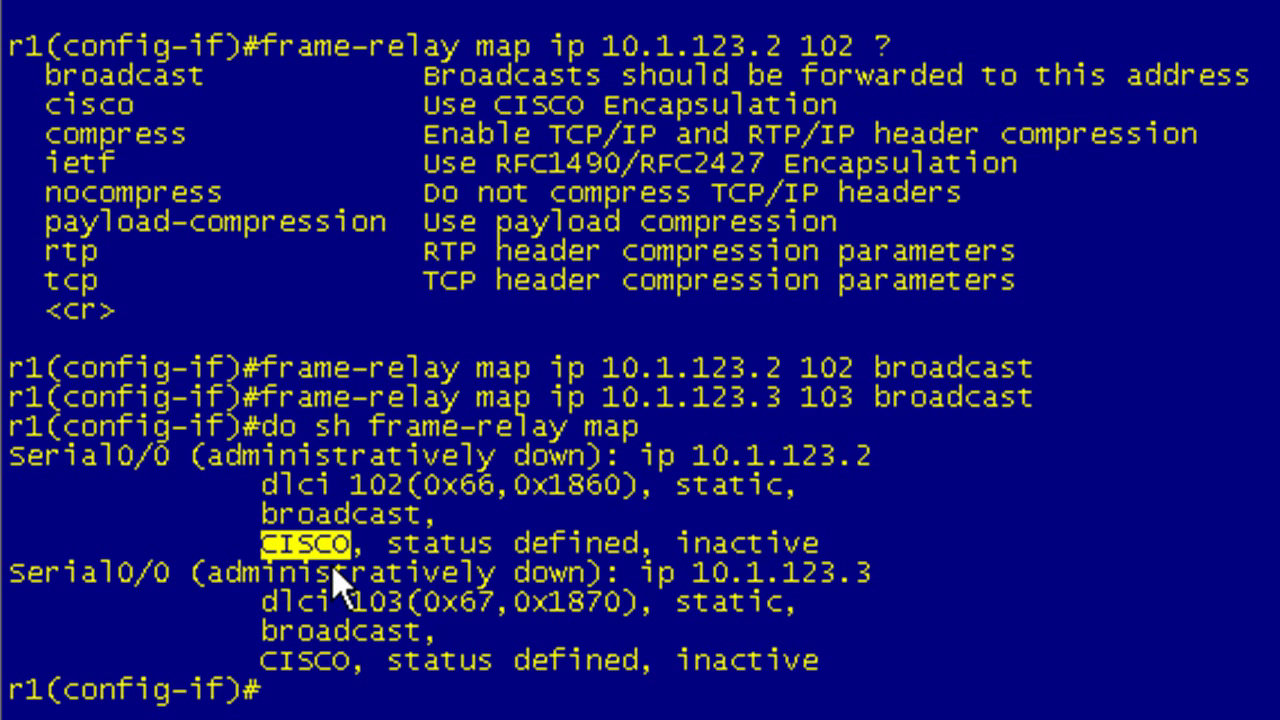
mouse_move(640, 560)
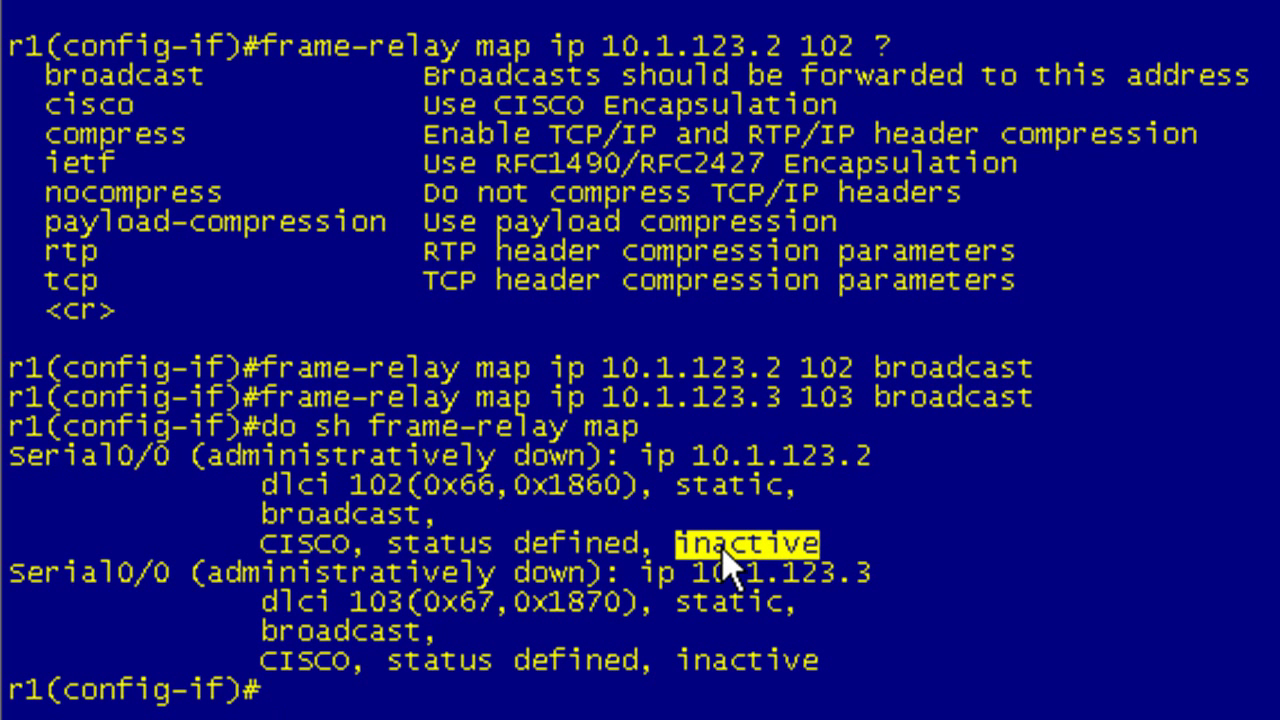
mouse_move(947, 507)
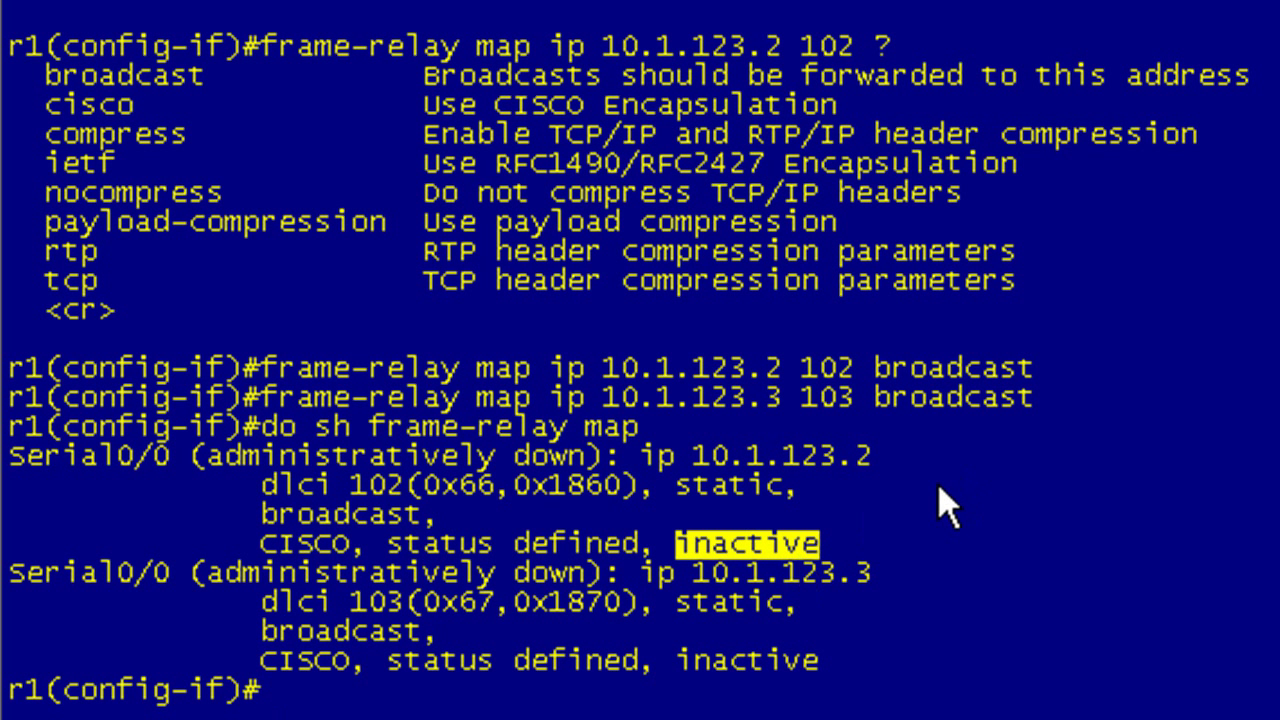
Step: On r2's s0/0, enter 'frame-relay map ip 10.1.123.1', correcting a typo along the way
left_click(85, 12)
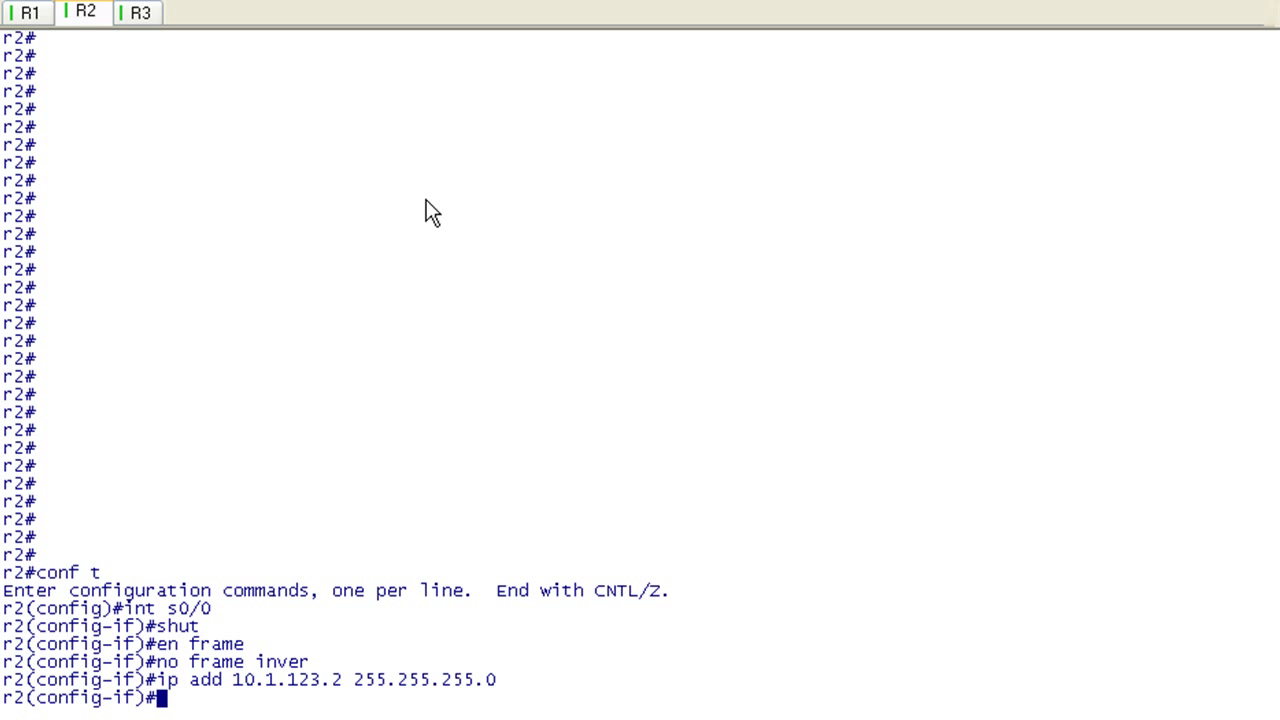
type("frame-relay map ipo")
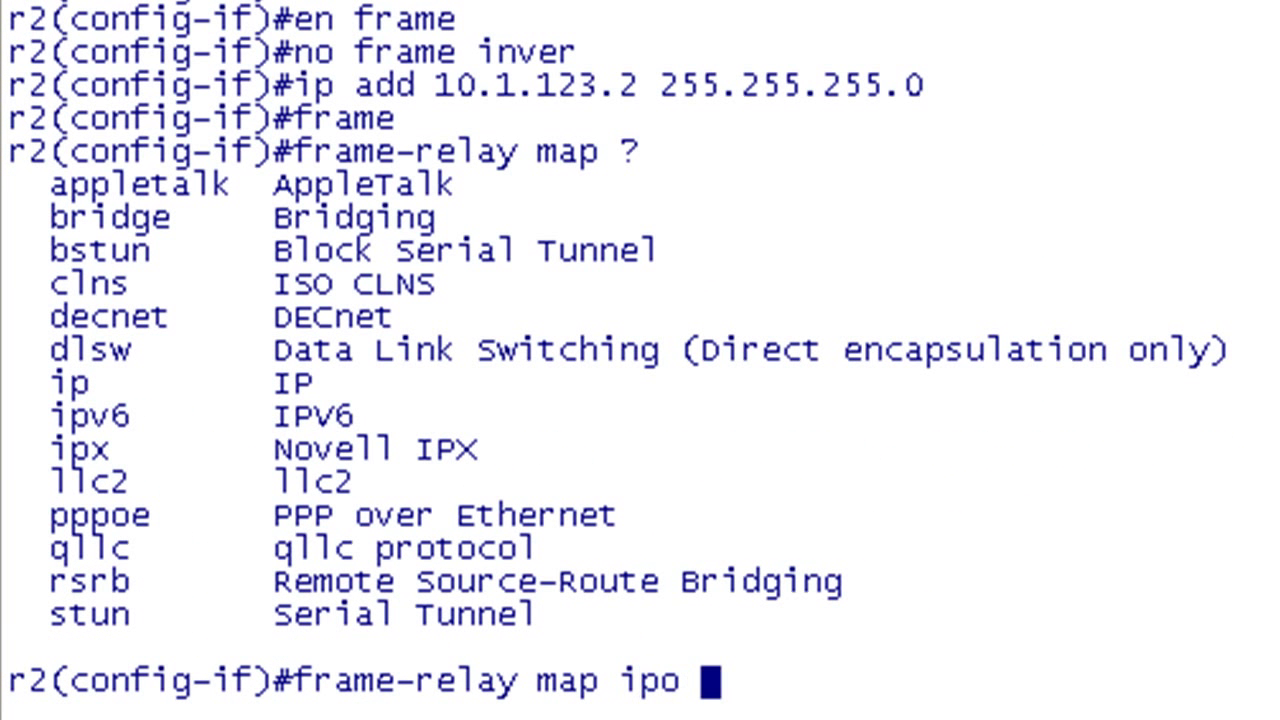
key("backspace")
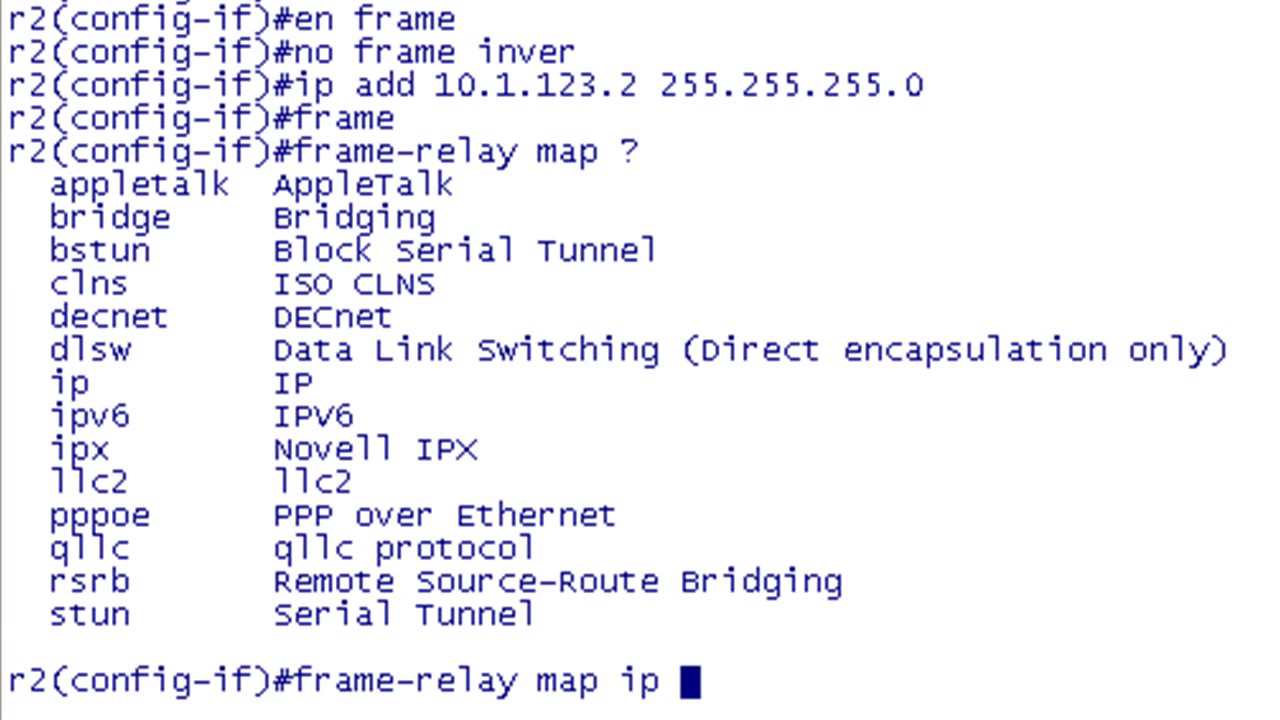
type("10")
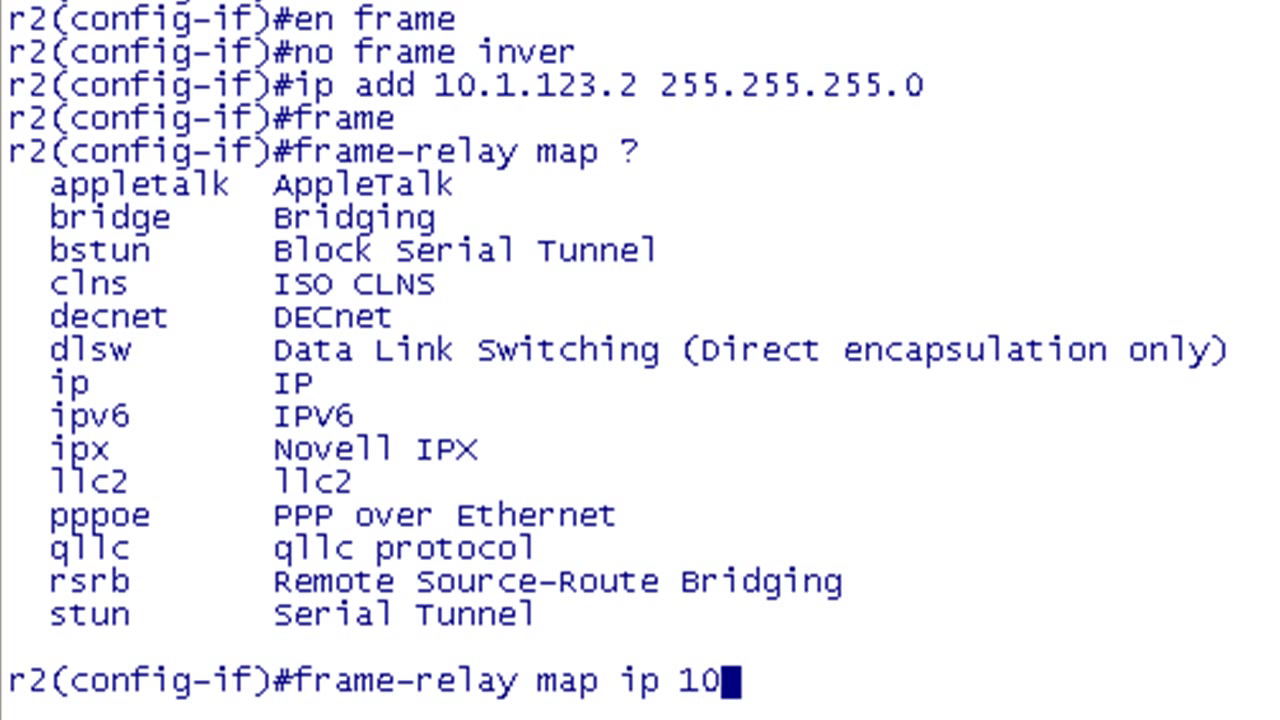
type(".1.123.1")
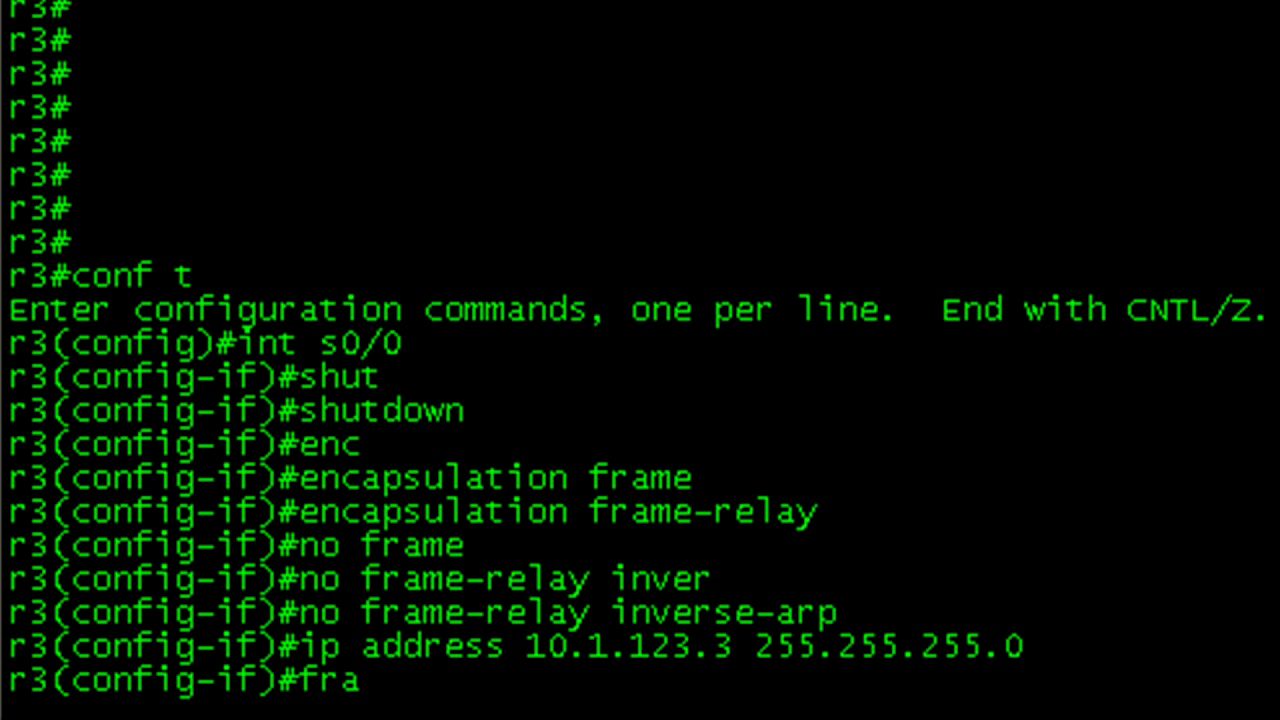
Step: Map hub 10.1.123.1 to DLCI 301 with broadcast on r3, then run 'do sh frame map'
type("me mp")
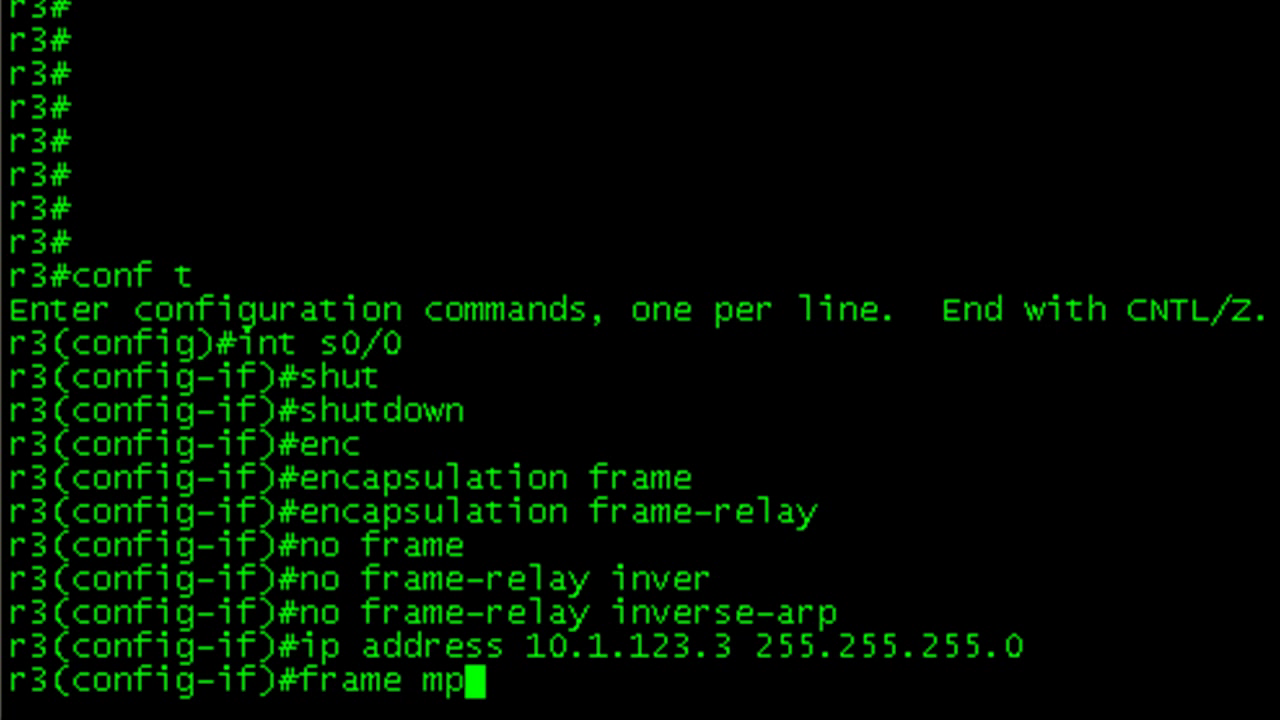
type("ap ip 10.1.123.1")
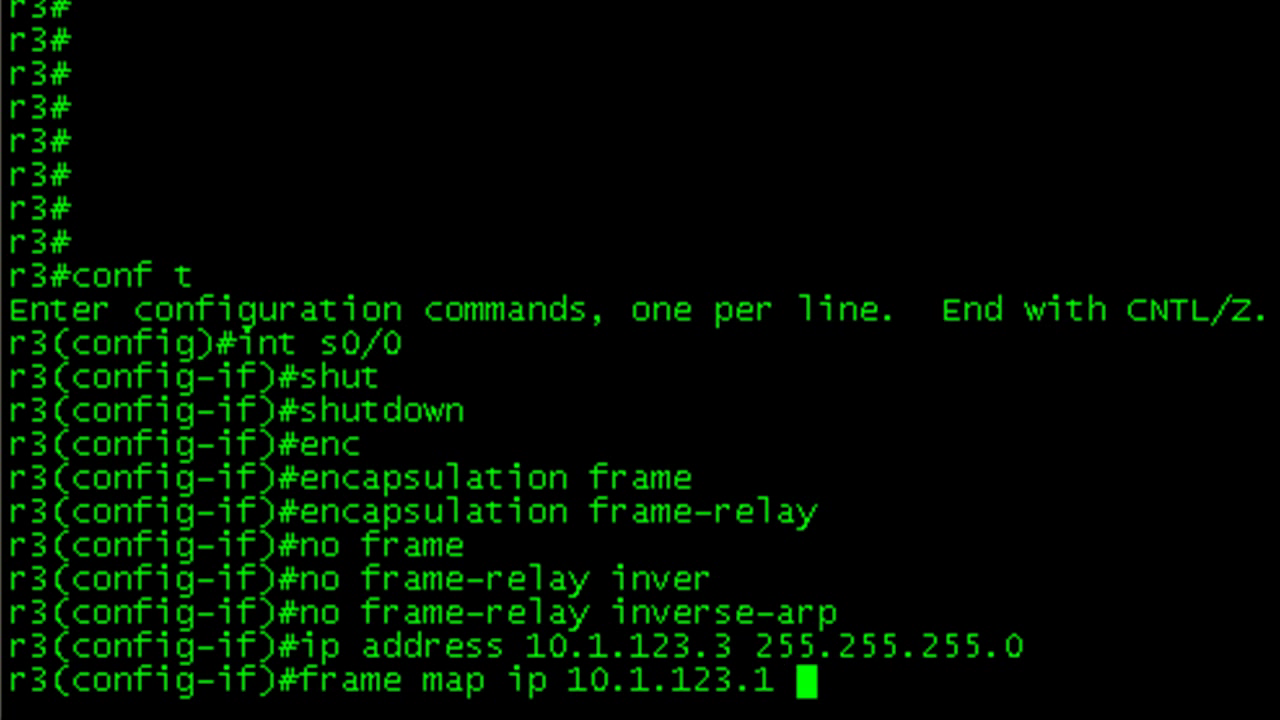
type("301 br")
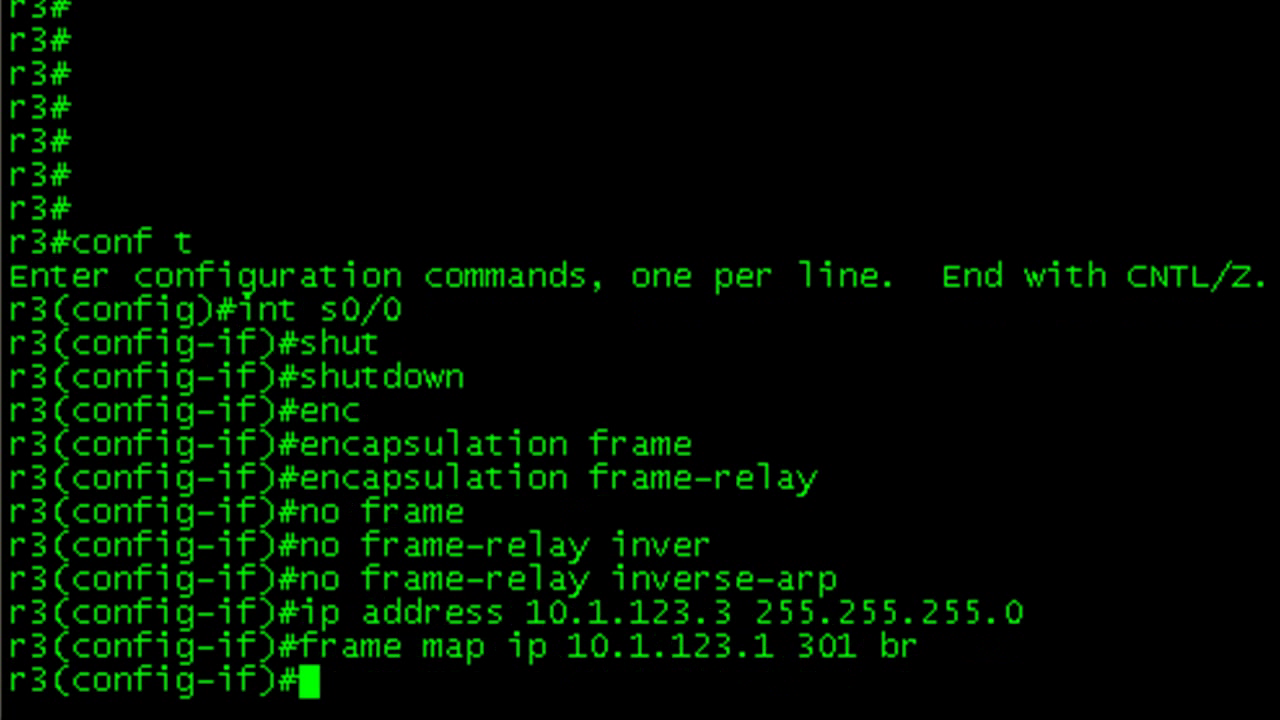
type("d")
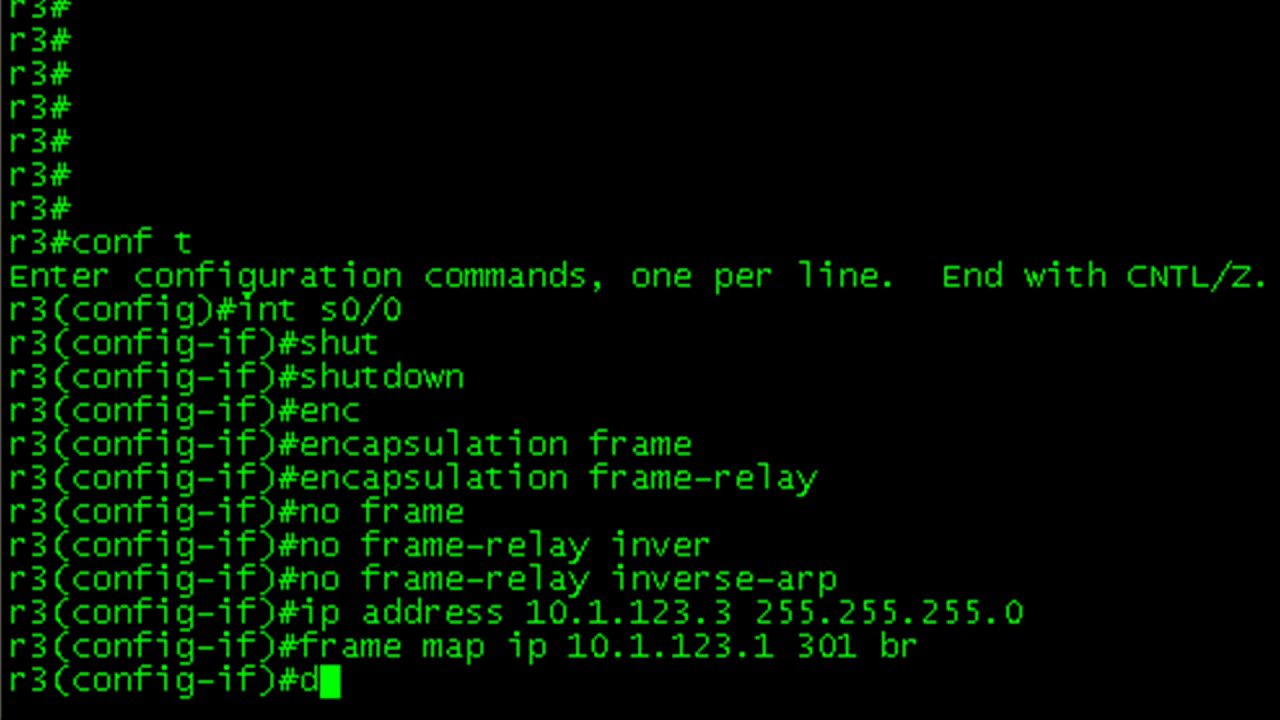
type("o sh frame map")
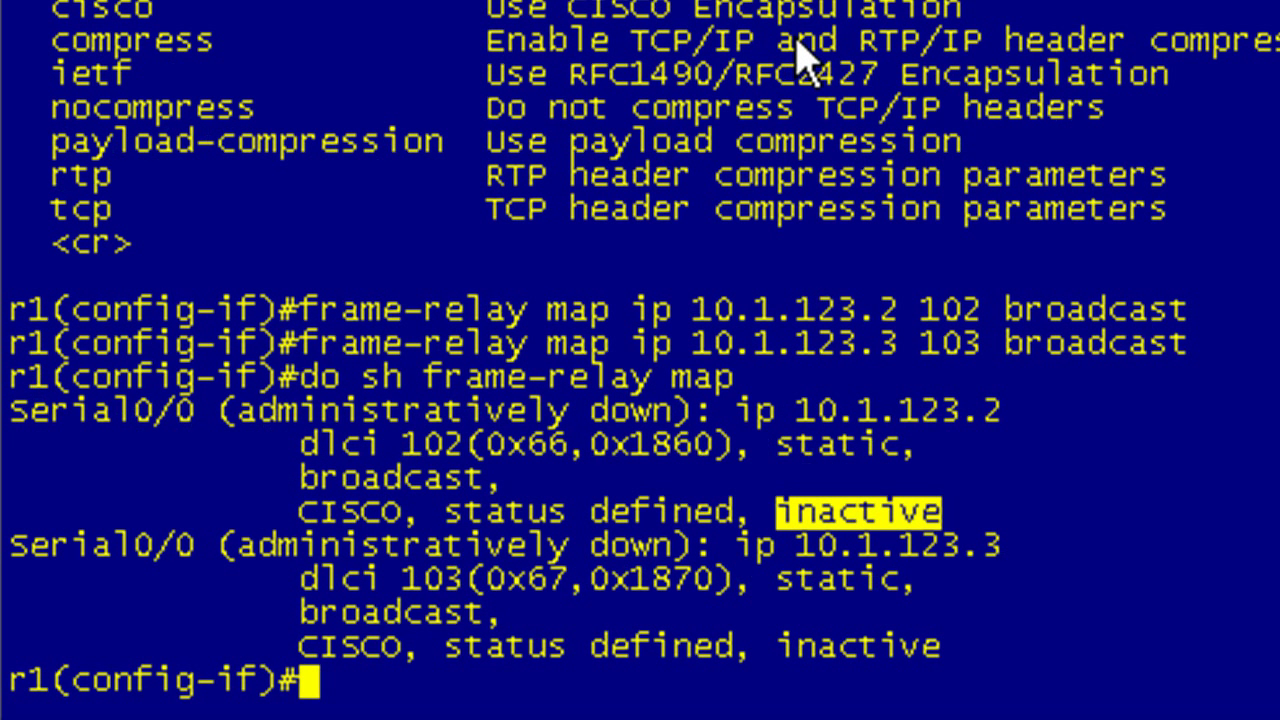
Step: Enable r1's Serial0/0 with 'no sh' and exit configuration mode
type("no sh")
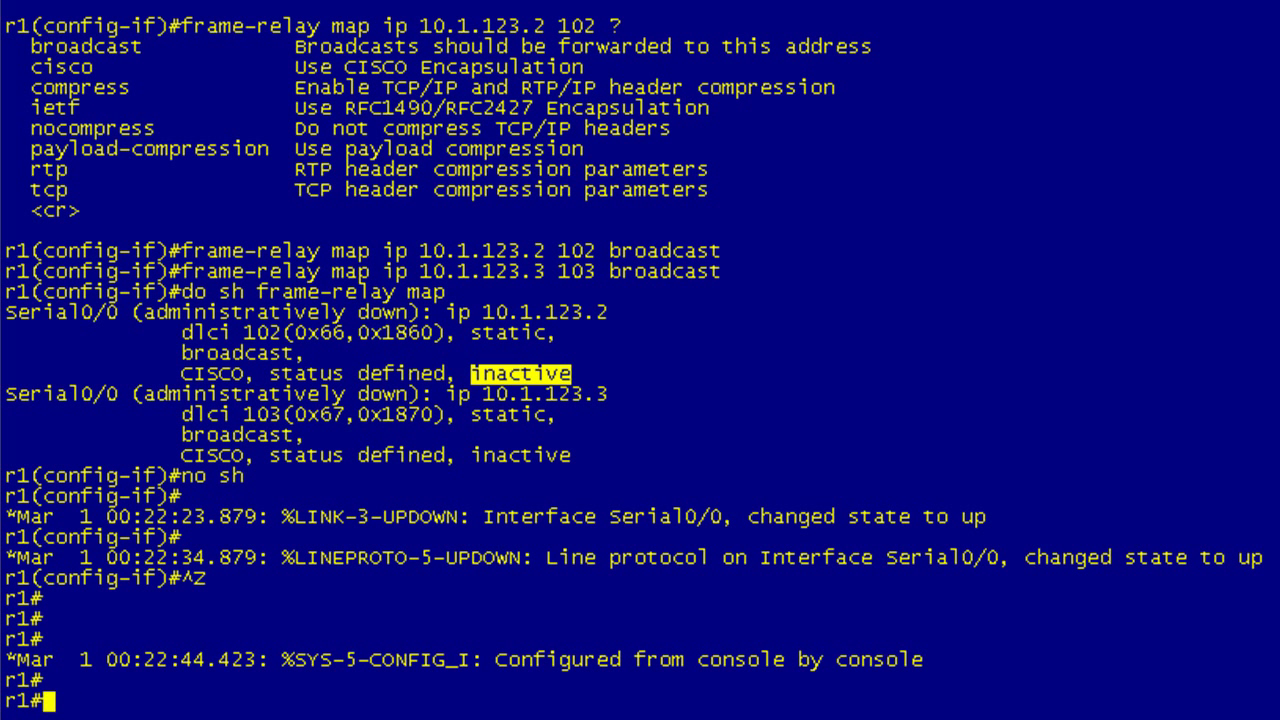
Step: Show r1's Serial0/0 details, highlighting the ANSI Annex D LMI lines and paging to the end
type("sh int s0/0")
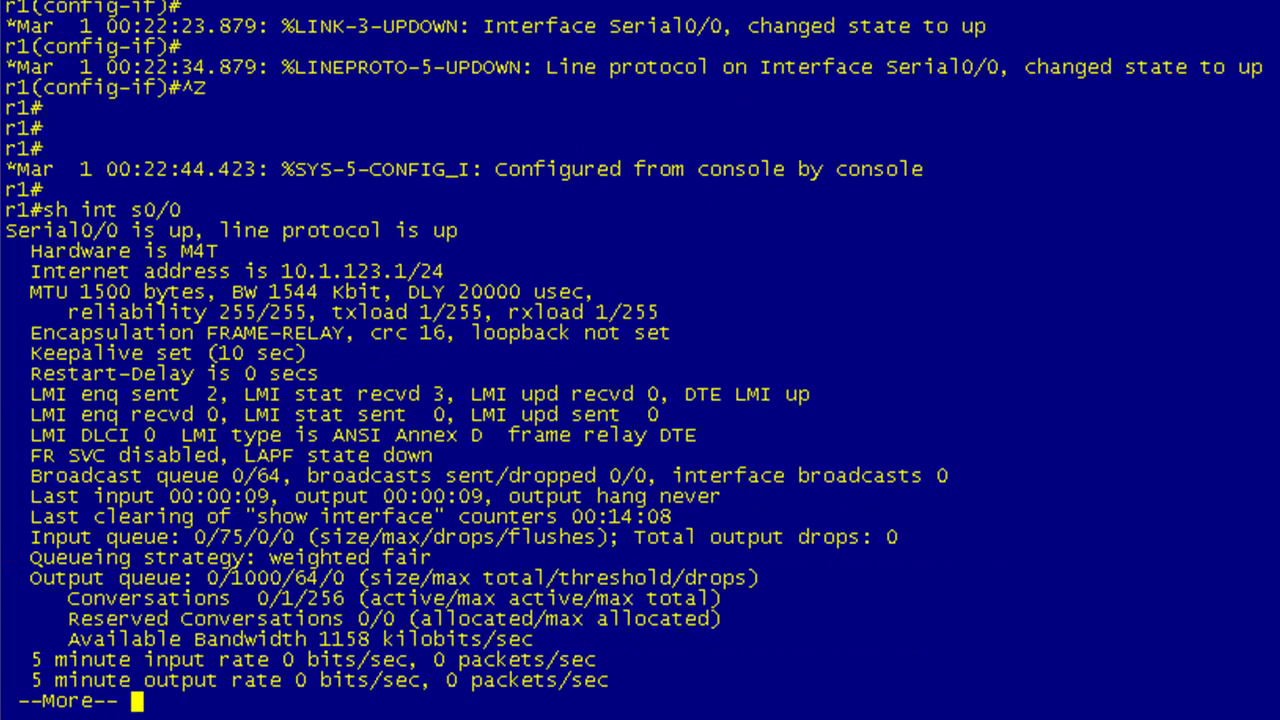
left_click_drag(70, 231, 455, 231)
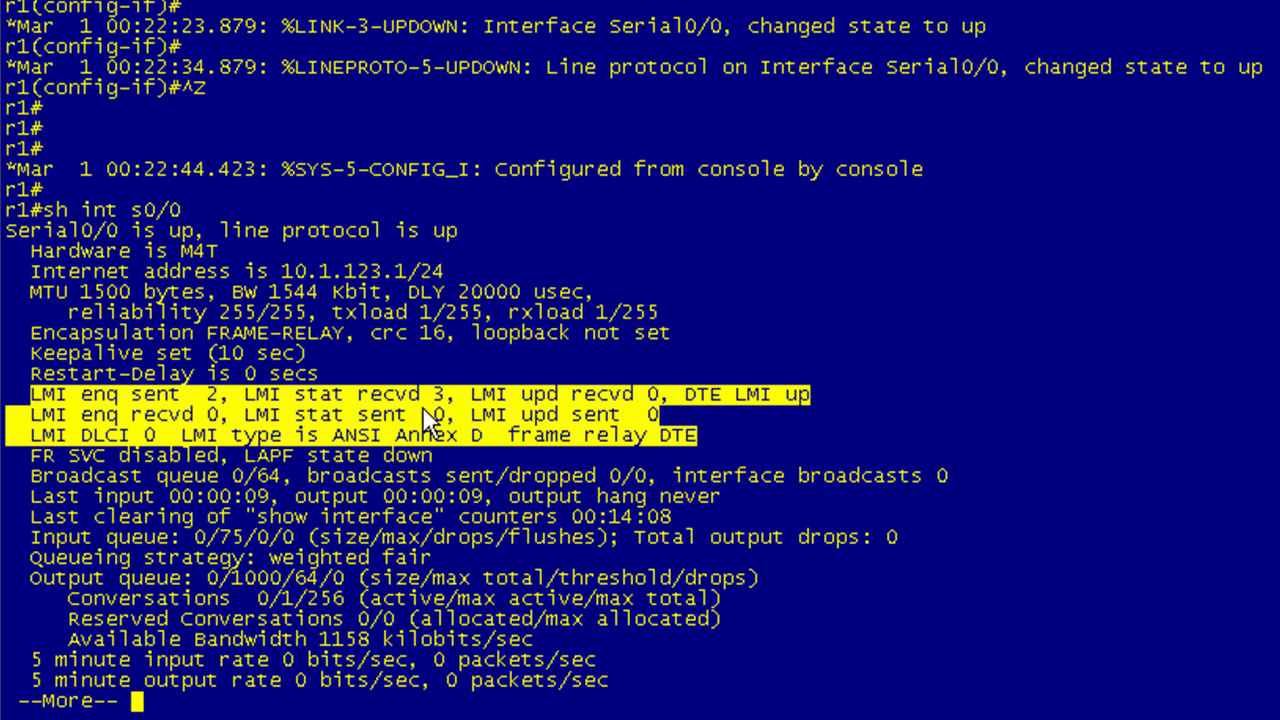
mouse_move(625, 420)
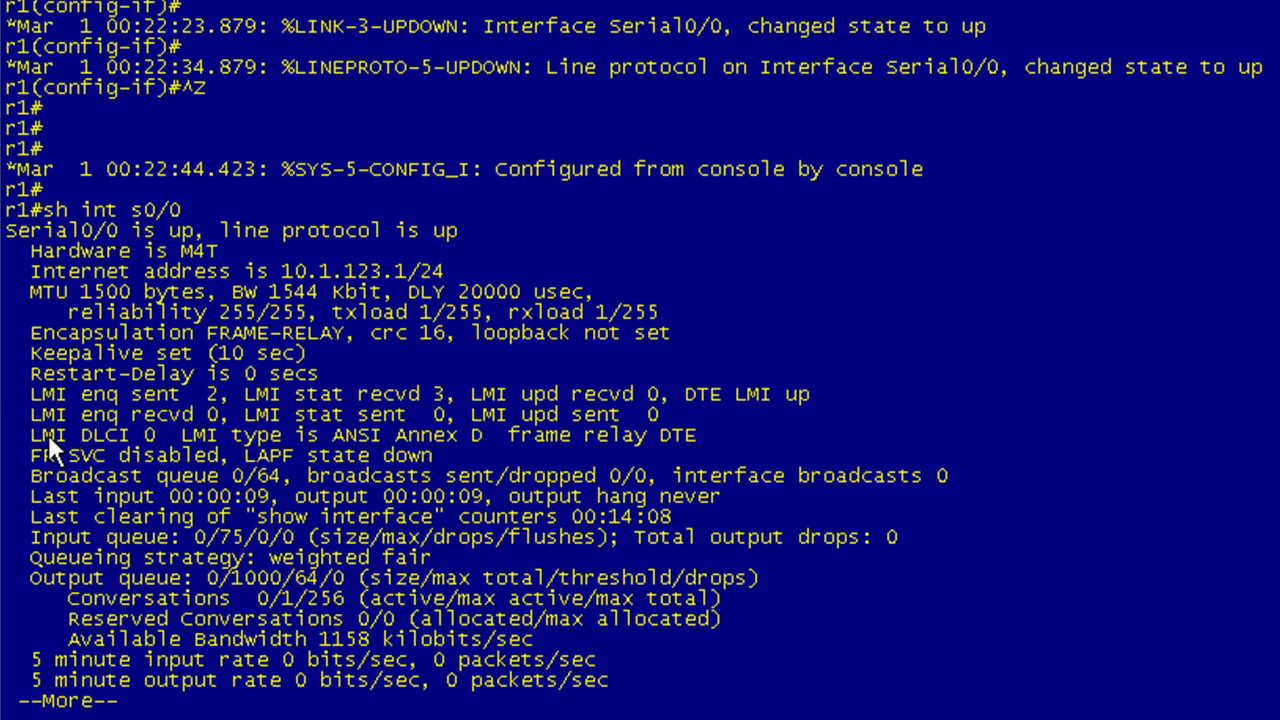
mouse_move(38, 445)
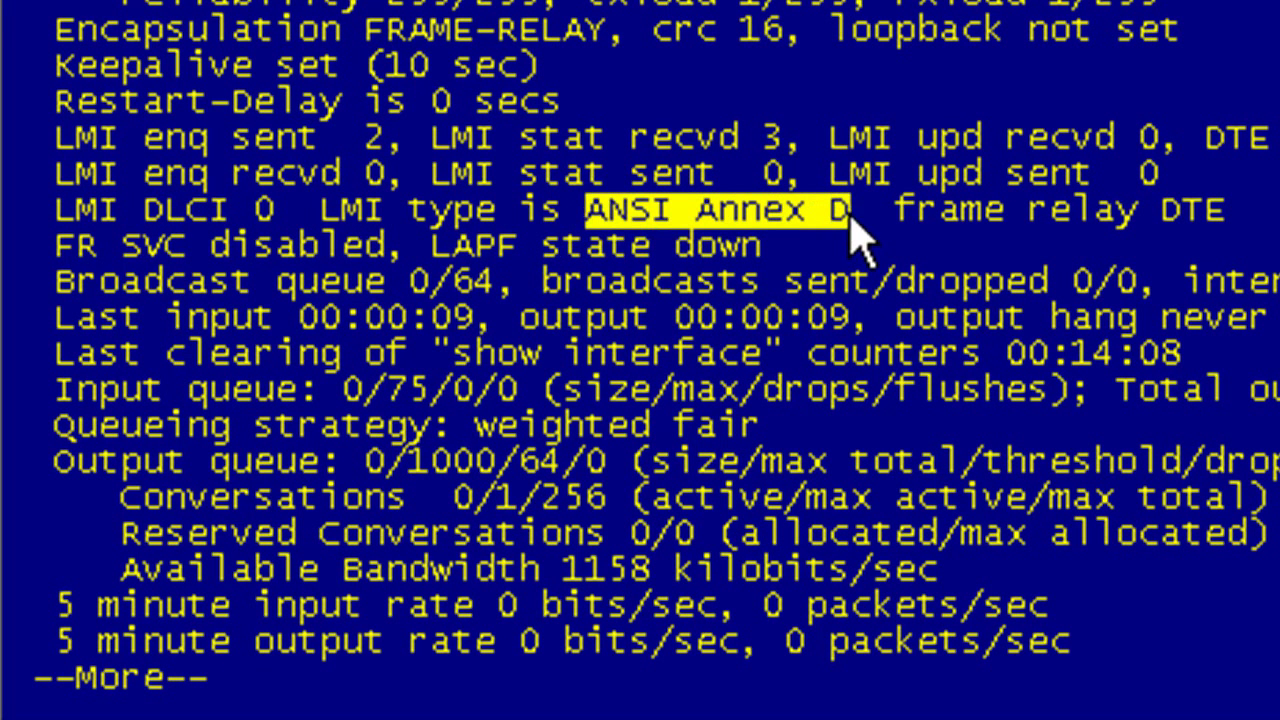
mouse_move(570, 255)
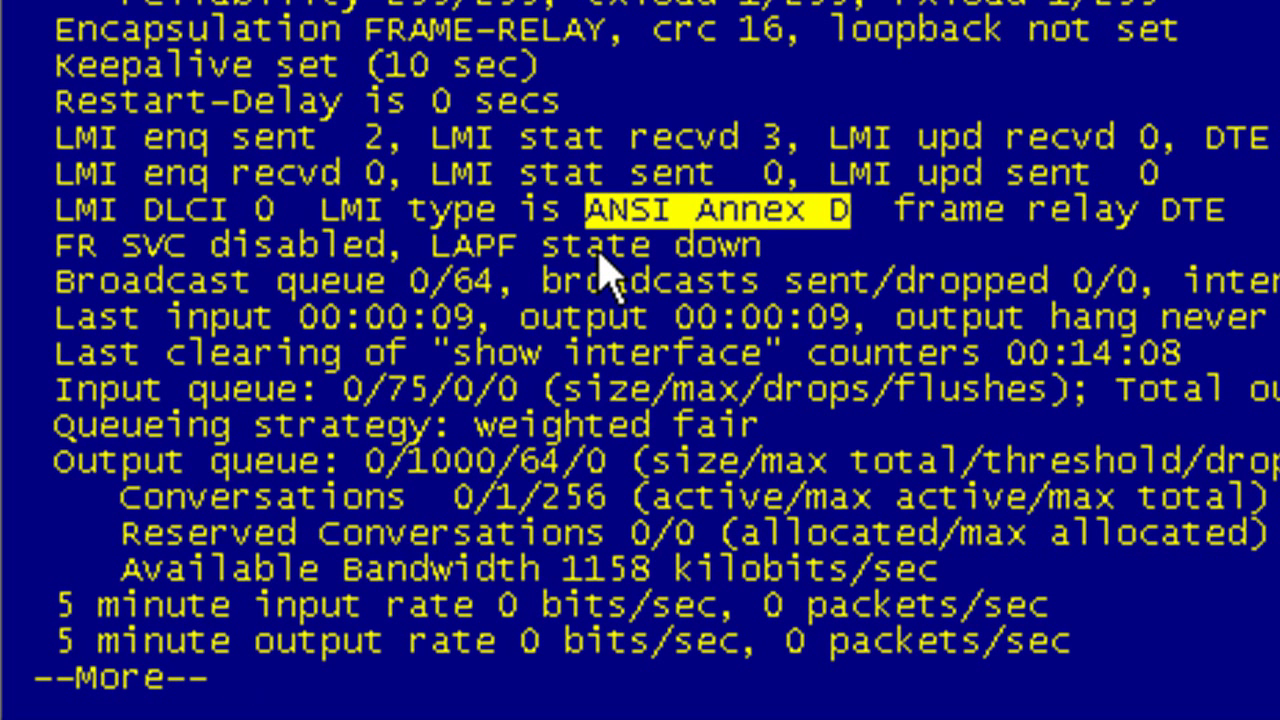
mouse_move(650, 240)
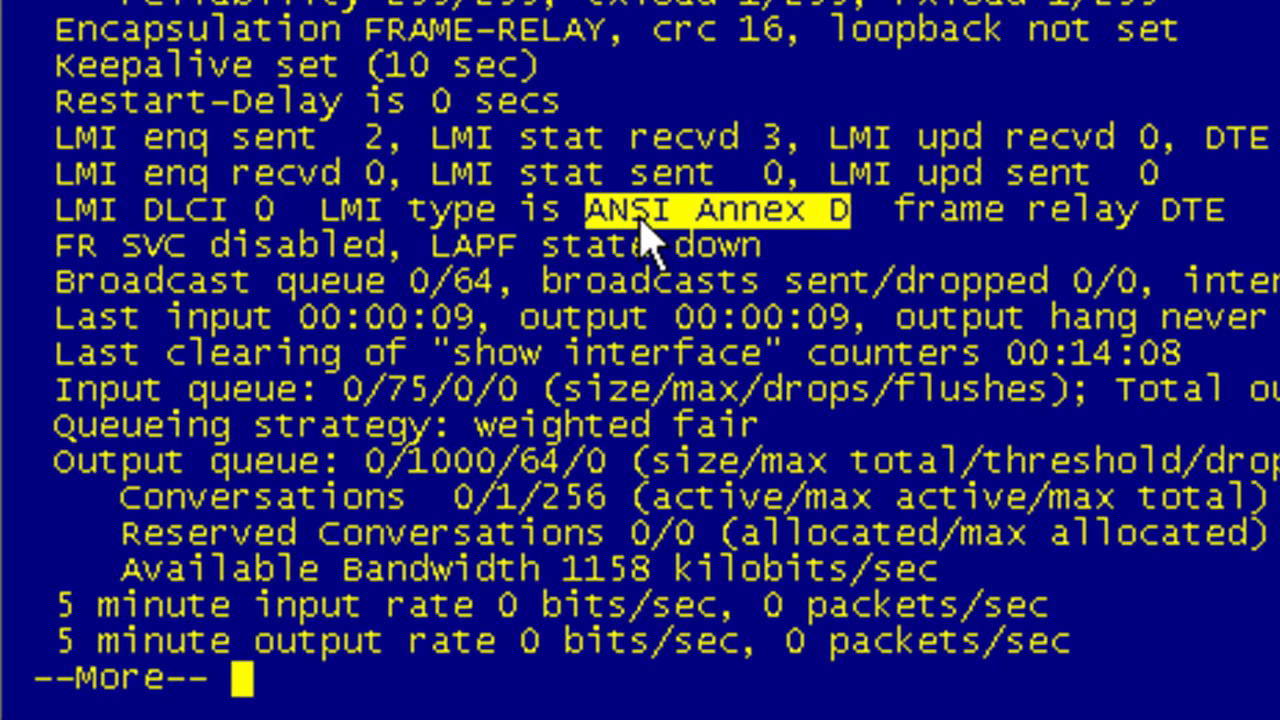
mouse_move(660, 248)
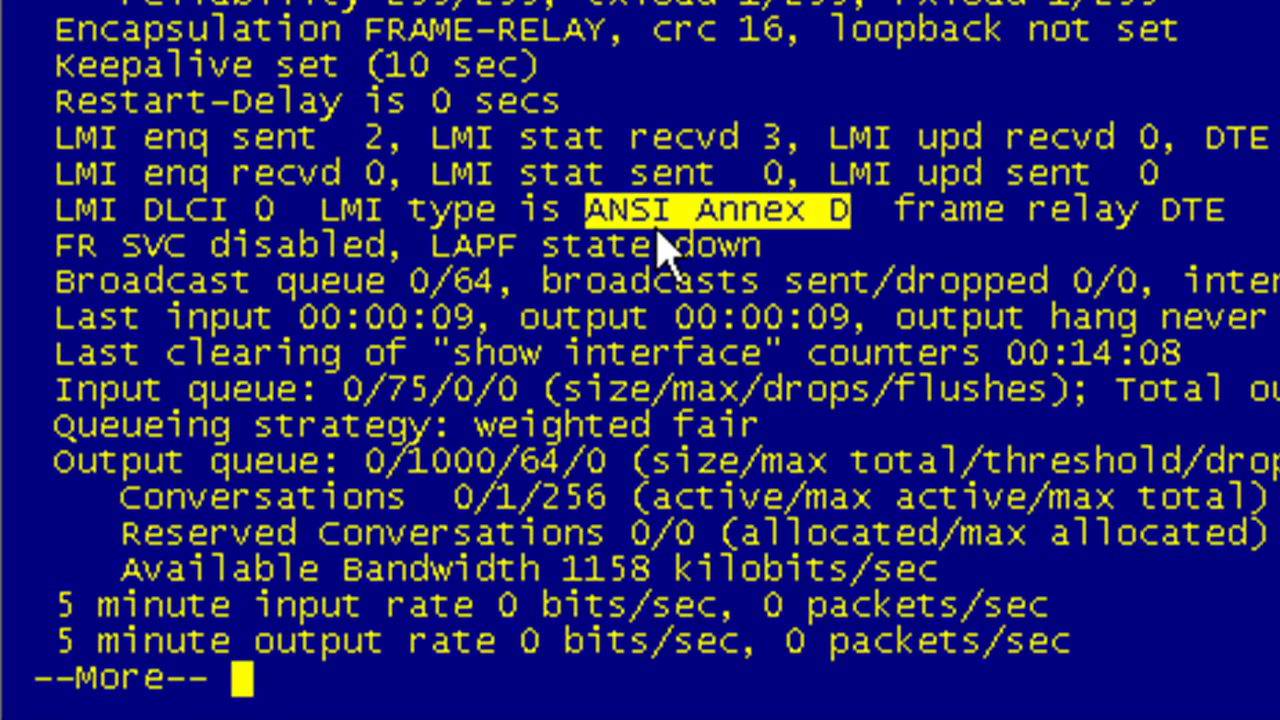
mouse_move(55, 225)
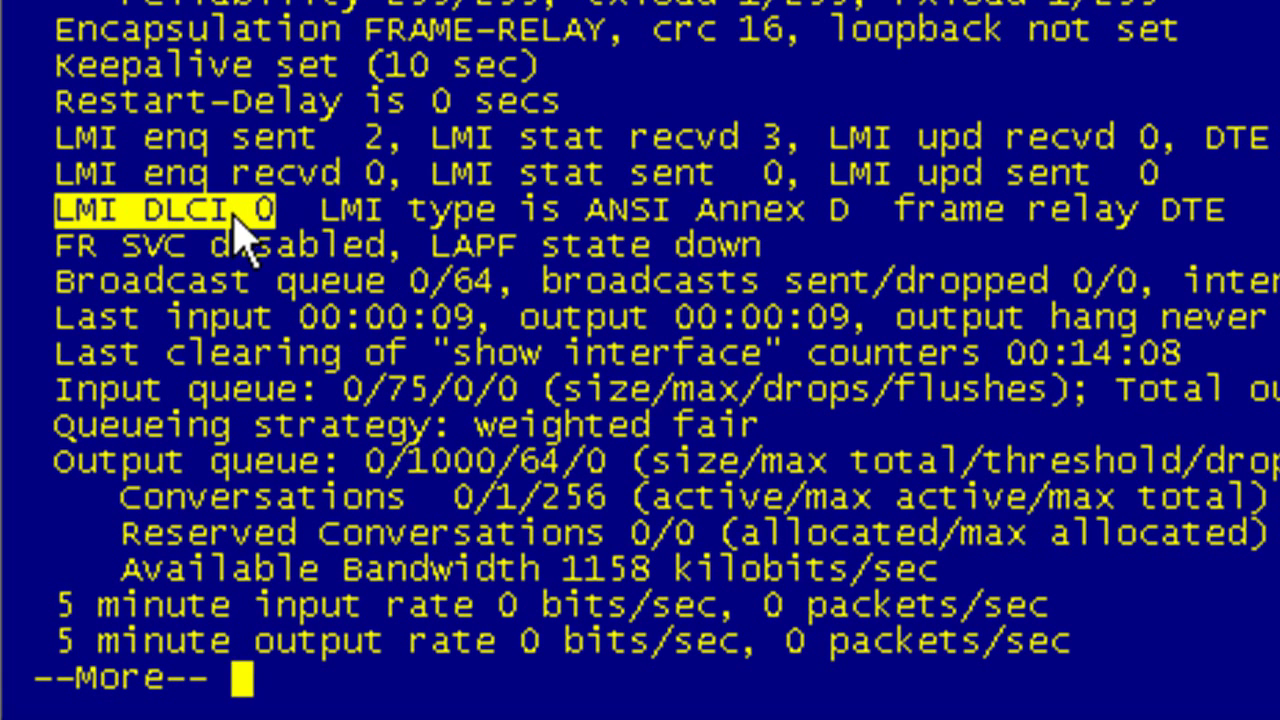
mouse_move(285, 255)
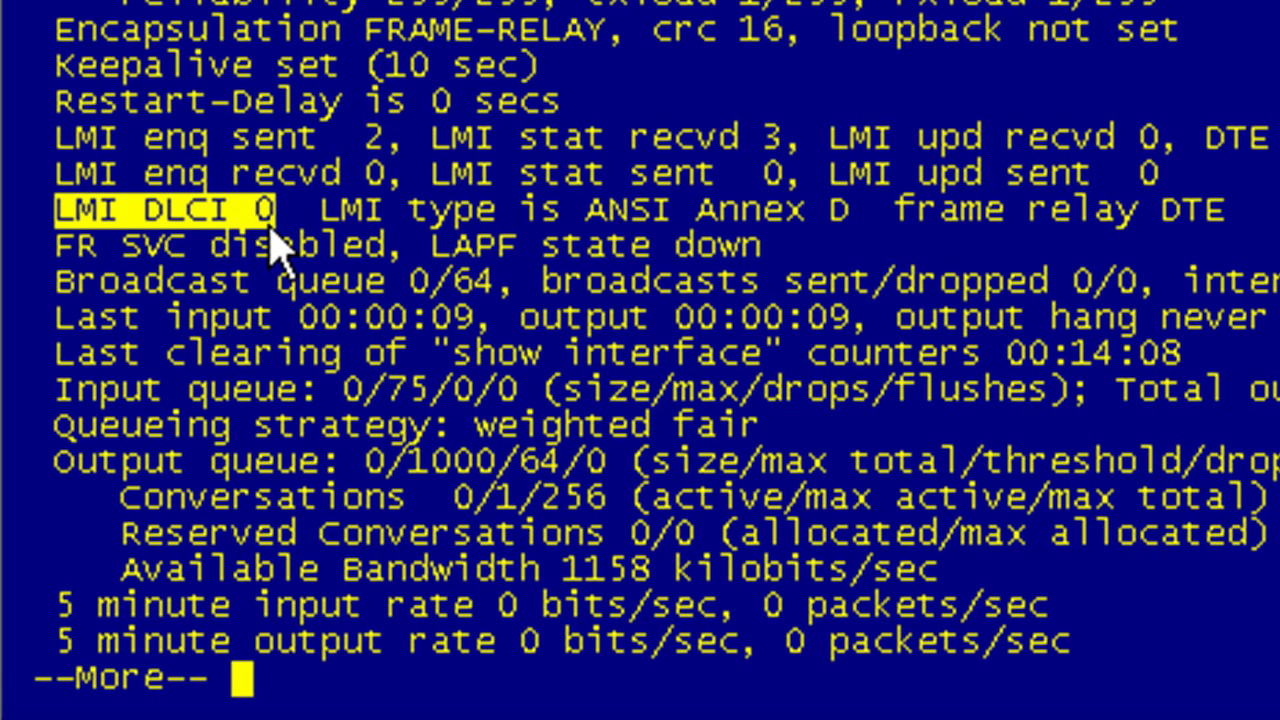
mouse_move(683, 258)
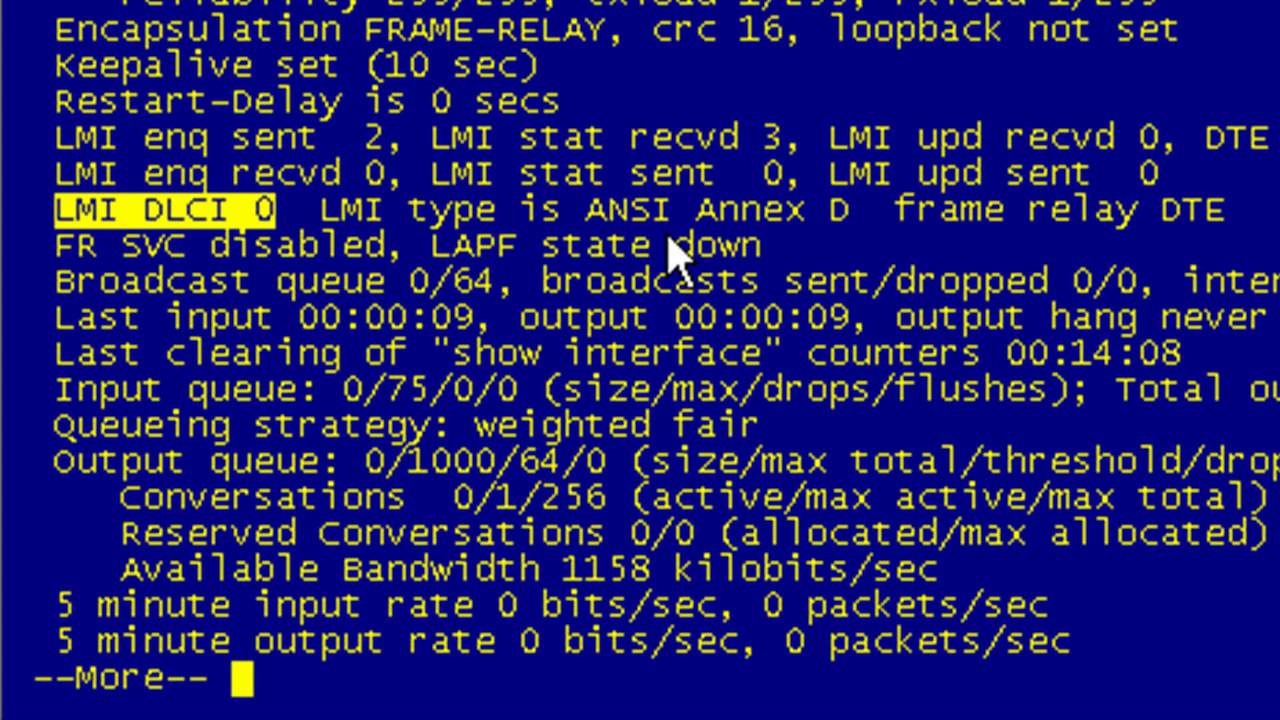
mouse_move(675, 245)
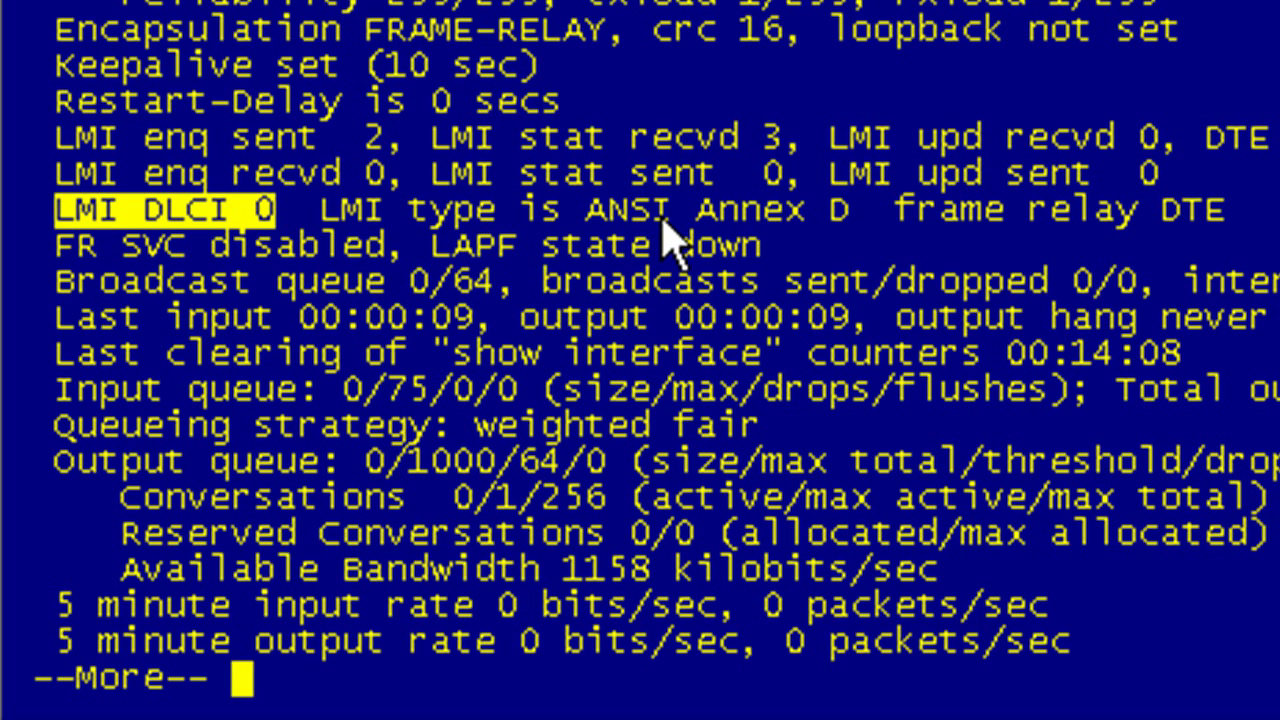
mouse_move(270, 255)
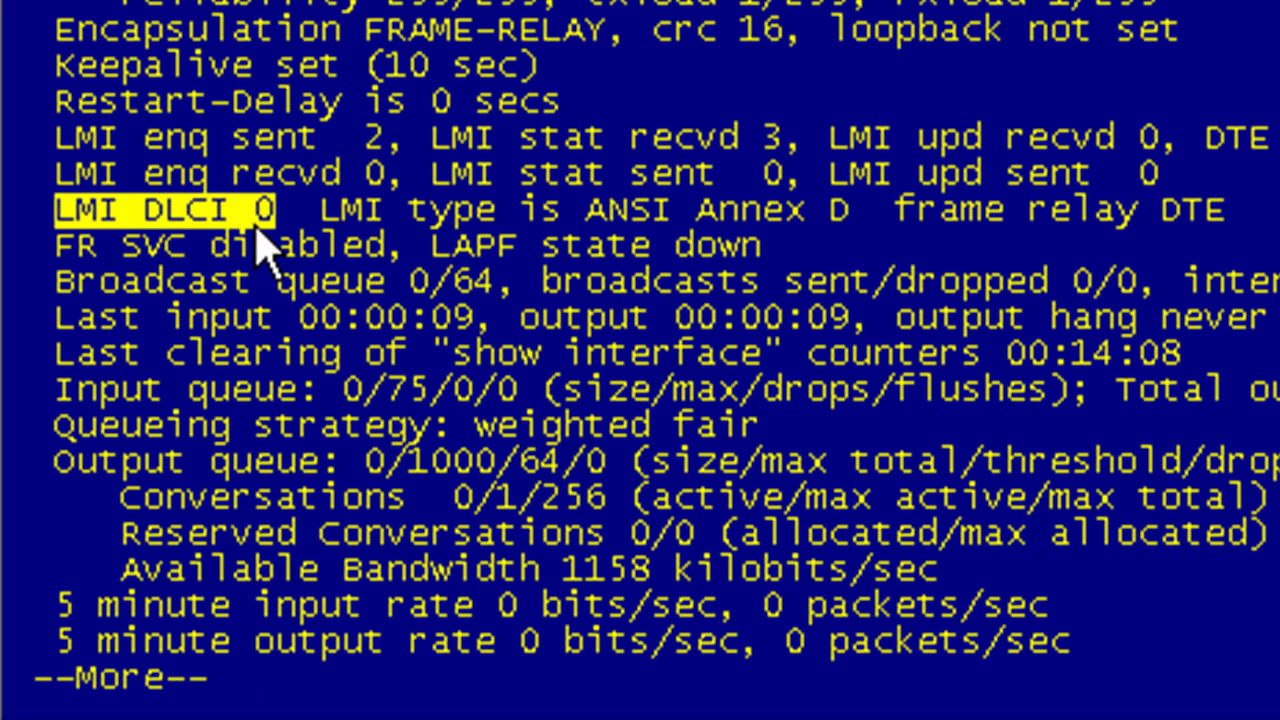
mouse_move(945, 295)
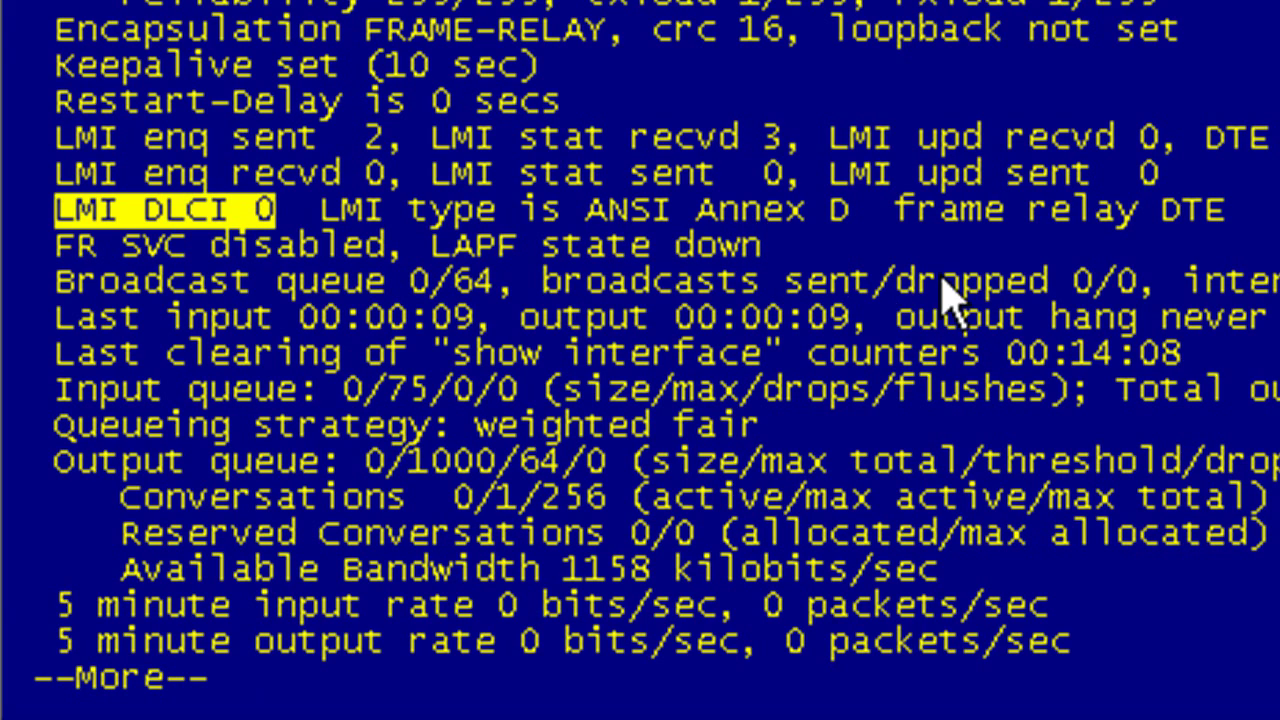
key("space")
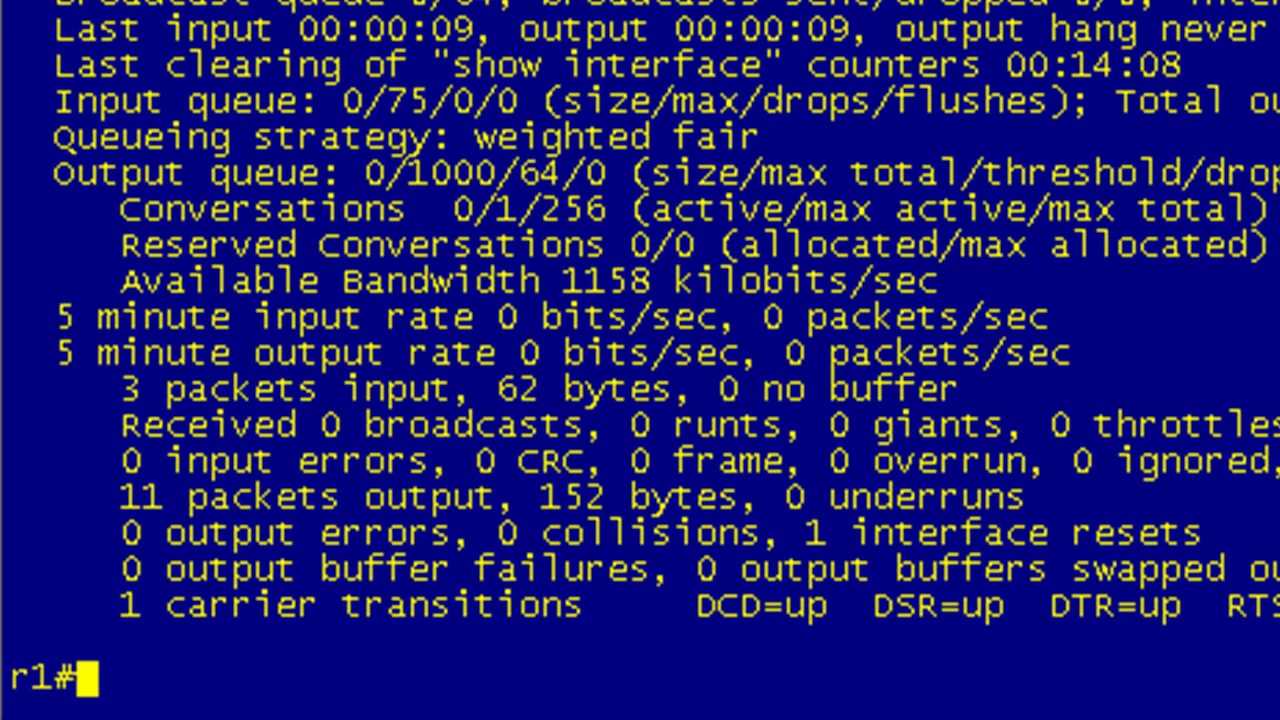
Step: Run 'show frame-relay lmi' on r1: ANSI type, 9 enquiries sent, 10 status messages received
type("show frame-relay lmi")
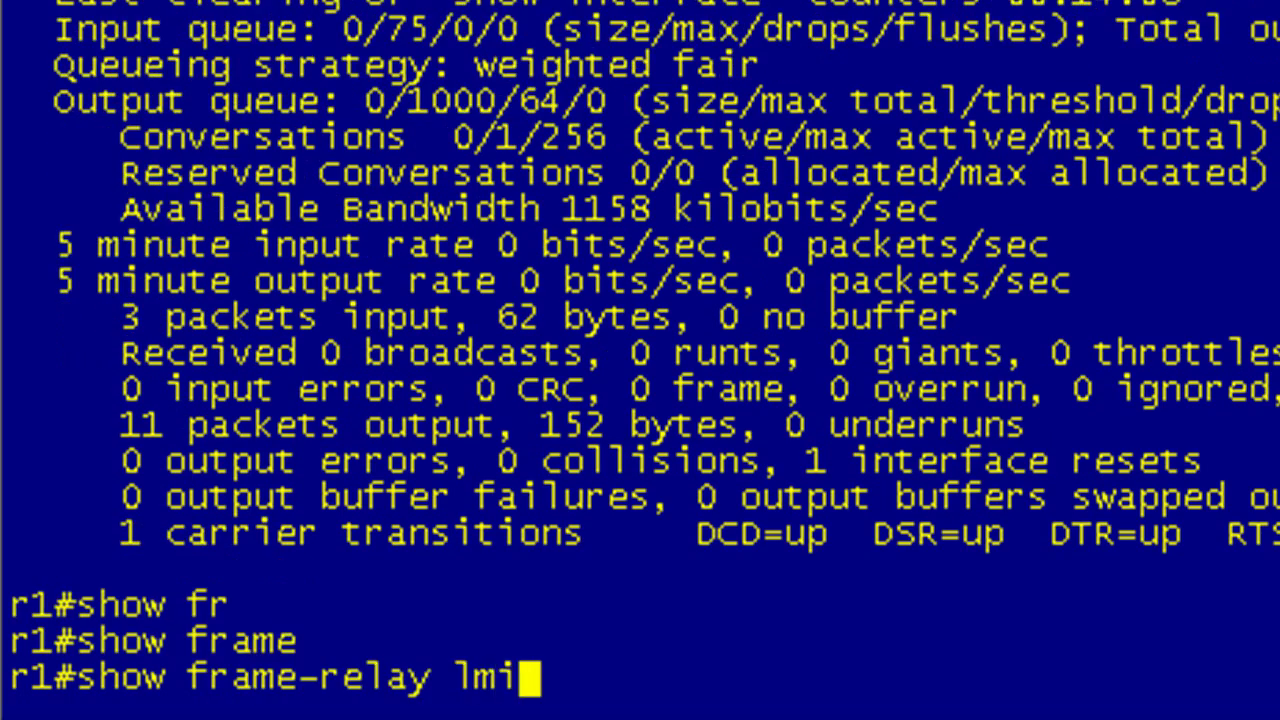
key("Return")
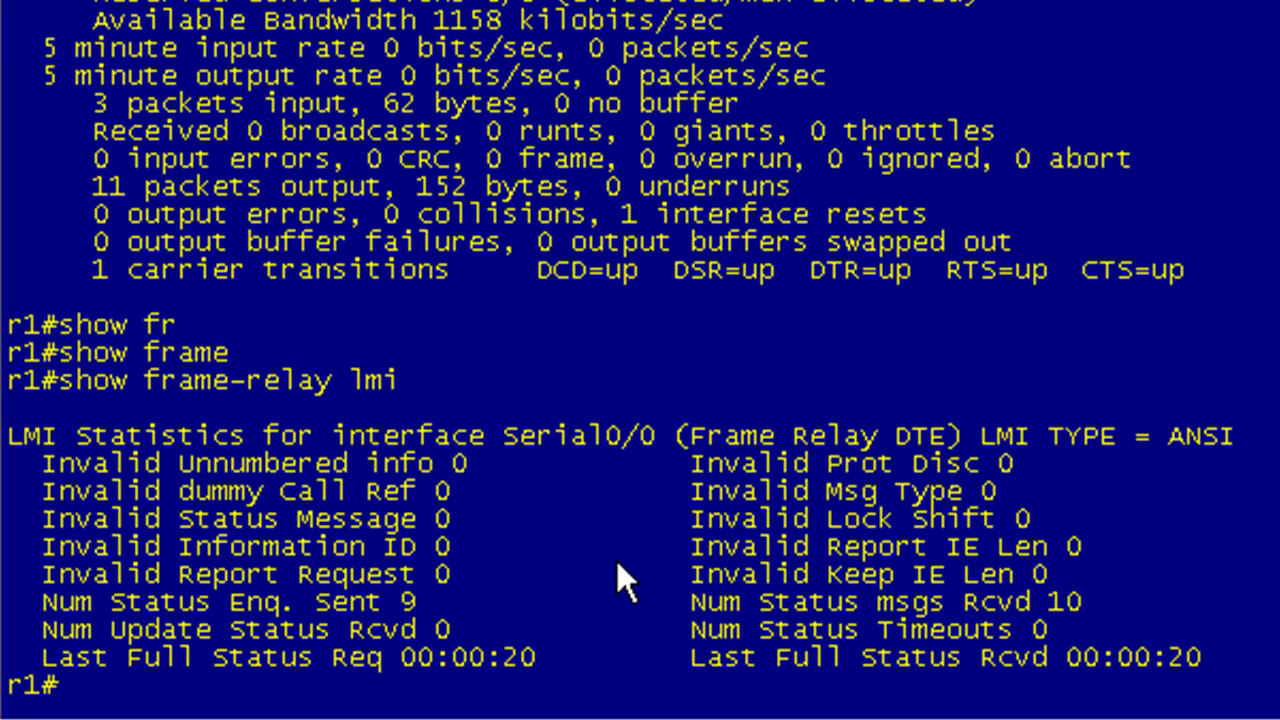
mouse_move(765, 680)
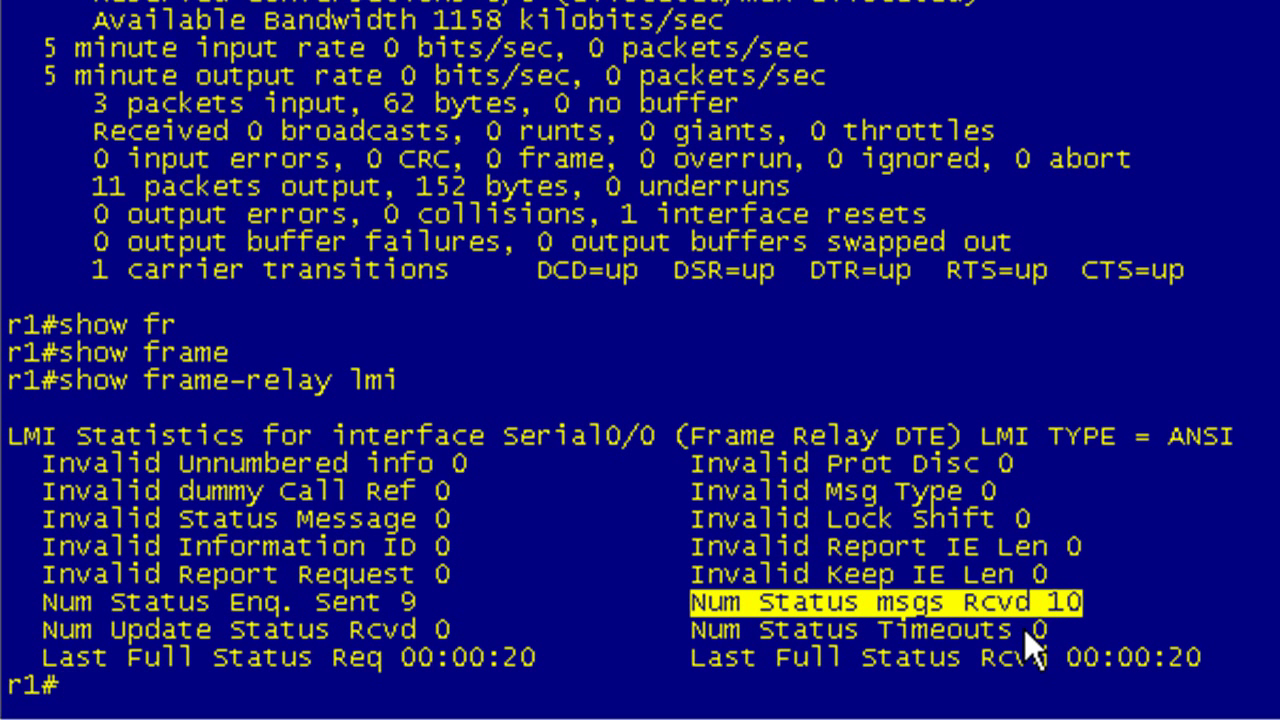
mouse_move(425, 510)
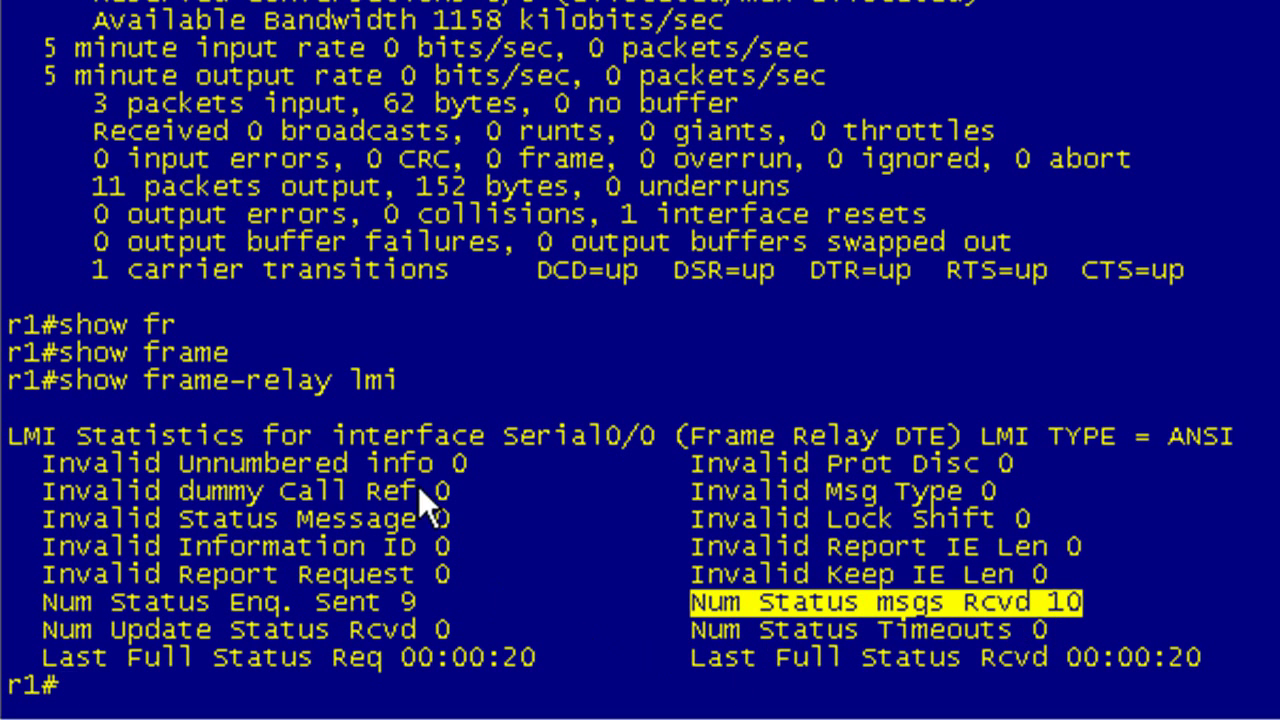
mouse_move(1250, 450)
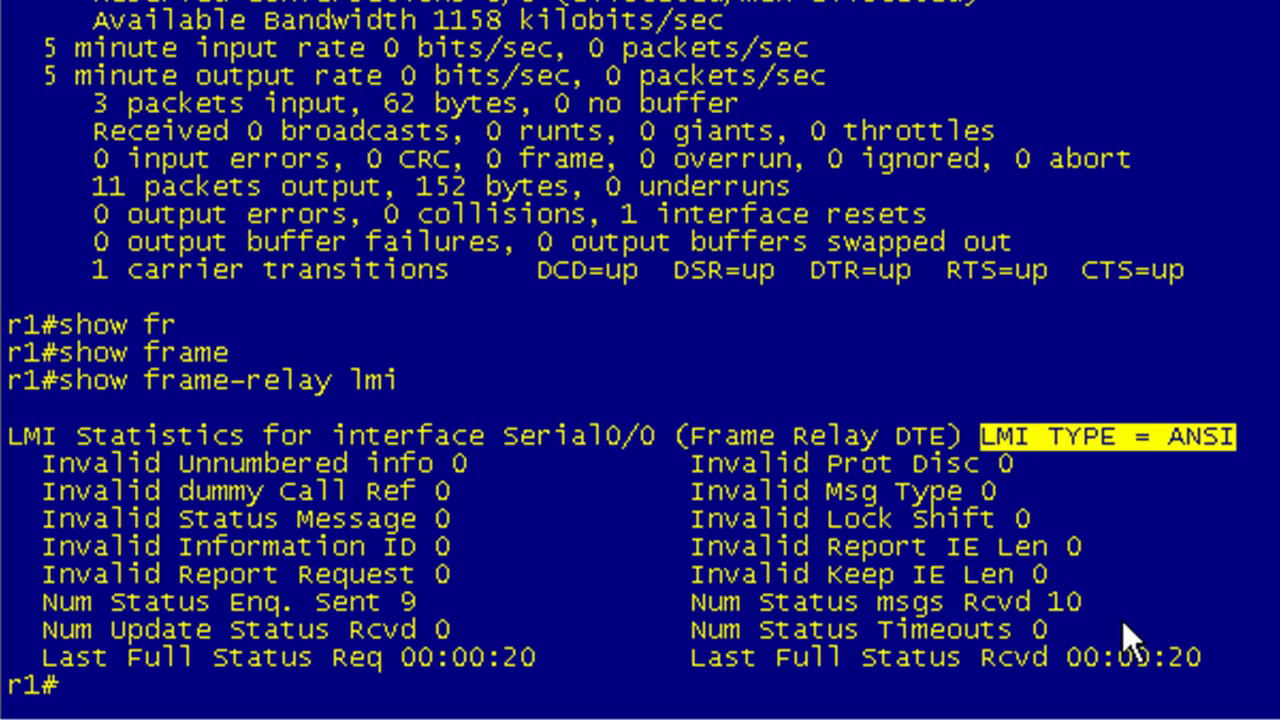
mouse_move(785, 605)
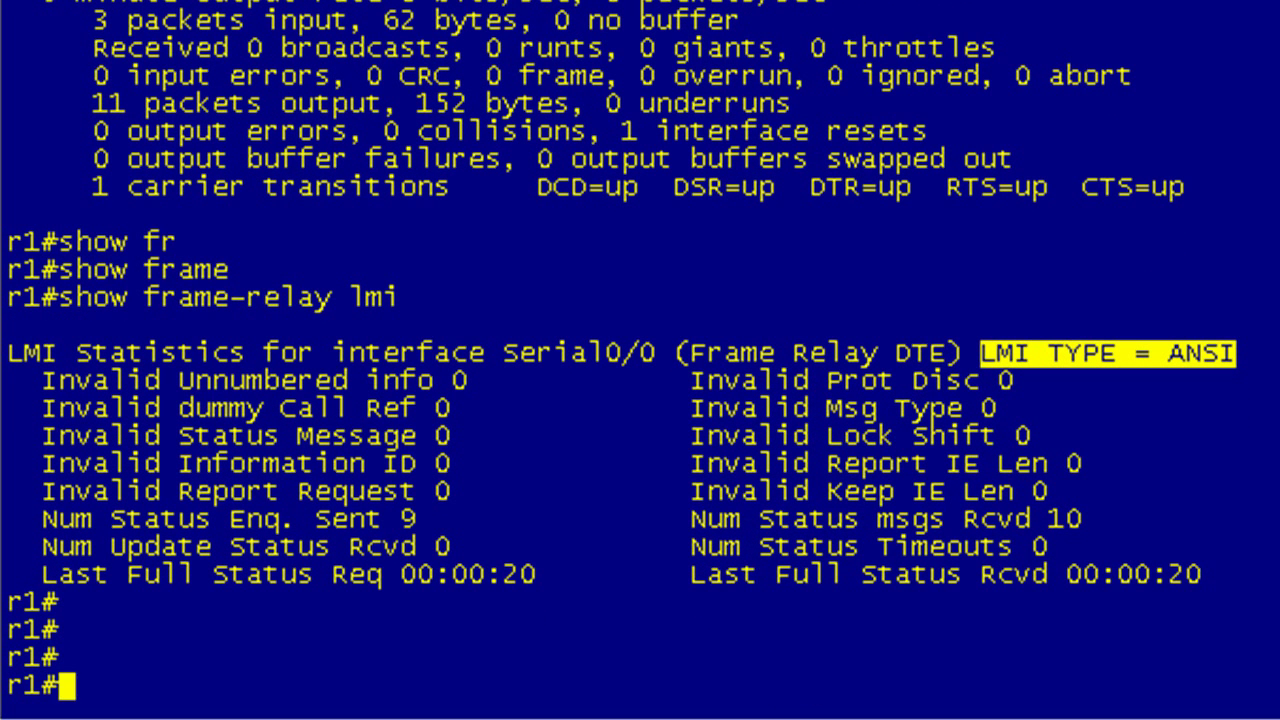
Step: List r1's Frame Relay PVCs, confirming DLCIs 102 and 103 ACTIVE on Serial0/0
type("show frame-relay pvc")
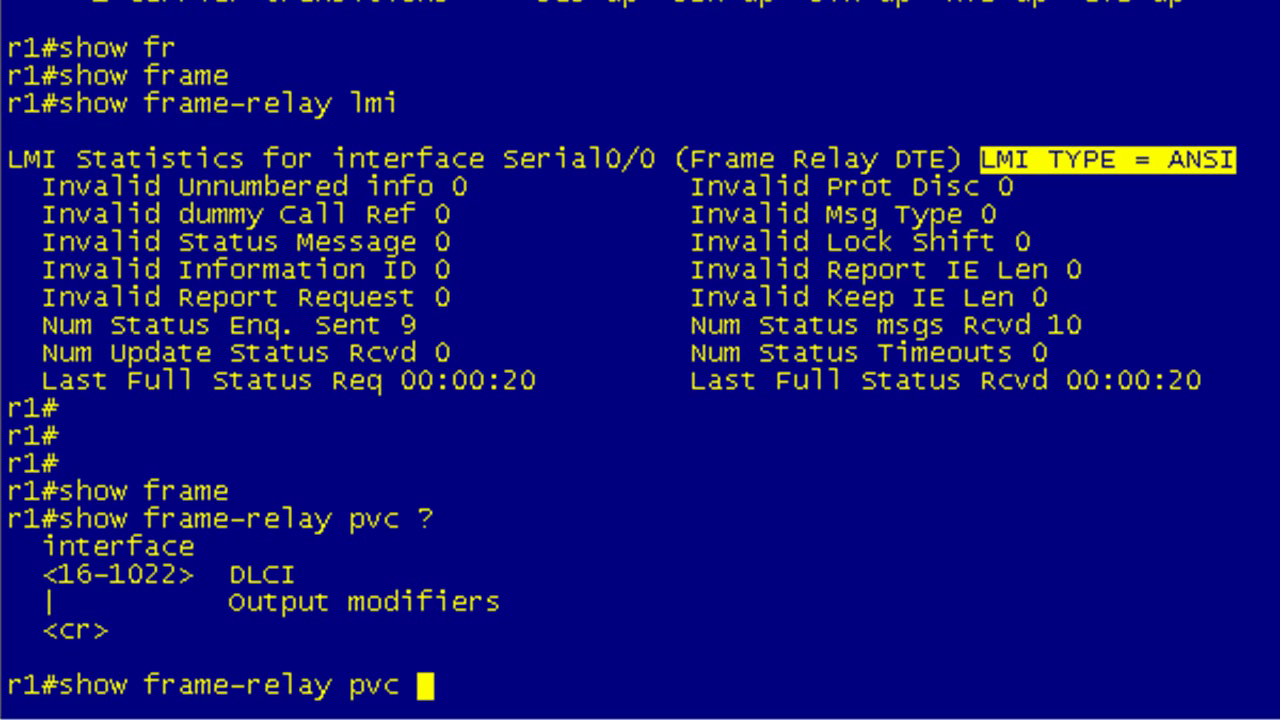
key("backspace")
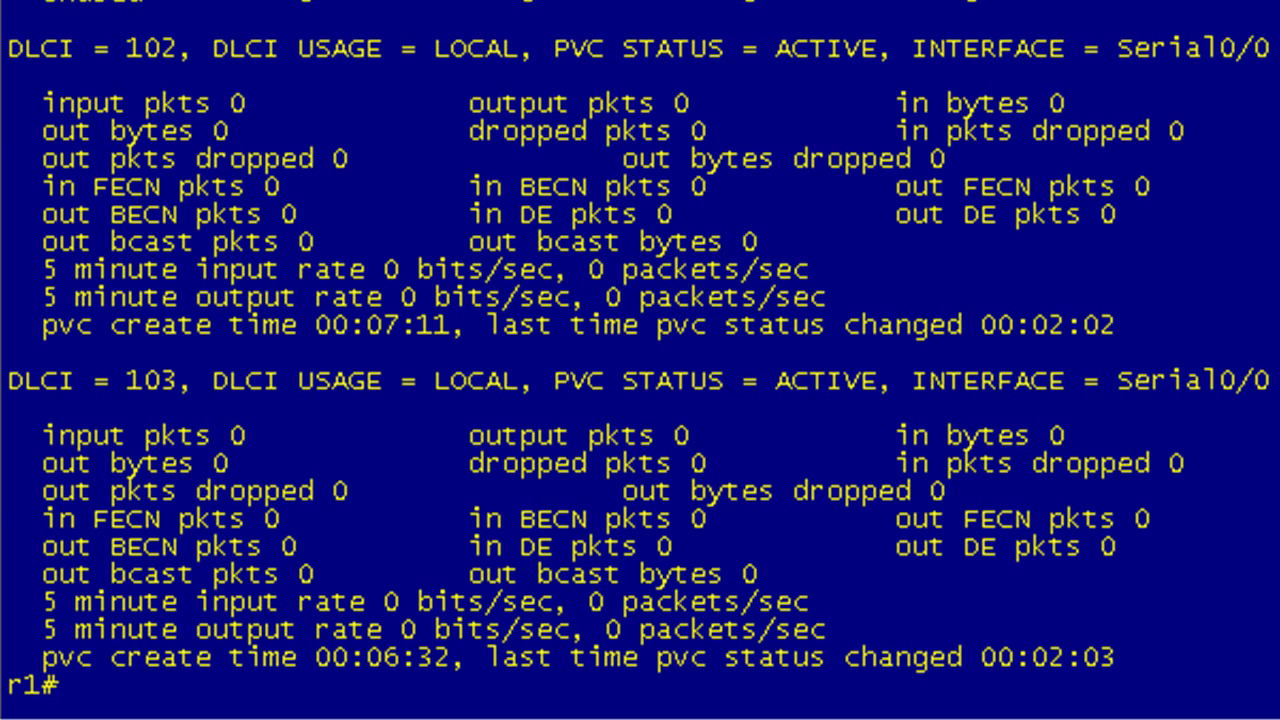
mouse_move(437, 497)
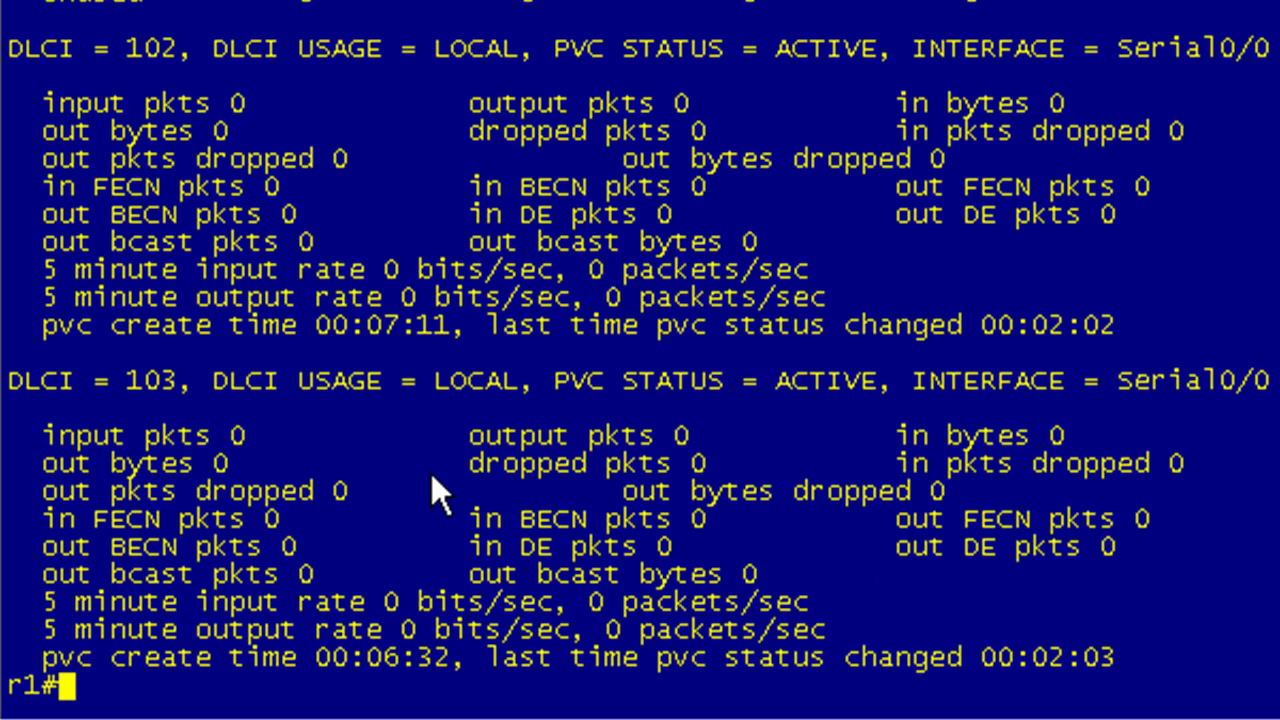
double_click(155, 48)
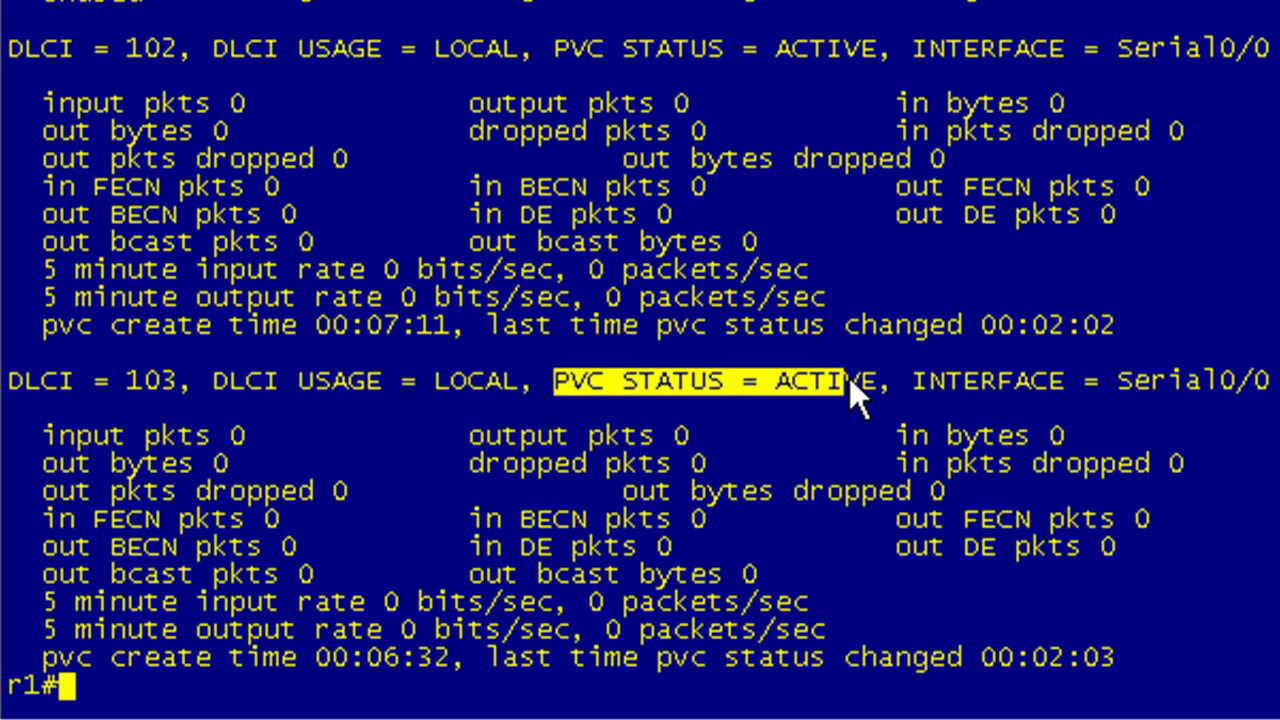
mouse_move(855, 405)
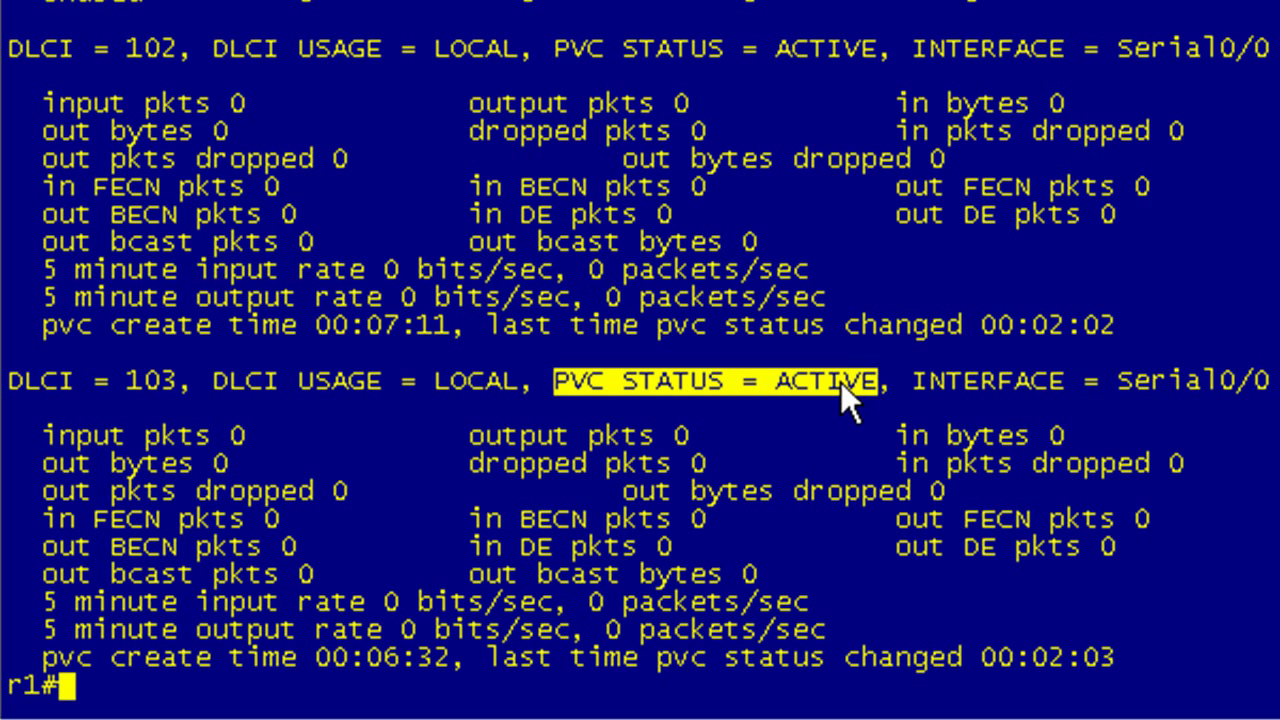
mouse_move(660, 445)
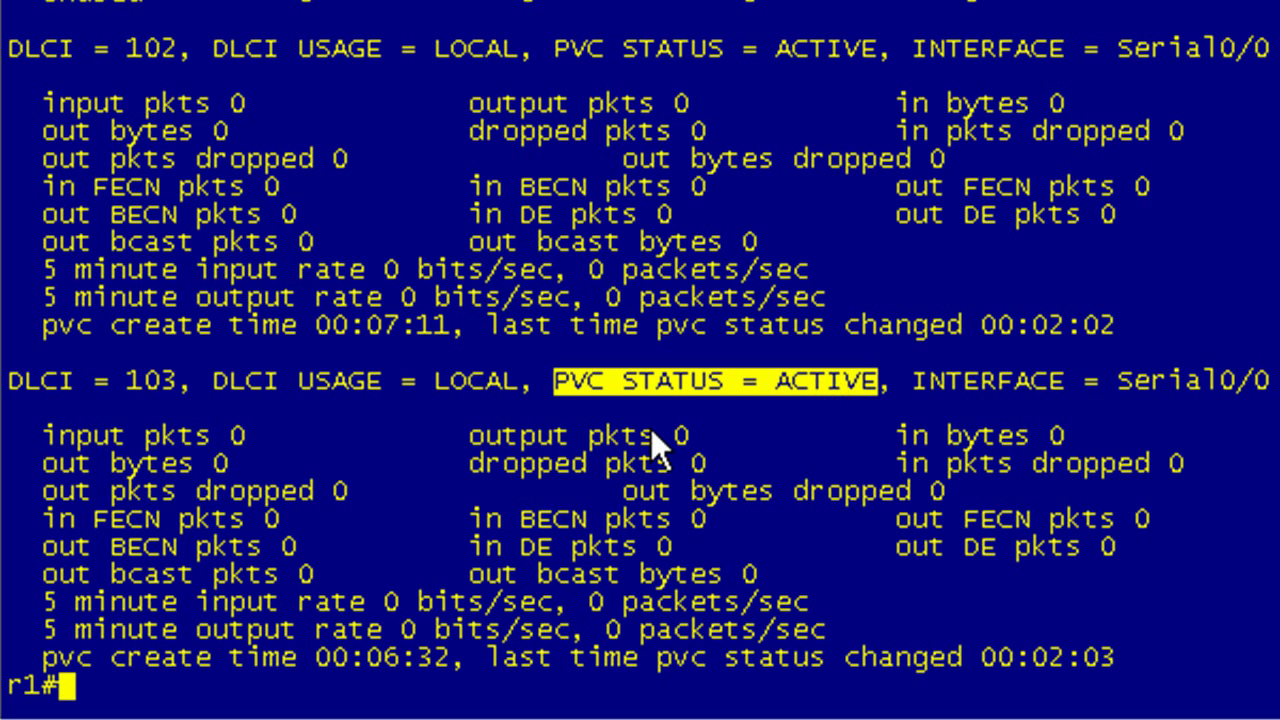
mouse_move(370, 340)
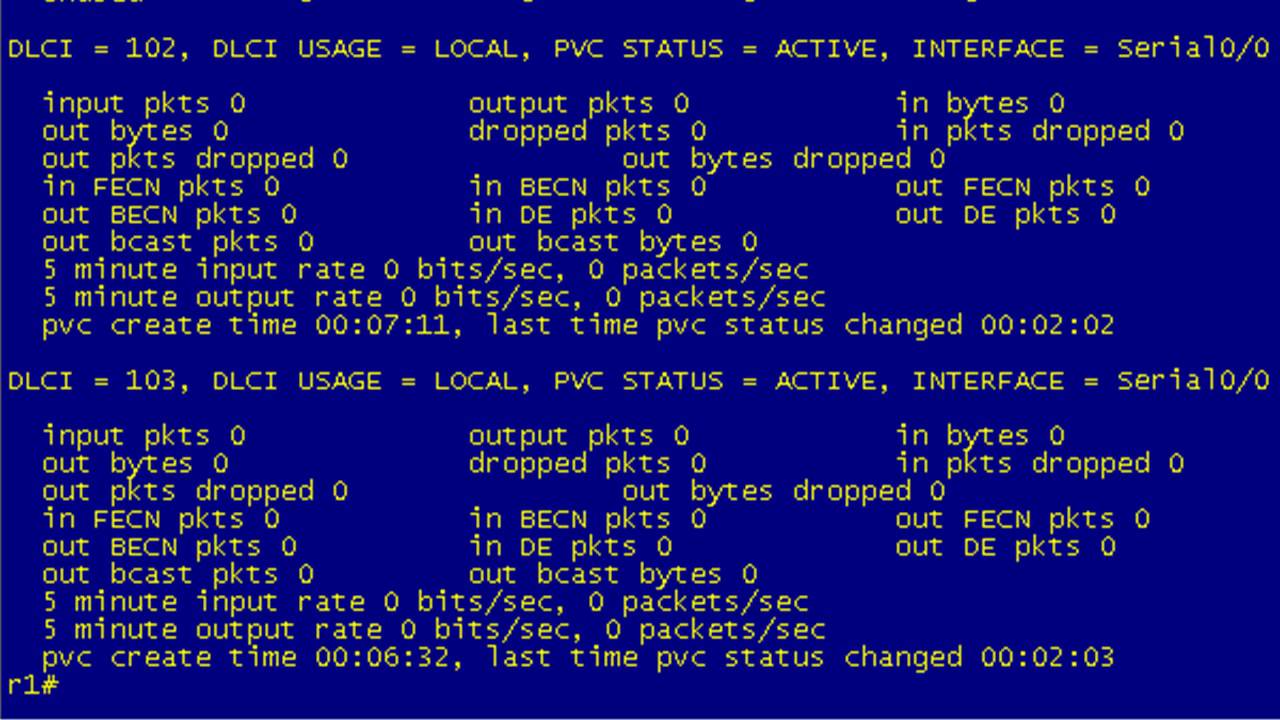
mouse_move(608, 10)
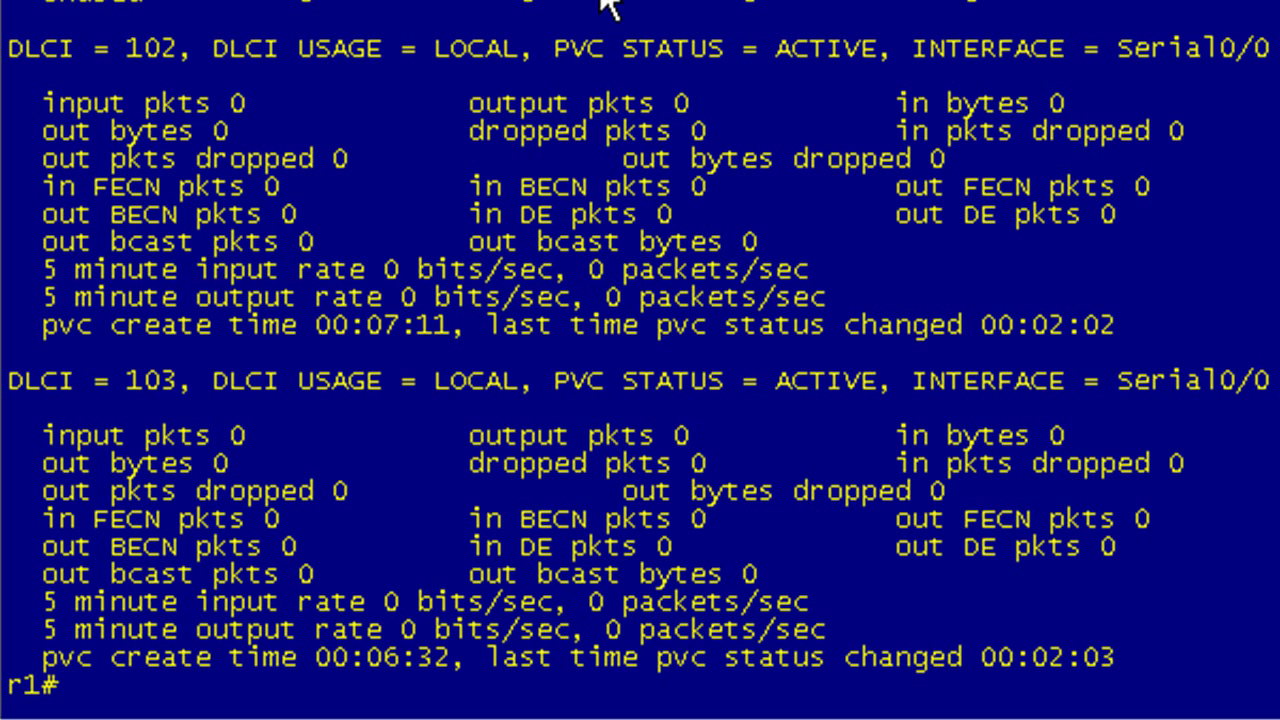
mouse_move(570, 8)
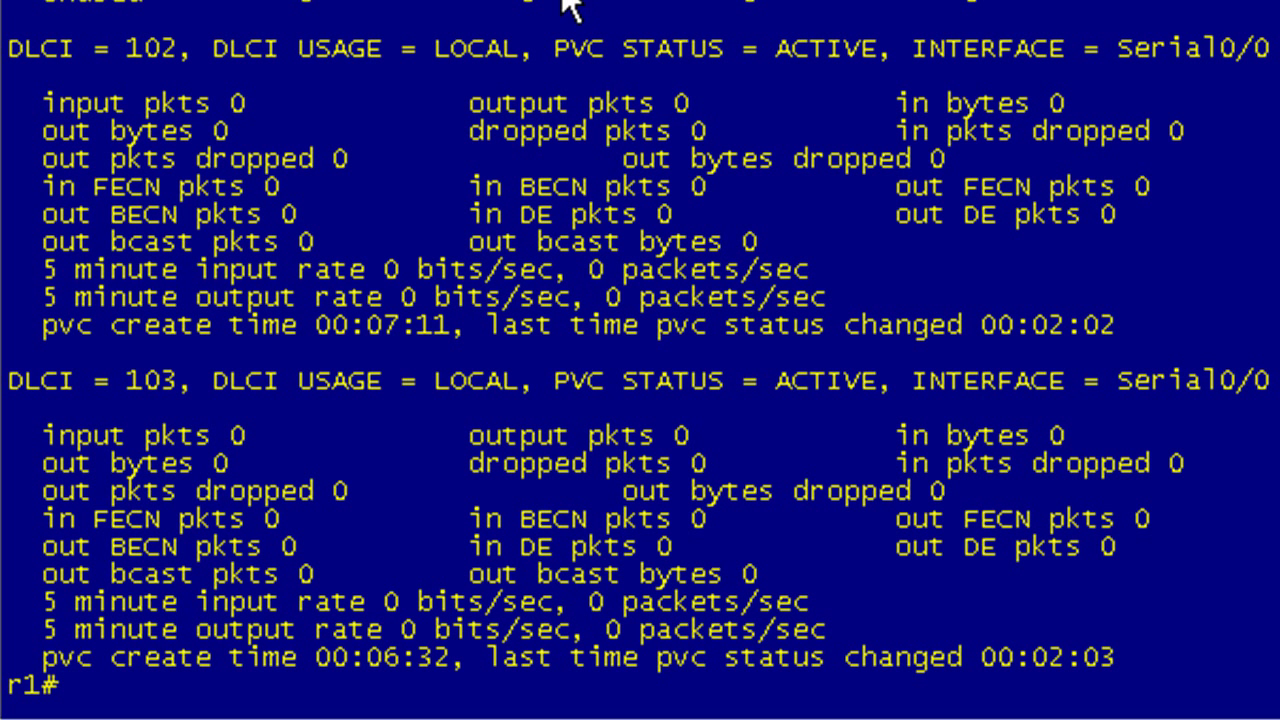
mouse_move(715, 540)
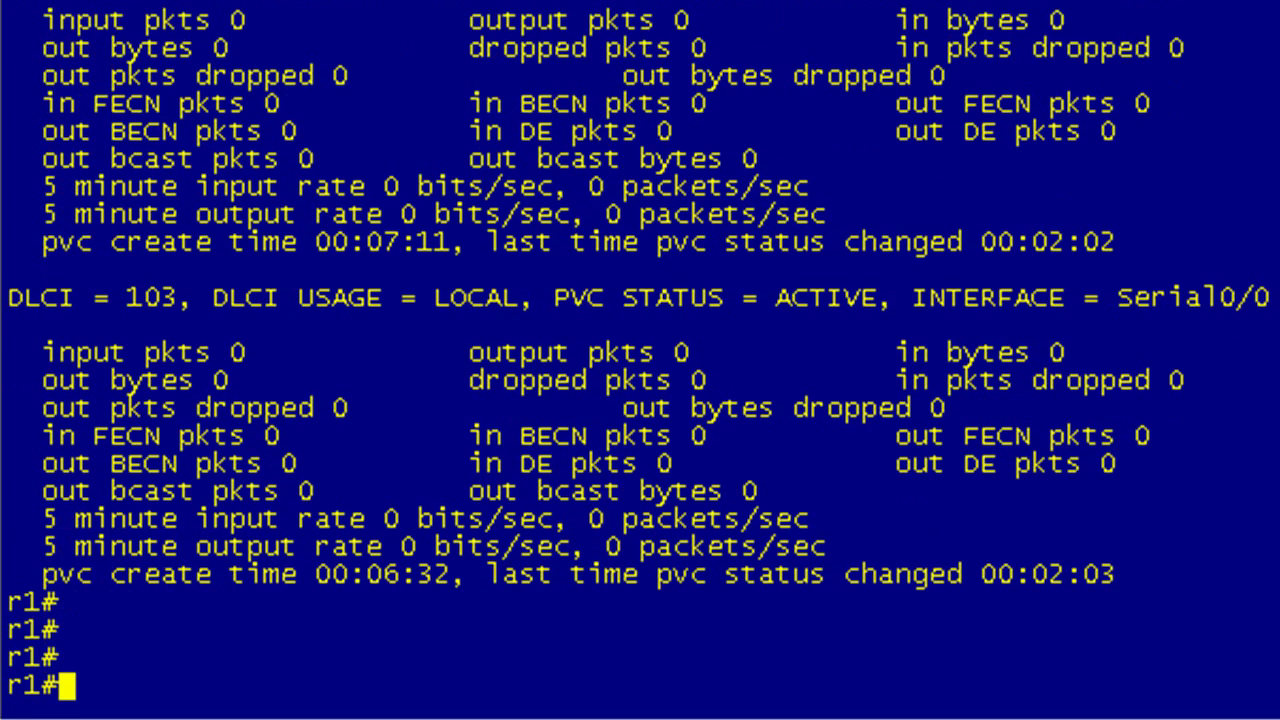
Step: Show r1's static broadcast maps to 10.1.123.2 (DLCI 102) and 10.1.123.3 (DLCI 103)
type("sh frame-relay map")
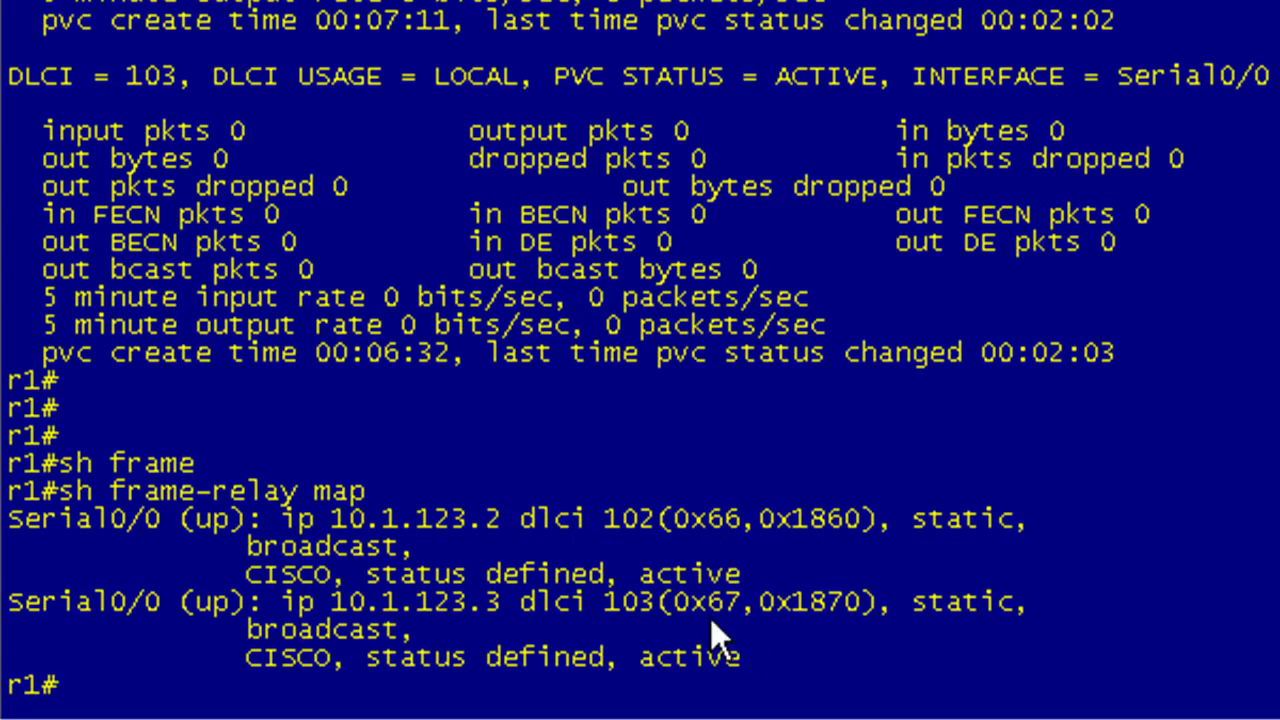
double_click(687, 573)
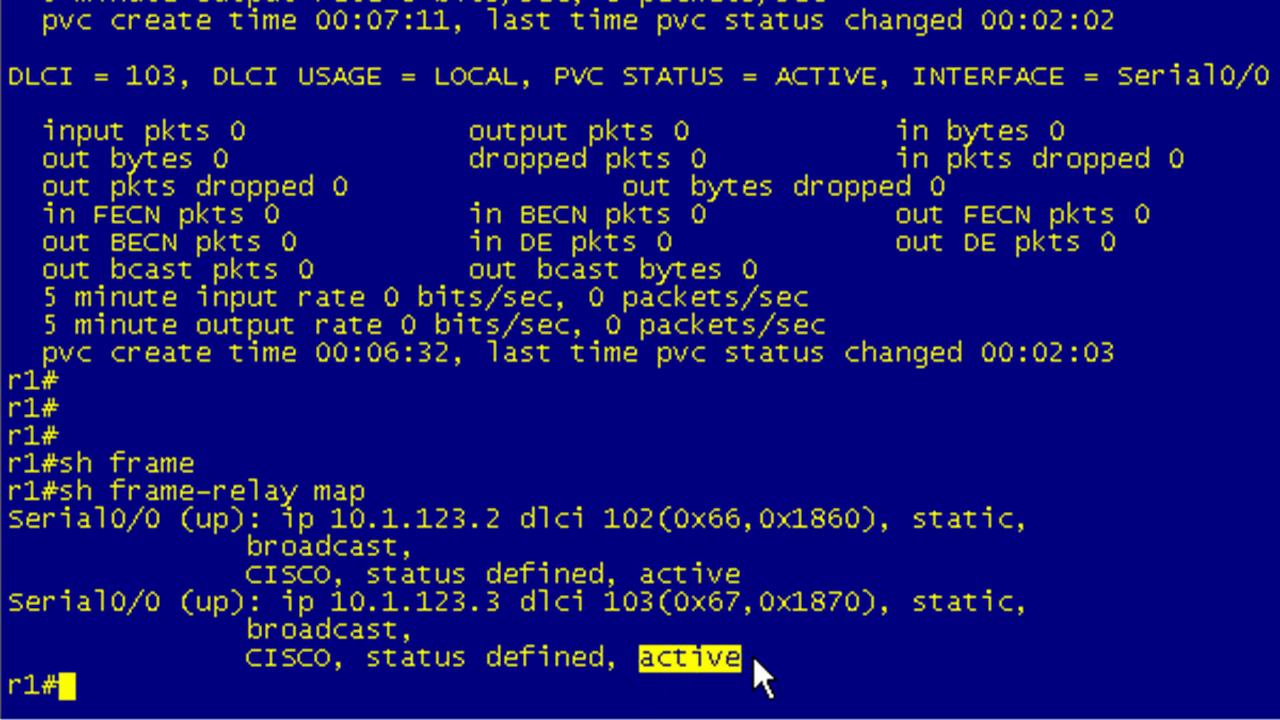
type("ping 10.1.123.2")
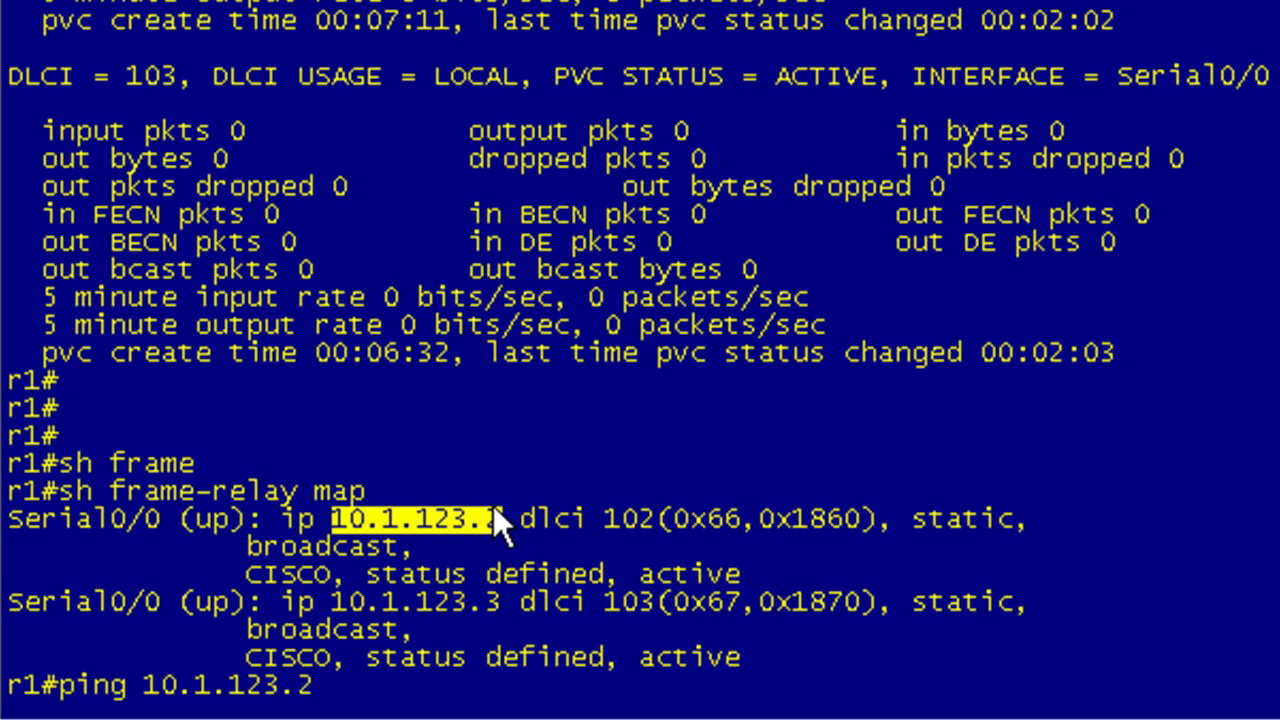
Step: Ping 10.1.123.2 and 10.1.123.3 from r1 at 100 percent, then bring up r2's console
key("Return")
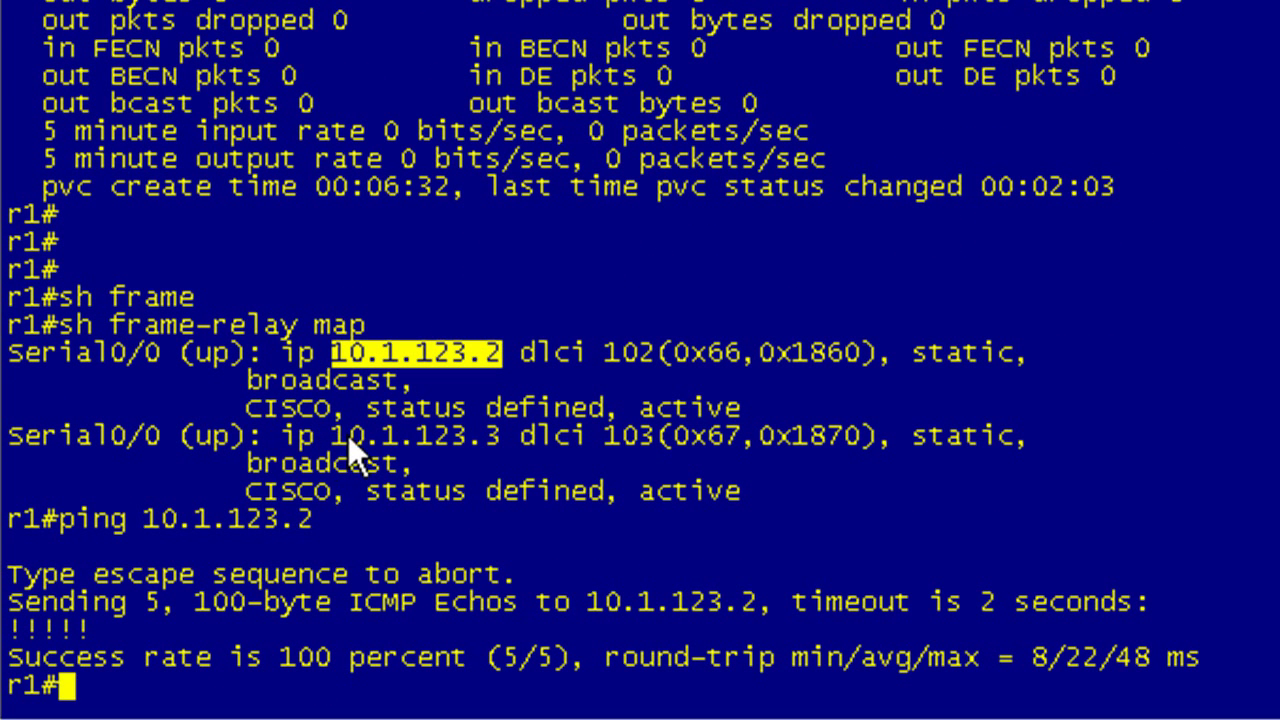
type("p")
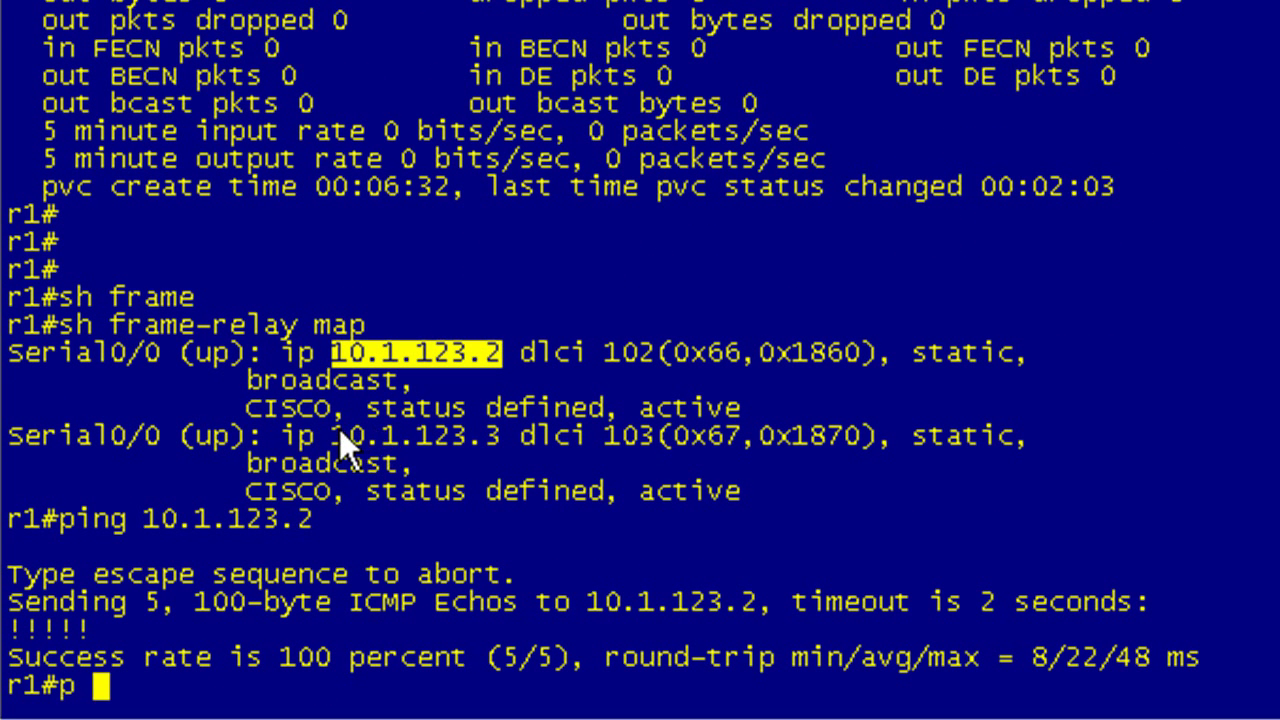
type("10.1.123.3")
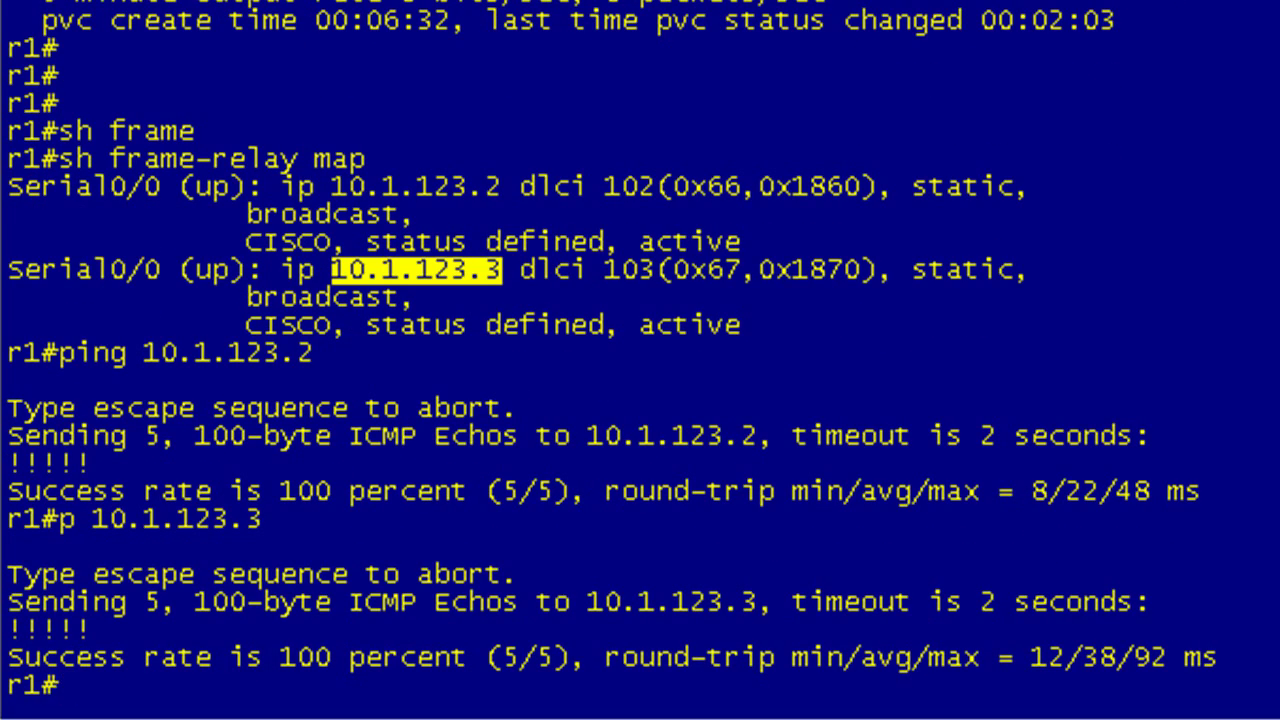
left_click(83, 12)
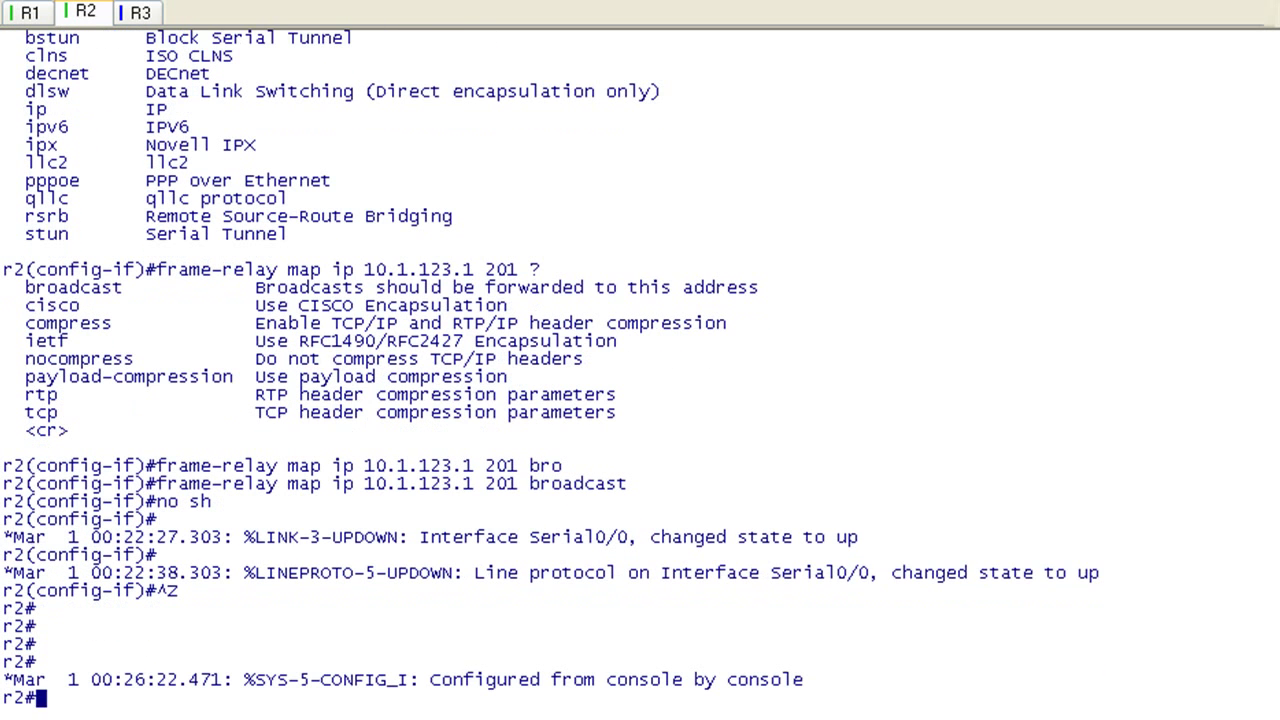
Step: Show r2's Frame Relay LMI statistics with 'sh frame lmi'
type("sh f")
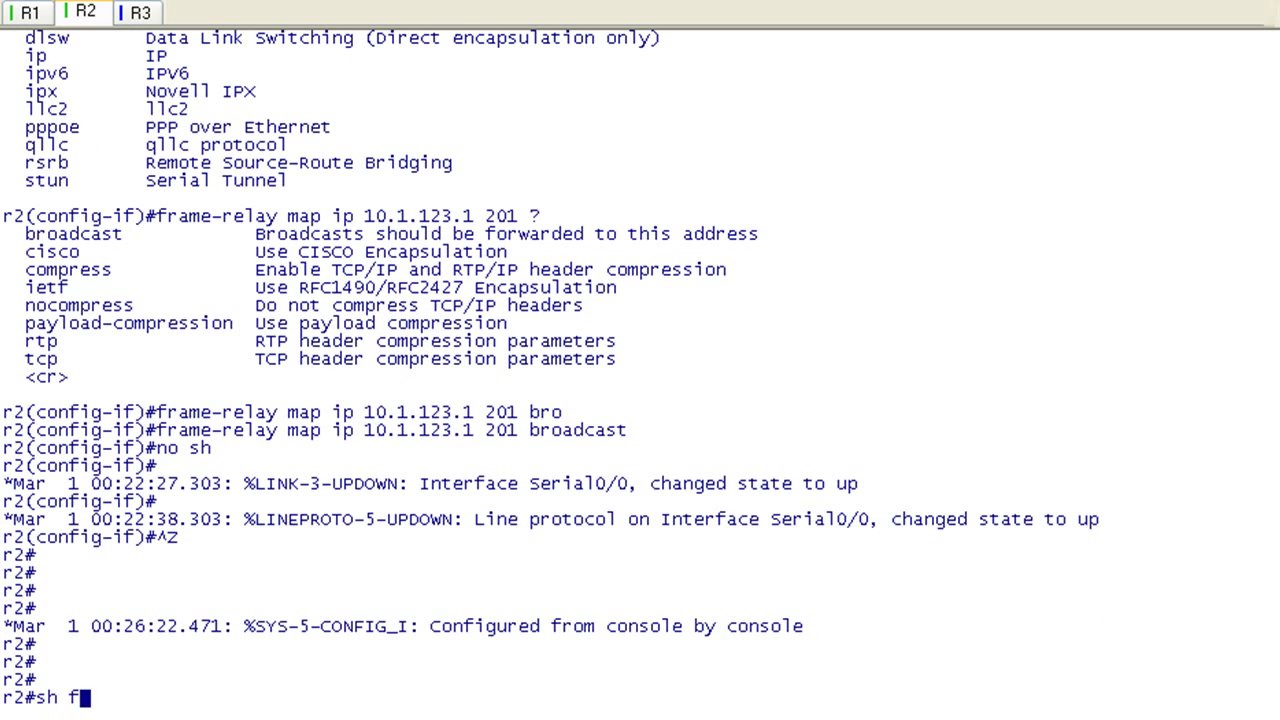
type("rame l")
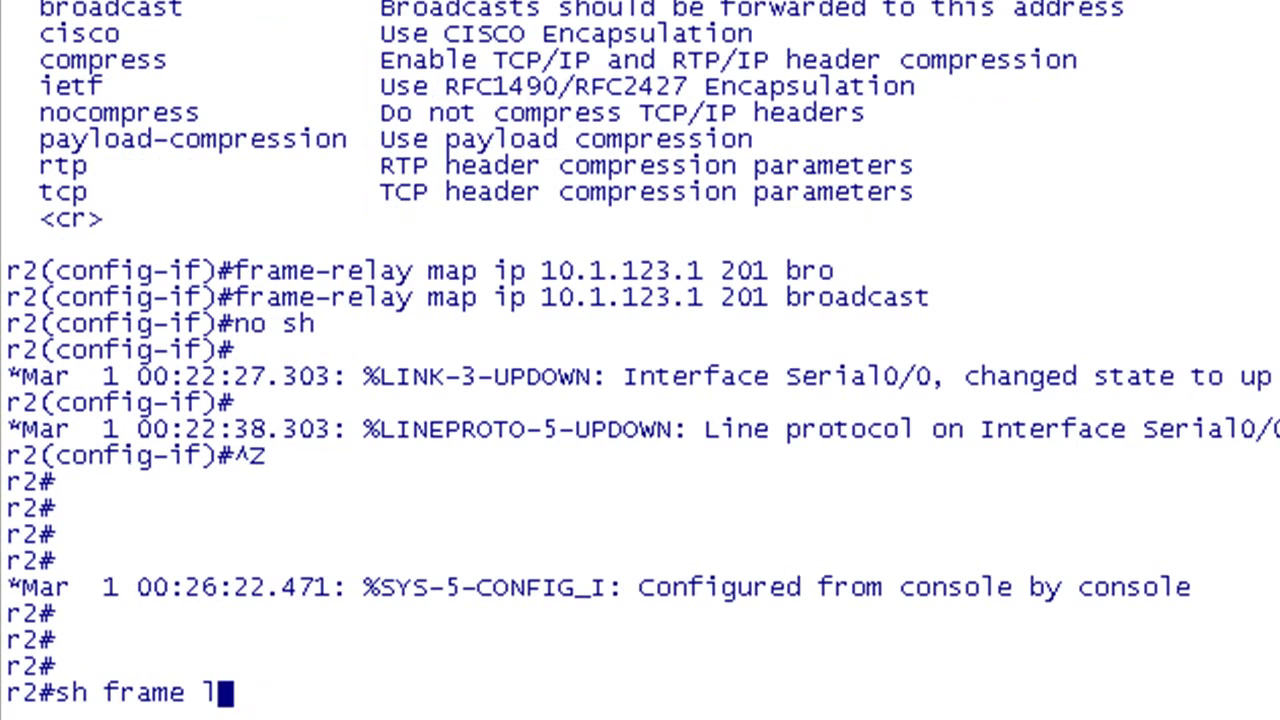
key("Return")
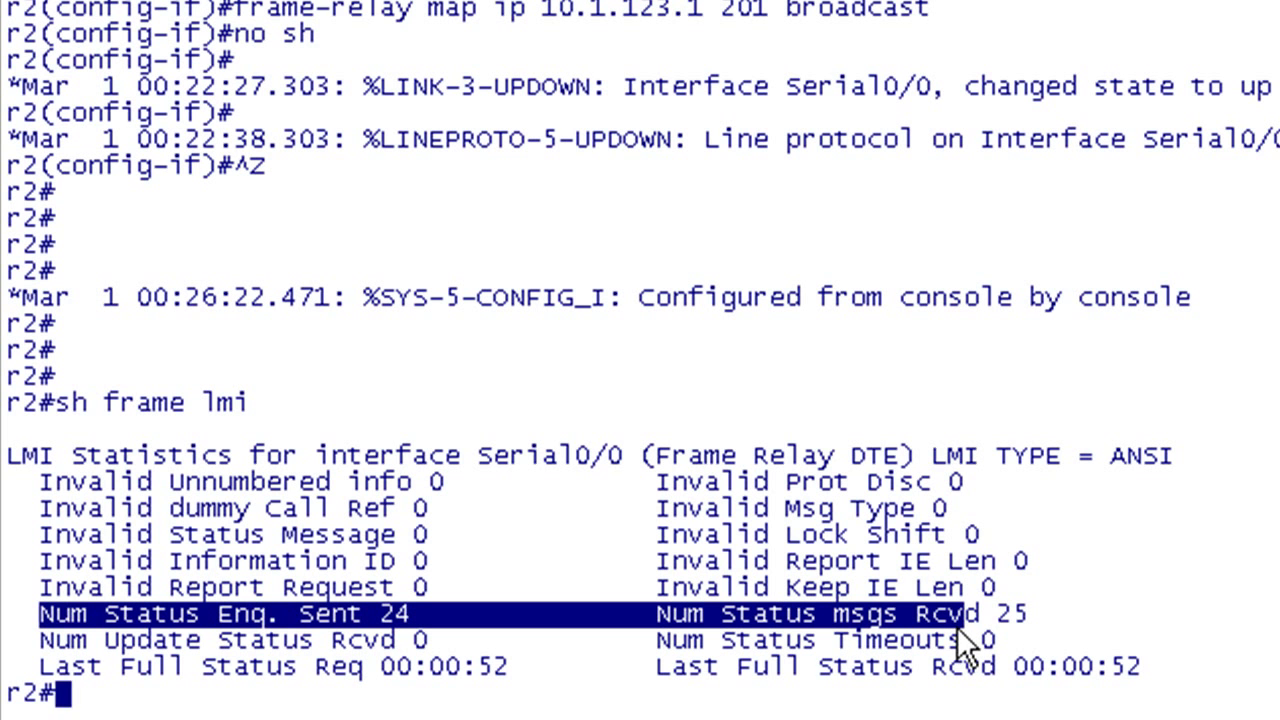
Step: Show r2's Serial0/0 details, highlighting 'LMI type is ANSI Annex D'
type("sh int s0")
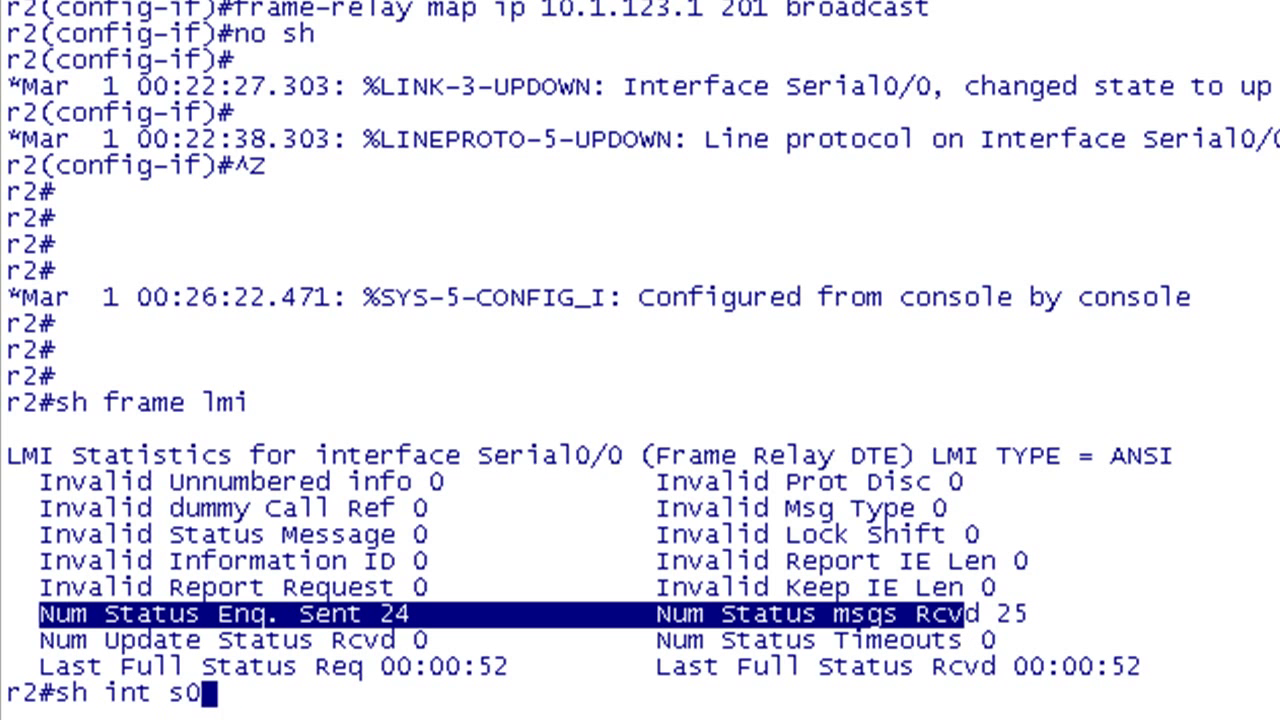
key("Return")
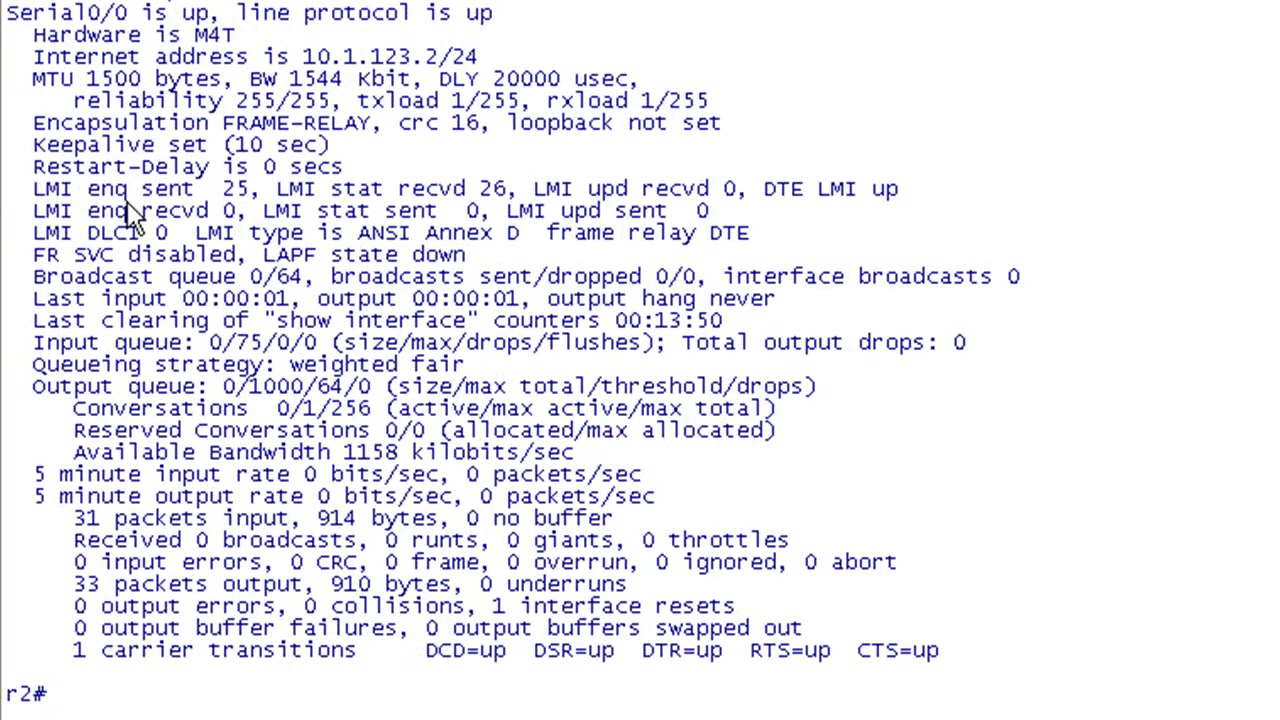
left_click_drag(33, 188, 746, 232)
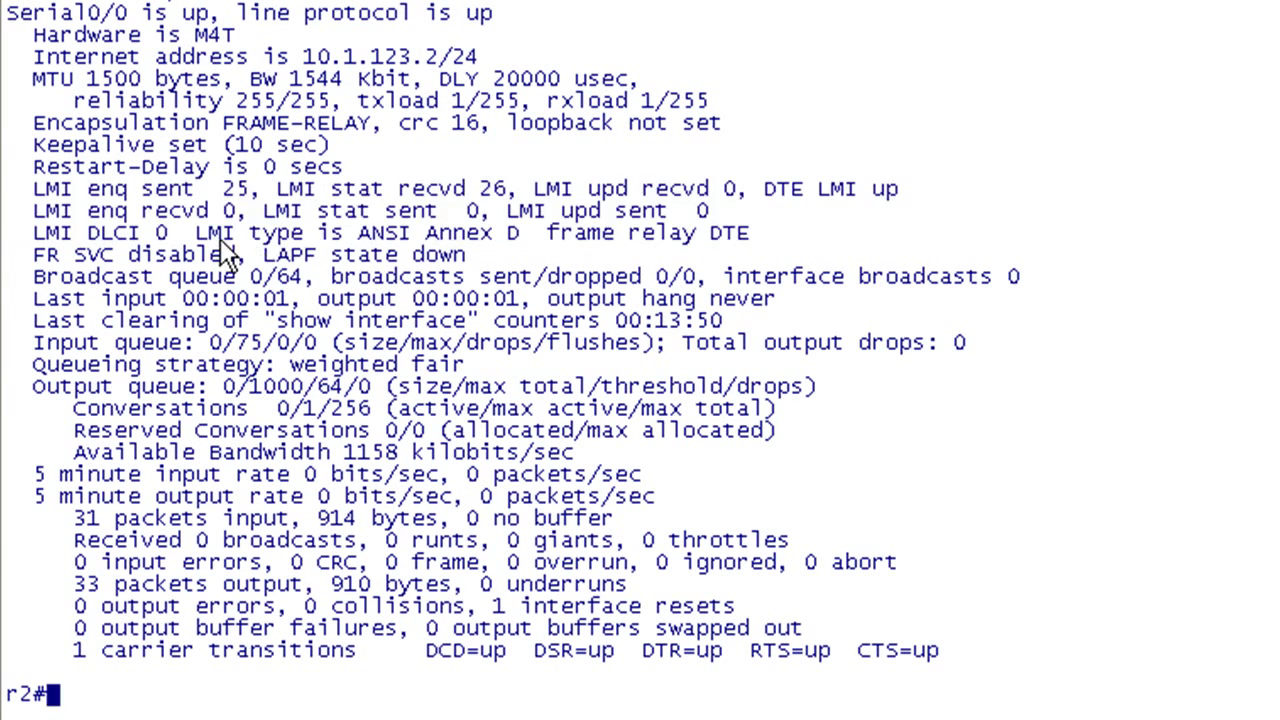
left_click_drag(200, 232, 520, 232)
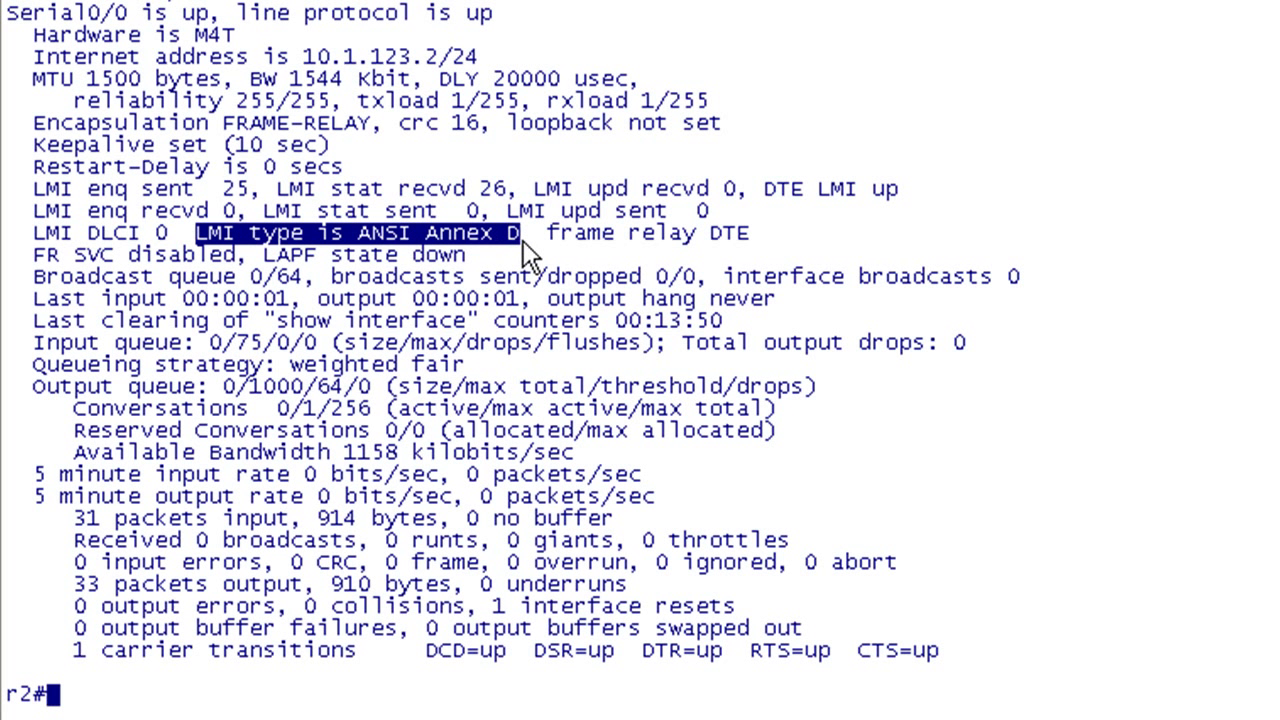
mouse_move(220, 235)
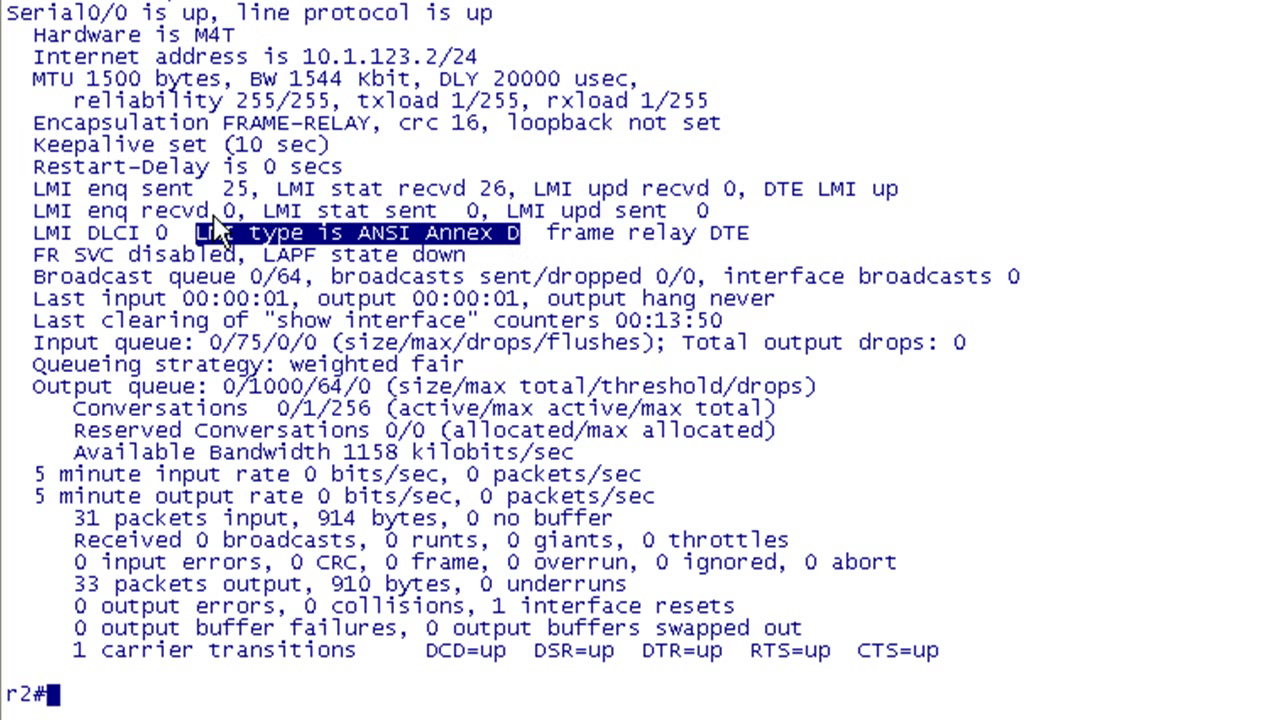
type("sh")
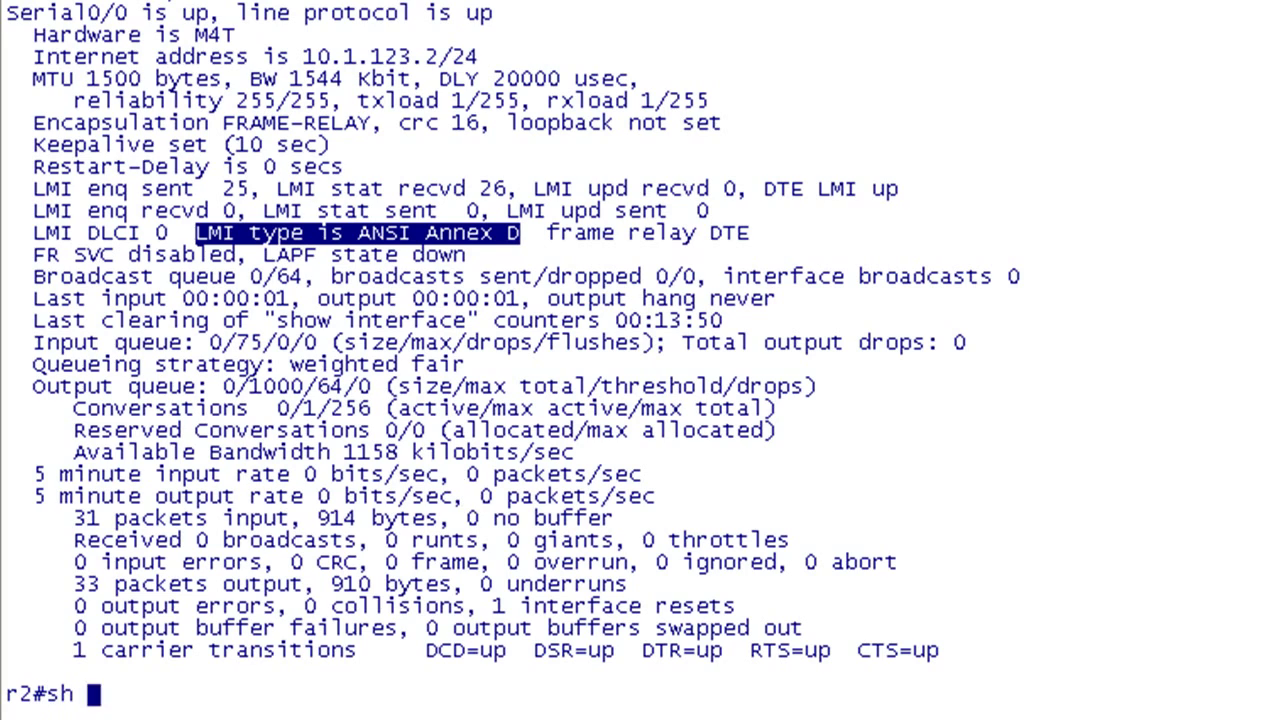
Step: Display R2's filtered and full PVC output, highlighting DLCI 201's 'PVC STATUS = ACTIVE'
type("framep")
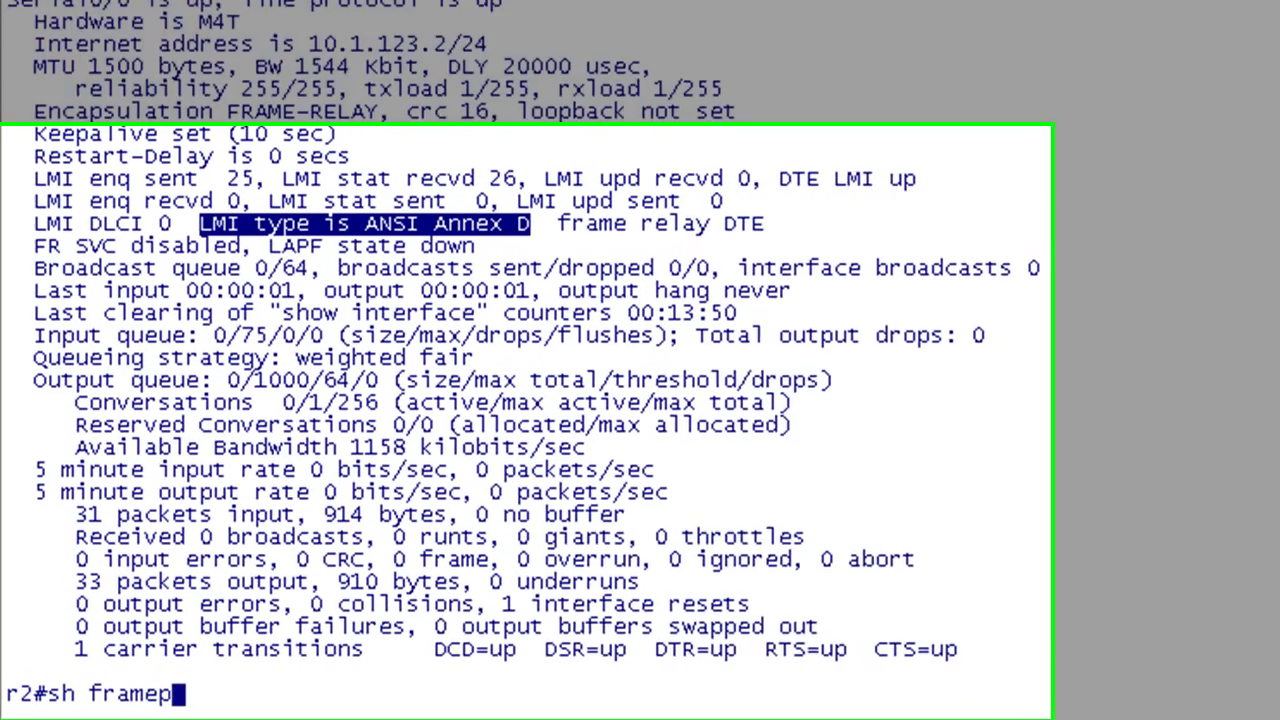
type("pvc | i")
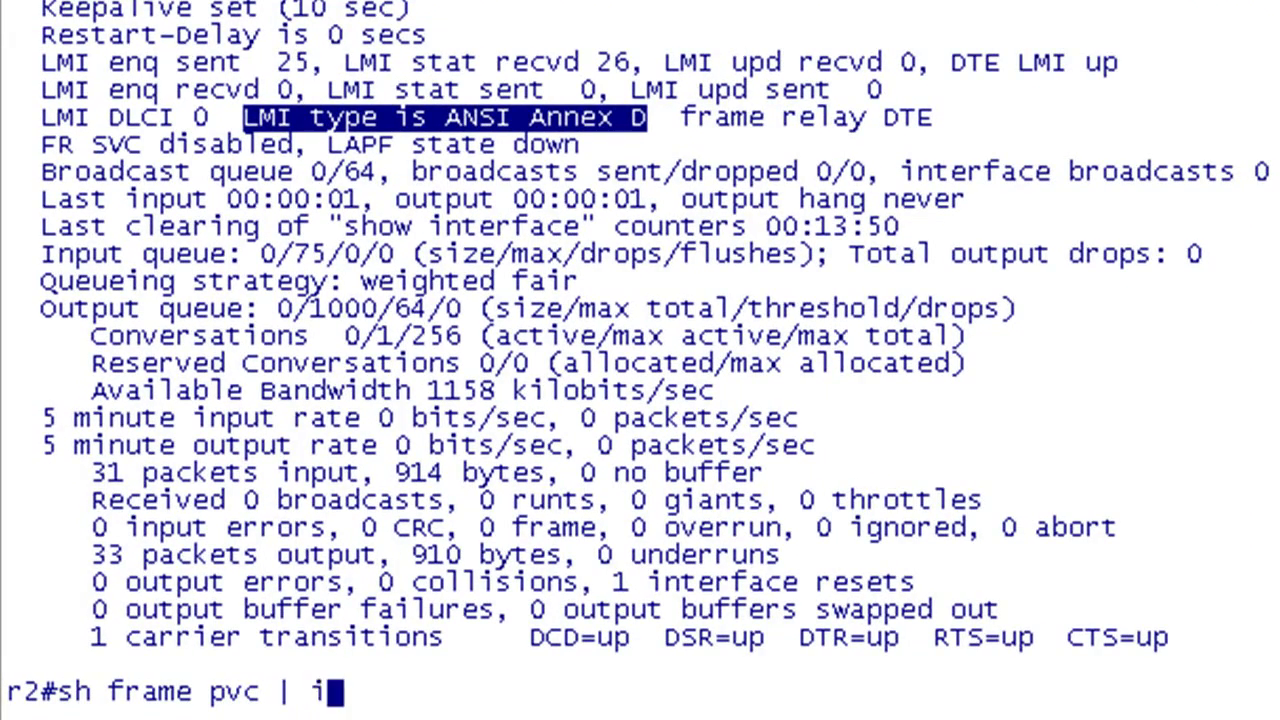
type("DLCI")
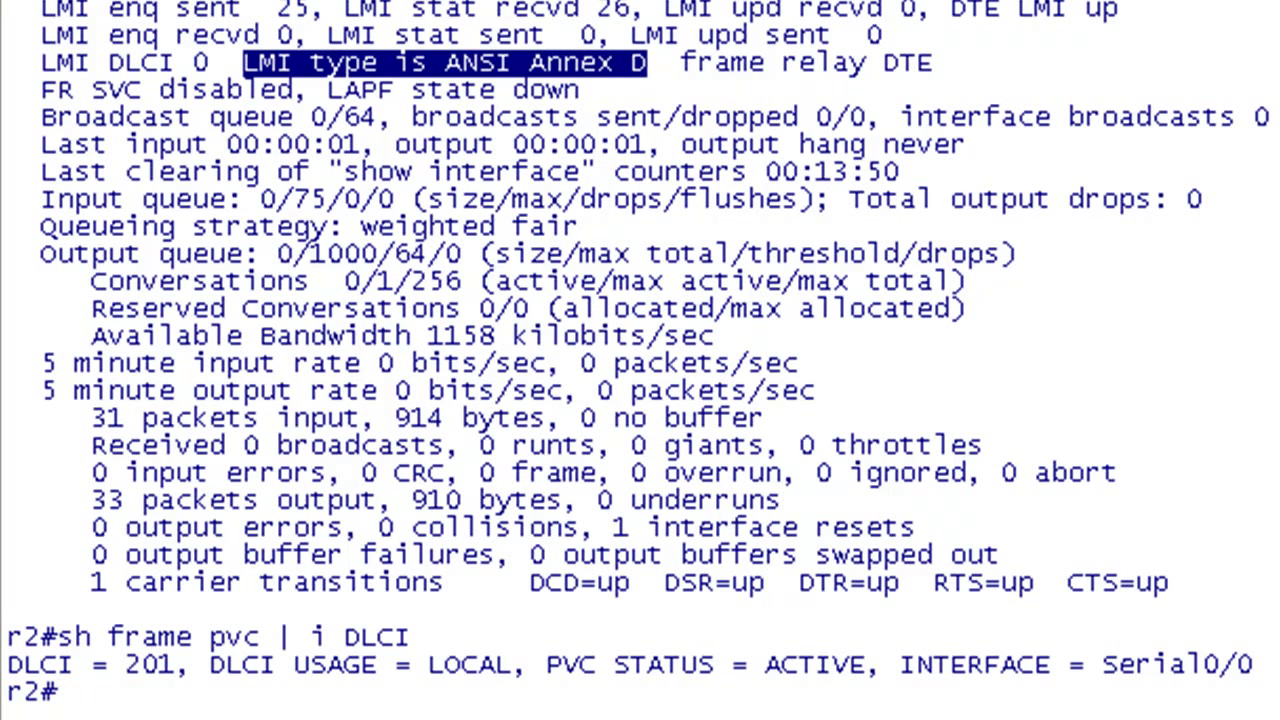
type("sh frame pvc")
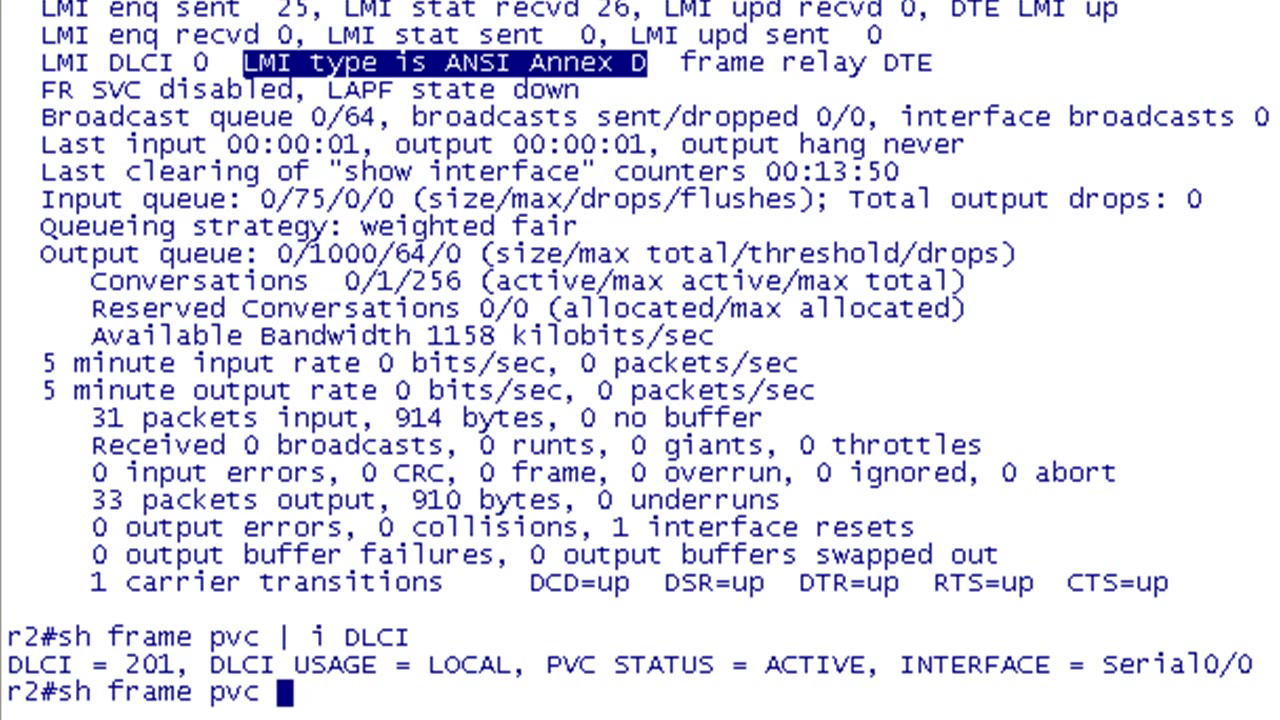
key("Return")
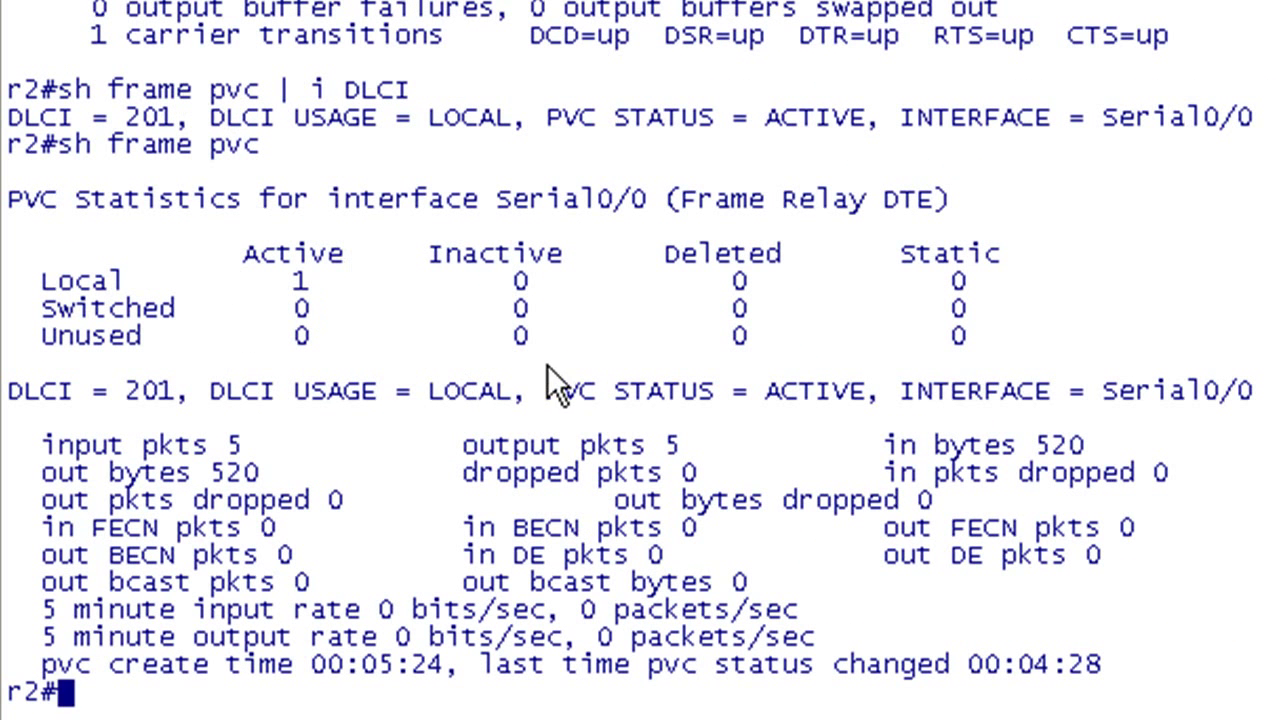
mouse_move(470, 470)
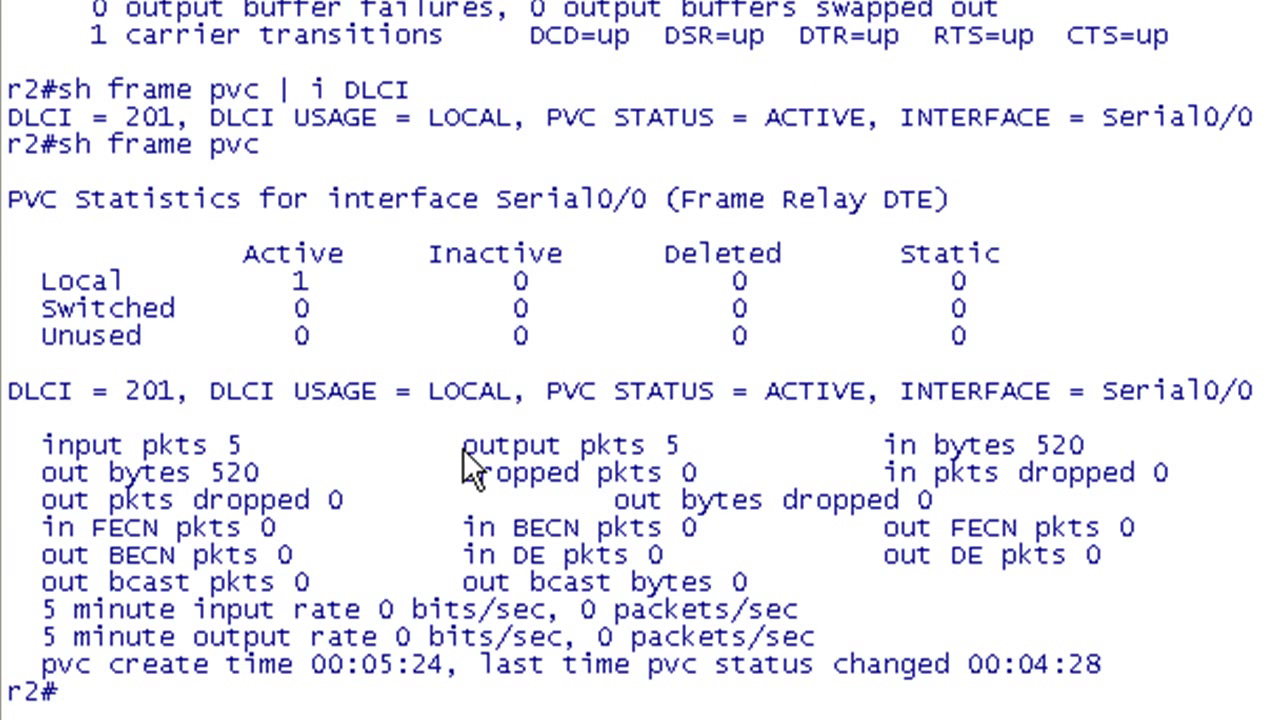
mouse_move(360, 610)
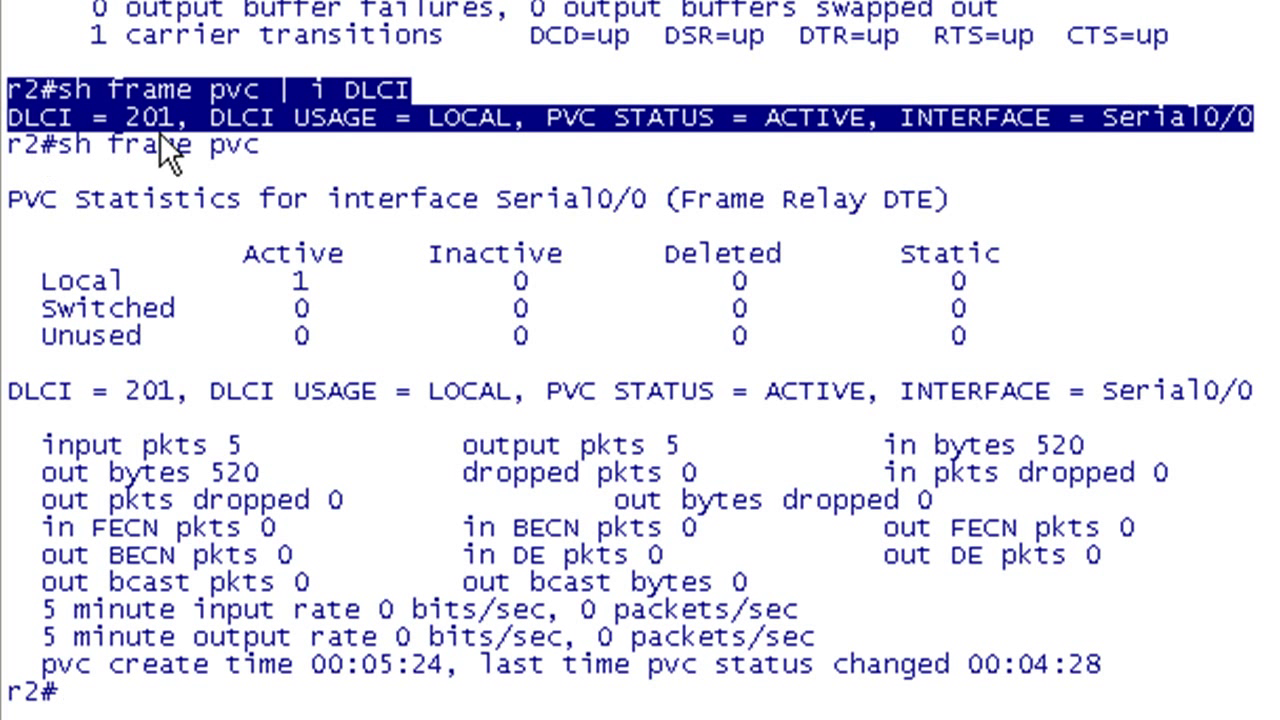
mouse_move(505, 155)
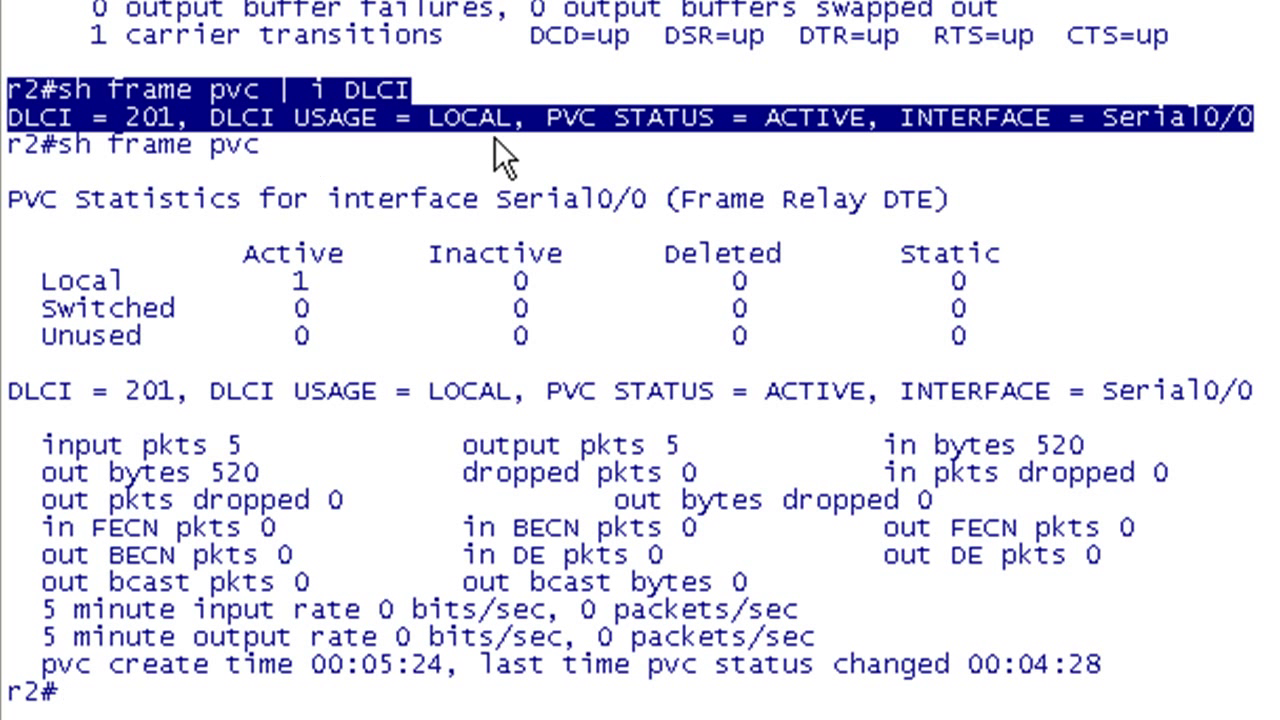
mouse_move(820, 160)
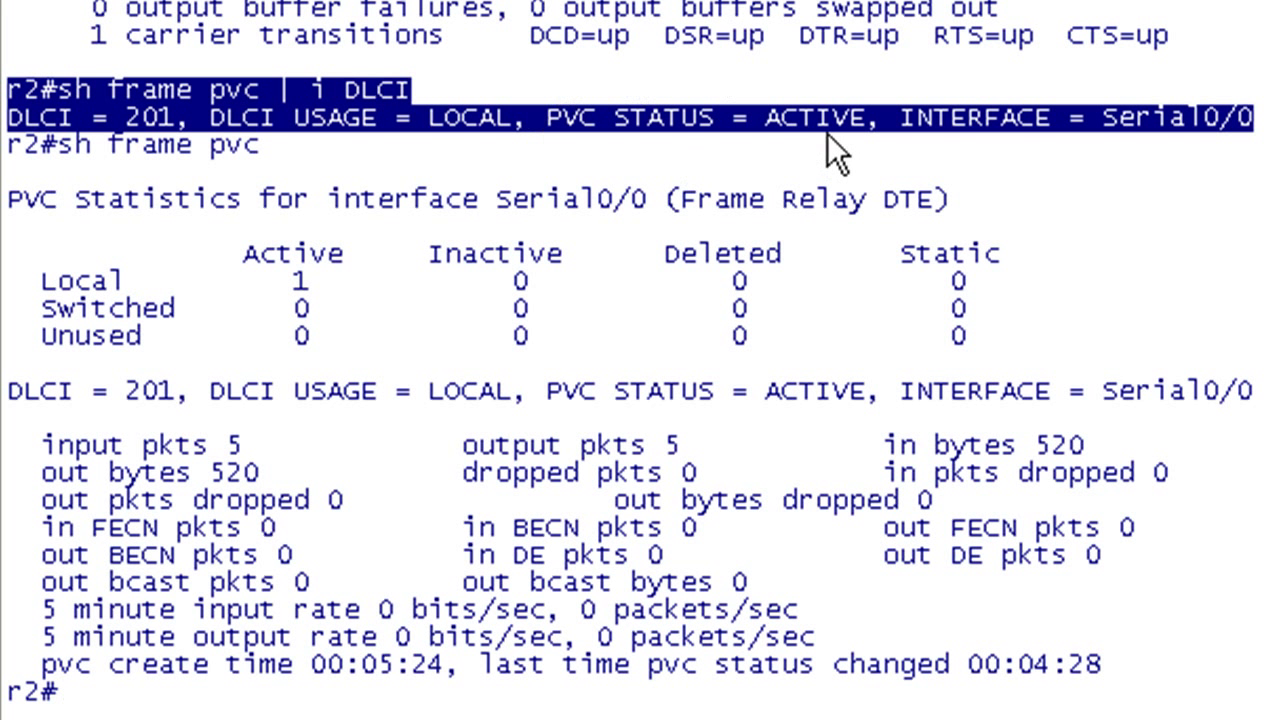
mouse_move(355, 145)
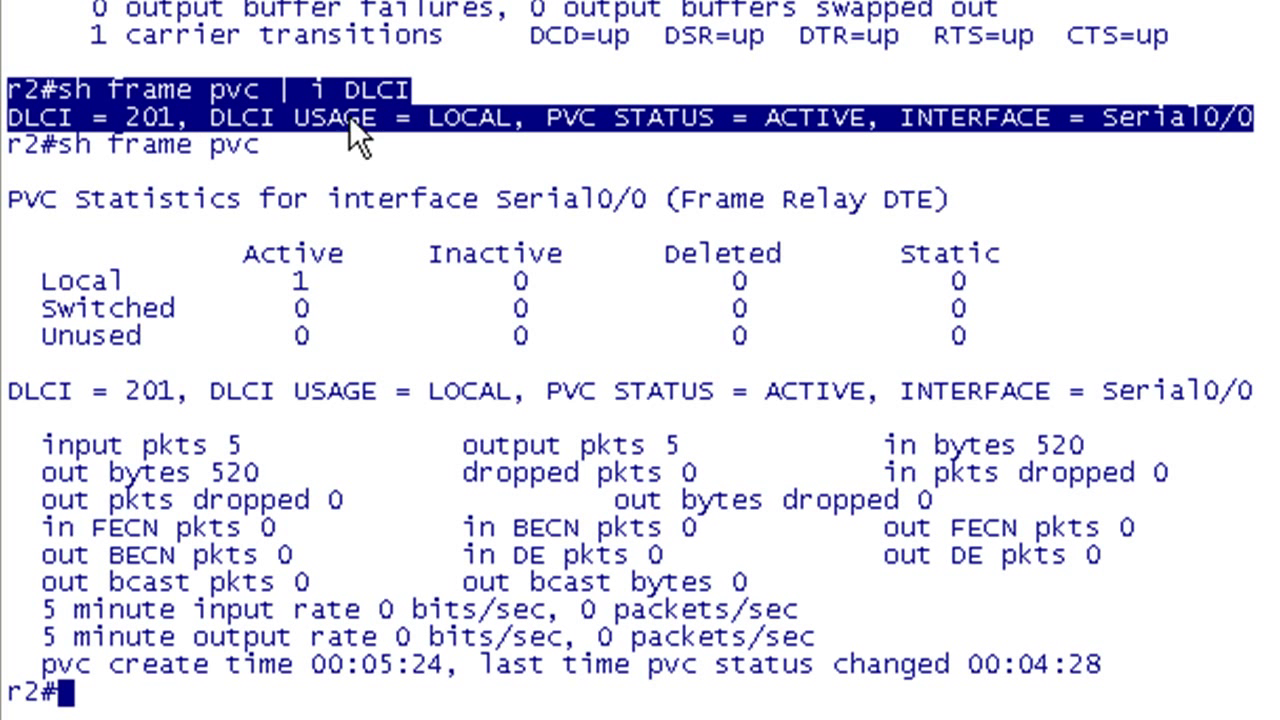
mouse_move(345, 335)
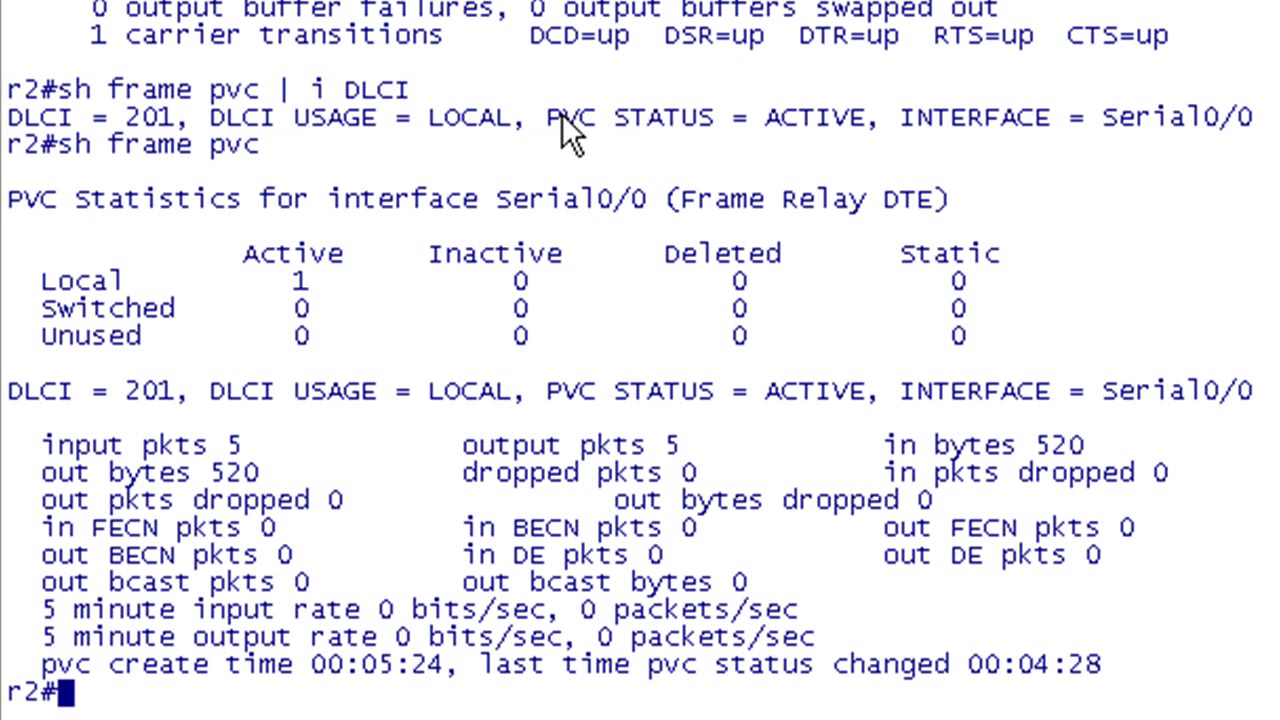
left_click_drag(560, 118, 870, 118)
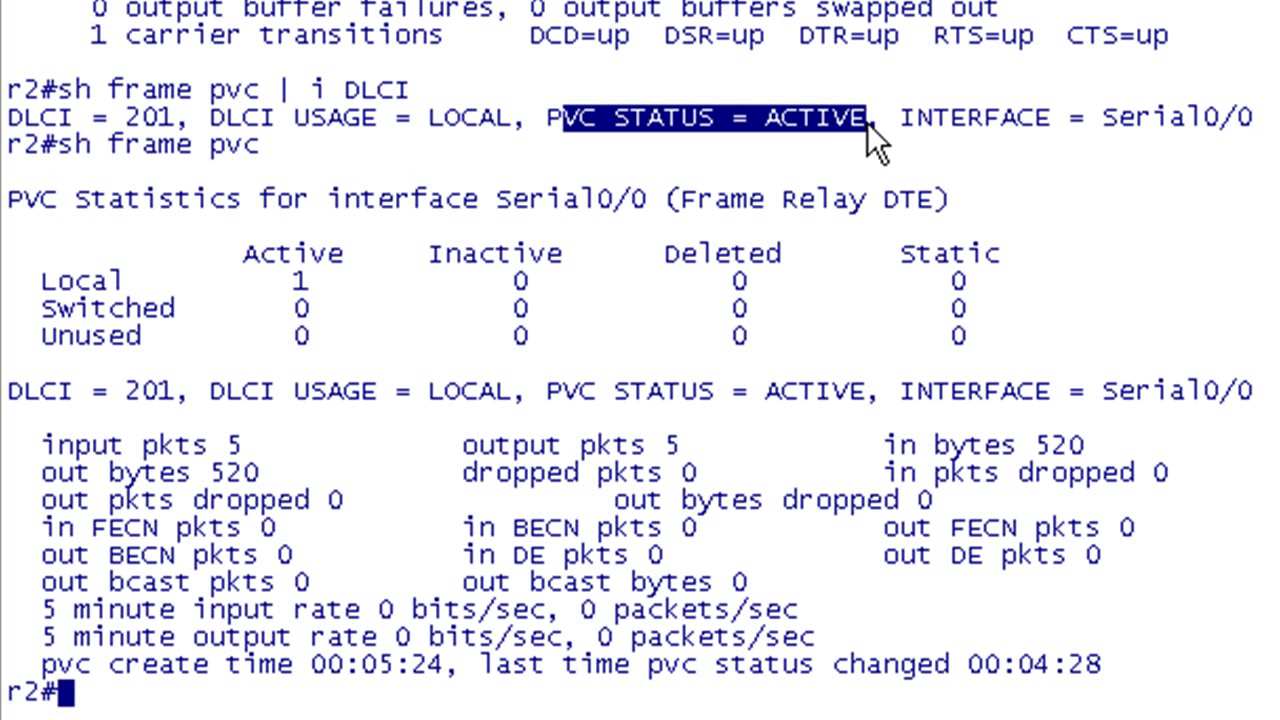
mouse_move(1020, 315)
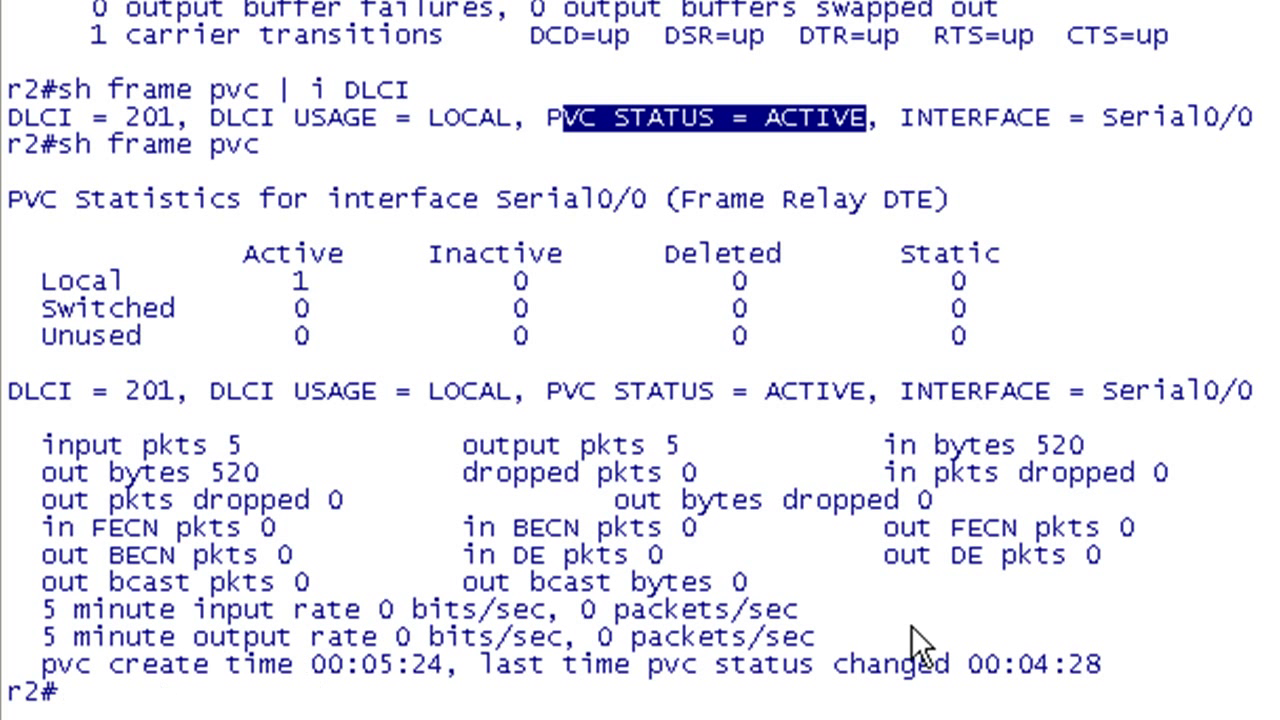
type("ping")
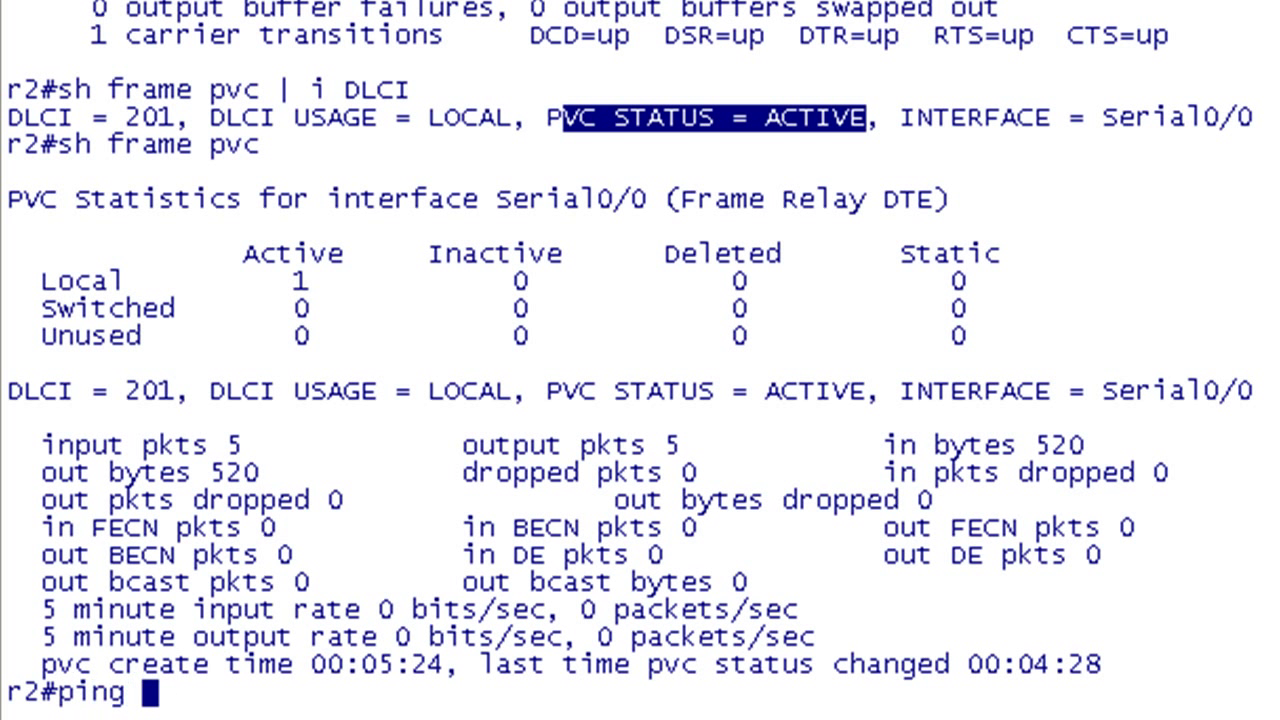
Step: Ping the hub 10.1.123.1 from R2 with 5/5 success, then bring up R3's console
type("10.12")
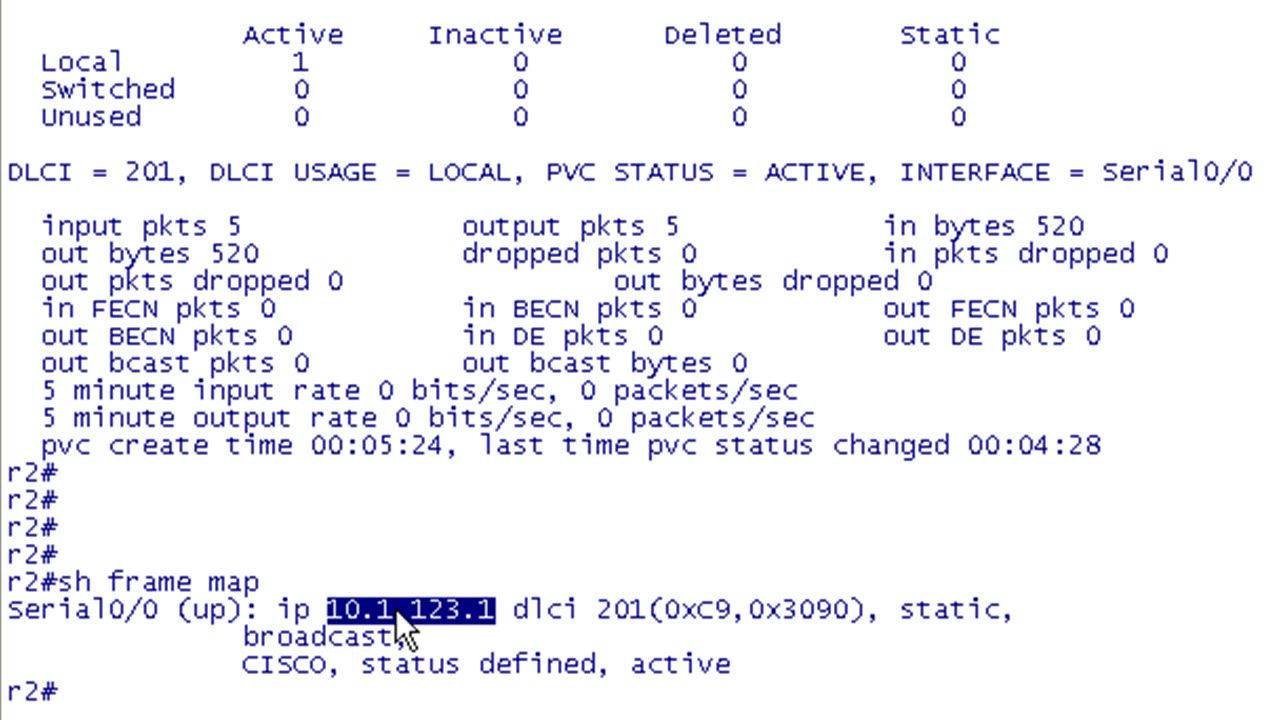
type("pint")
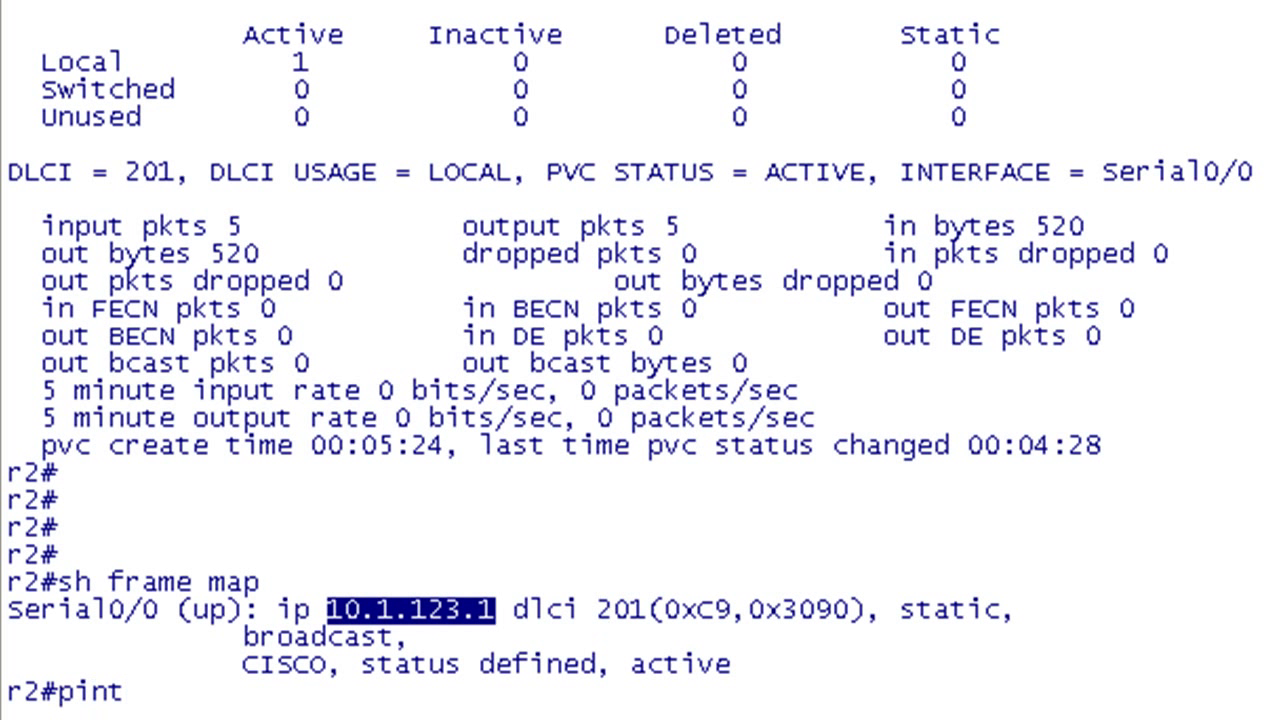
type("g 10.1.123.1")
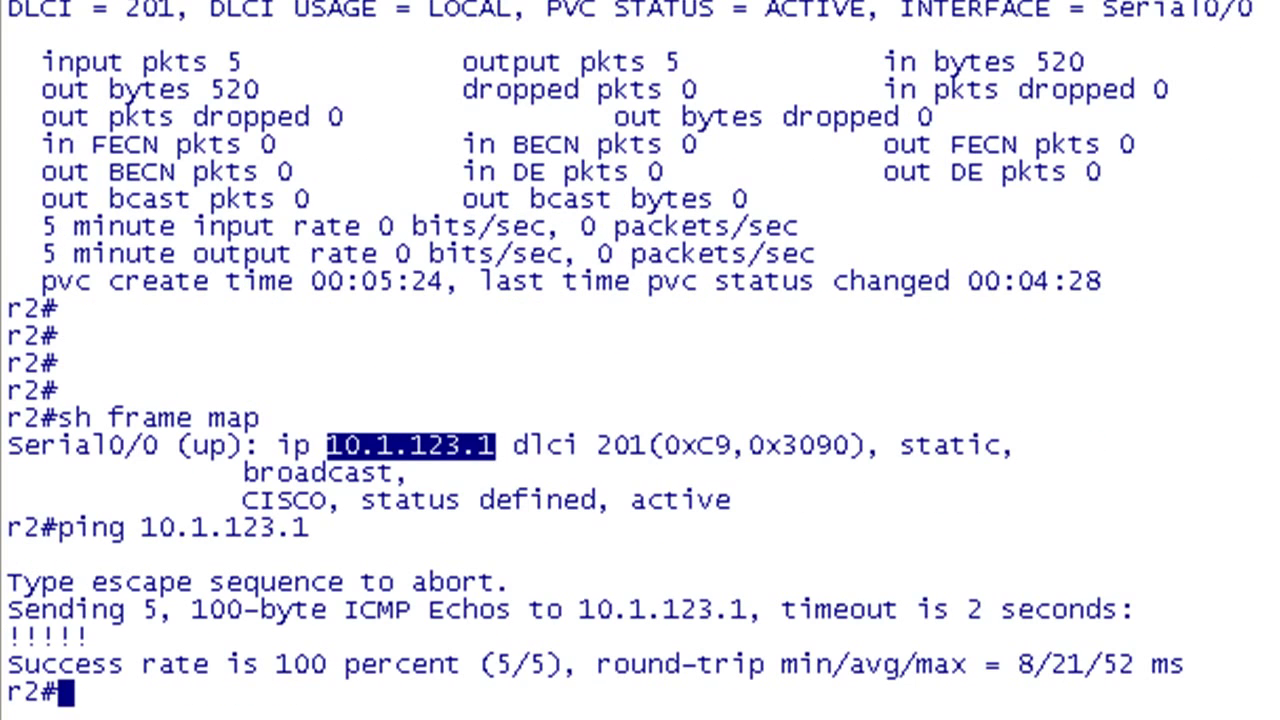
left_click(143, 14)
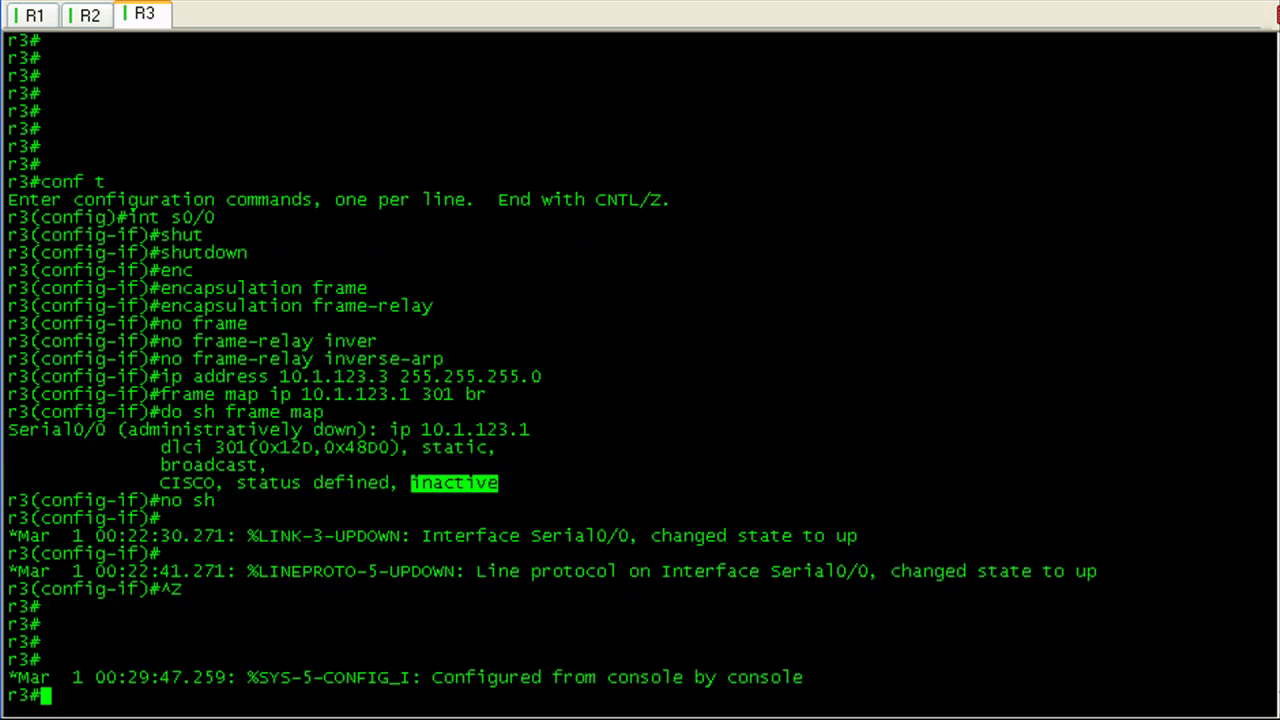
type("ping 10.1.123.1")
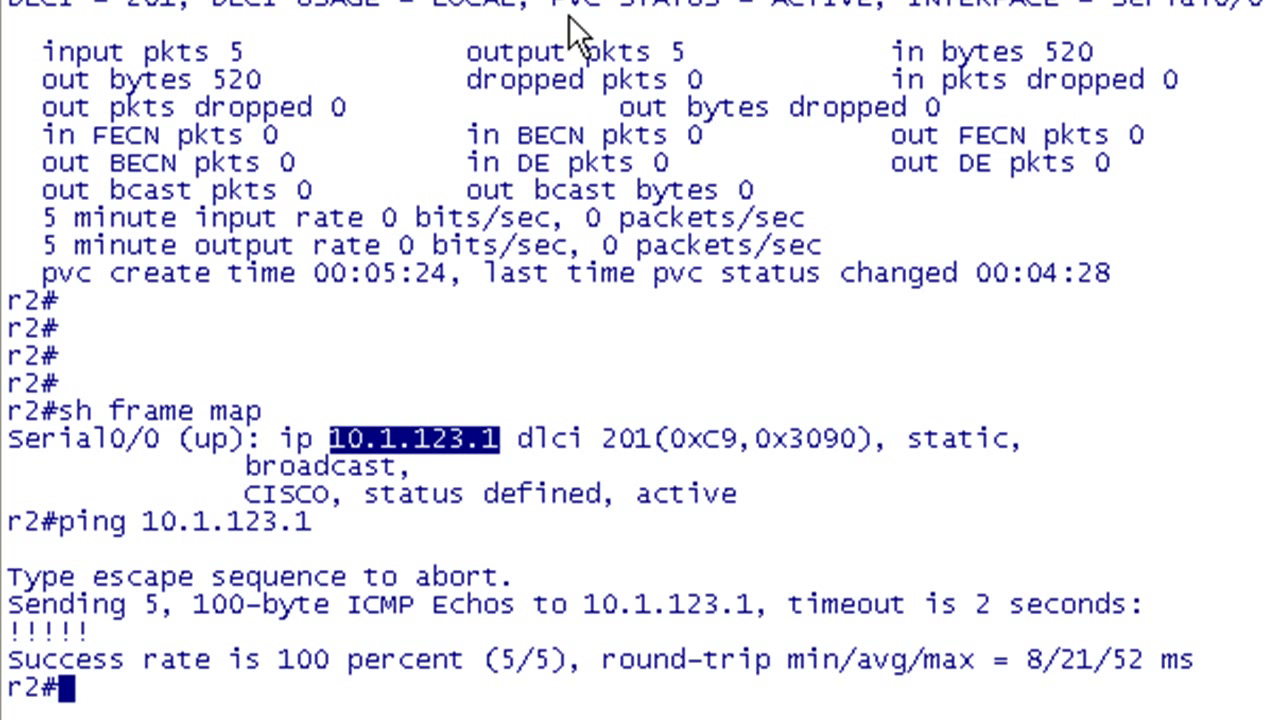
Step: Show R2's frame map listing only 10.1.123.1, then ping 10.1.123.3 and get timeouts
scroll("down", 3)
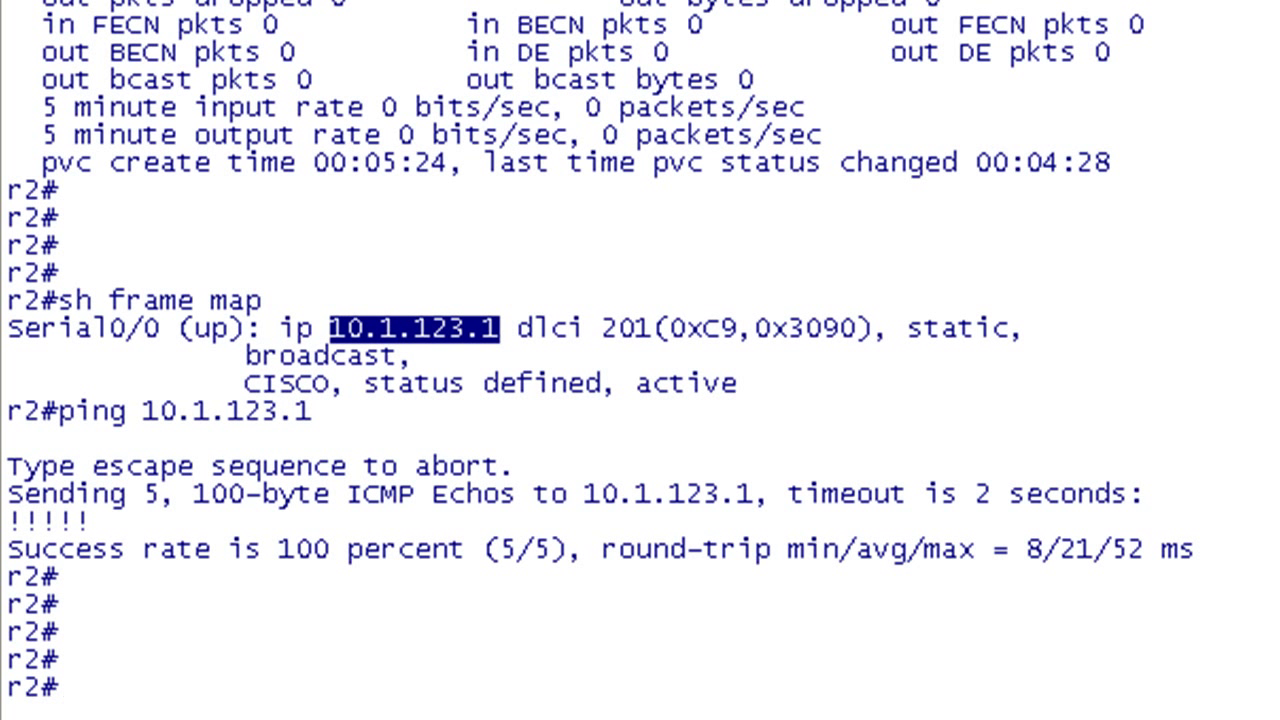
type("sh frame ma")
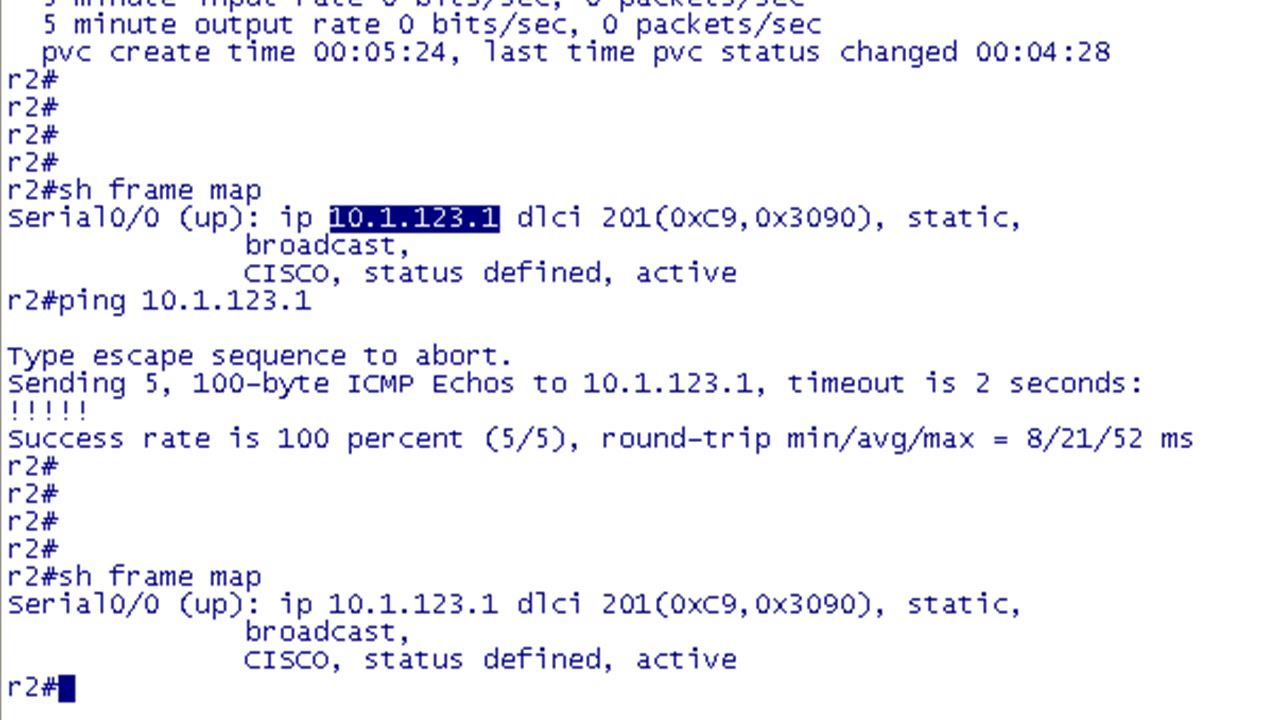
type("ping 10.1.12")
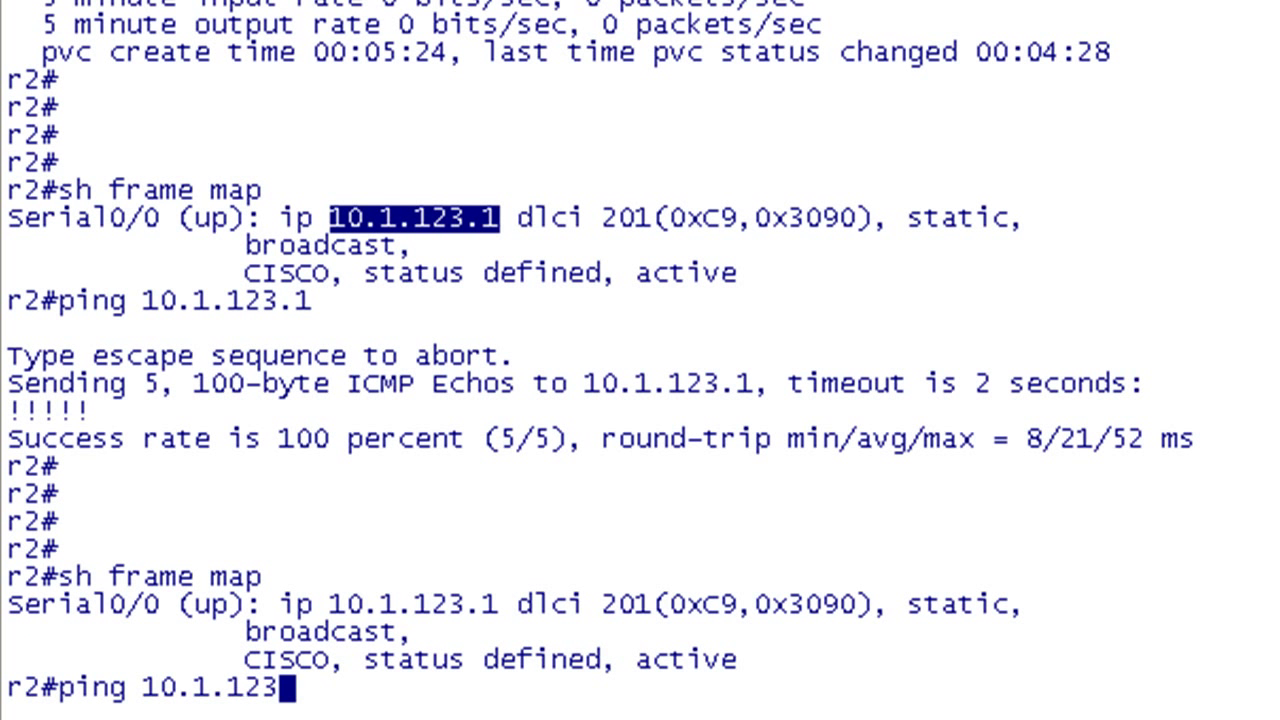
type("3")
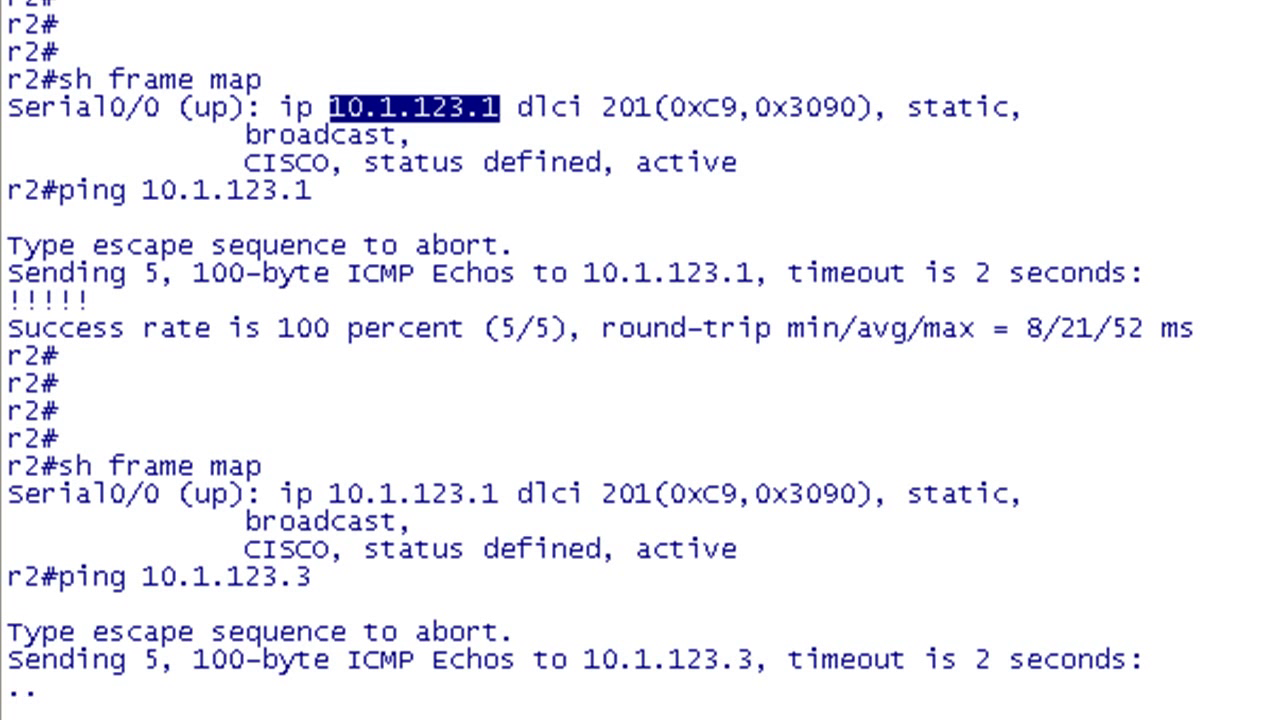
mouse_move(500, 475)
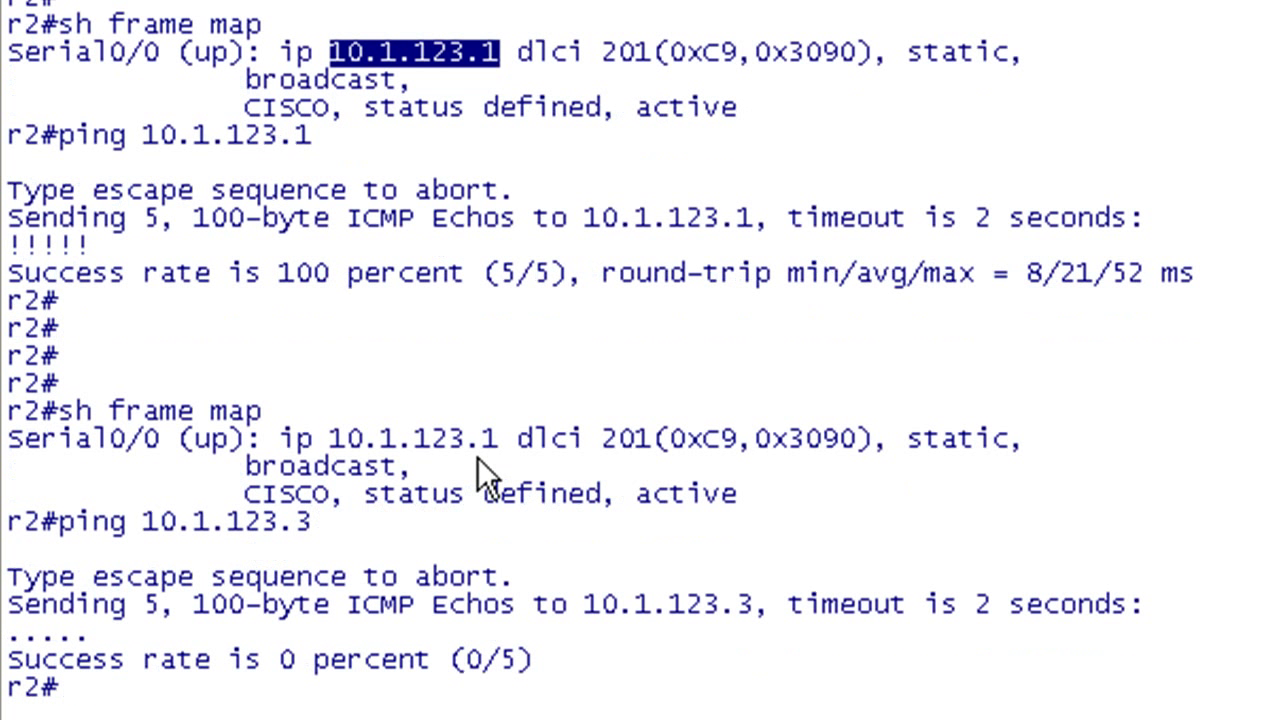
mouse_move(490, 475)
type("do sh run | i logg")
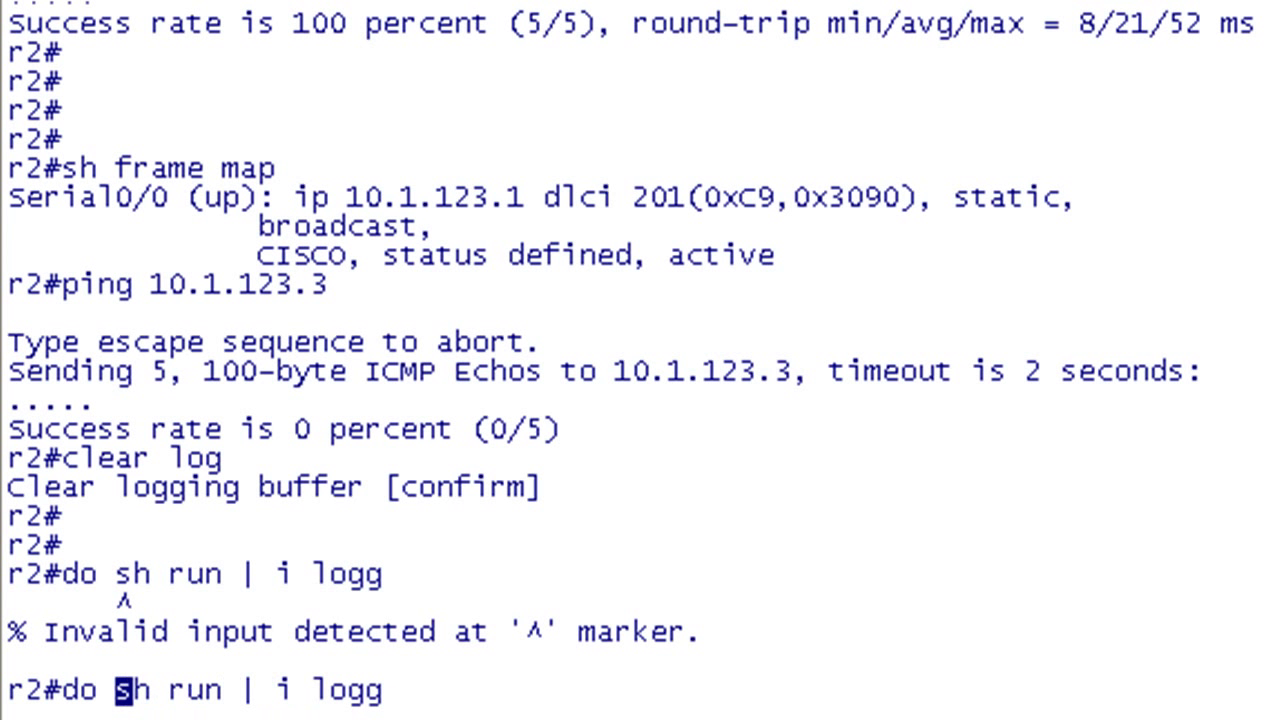
Step: Enable Frame Relay packet debugging on R2 and check the logging output
key("Return")
type("sh log")
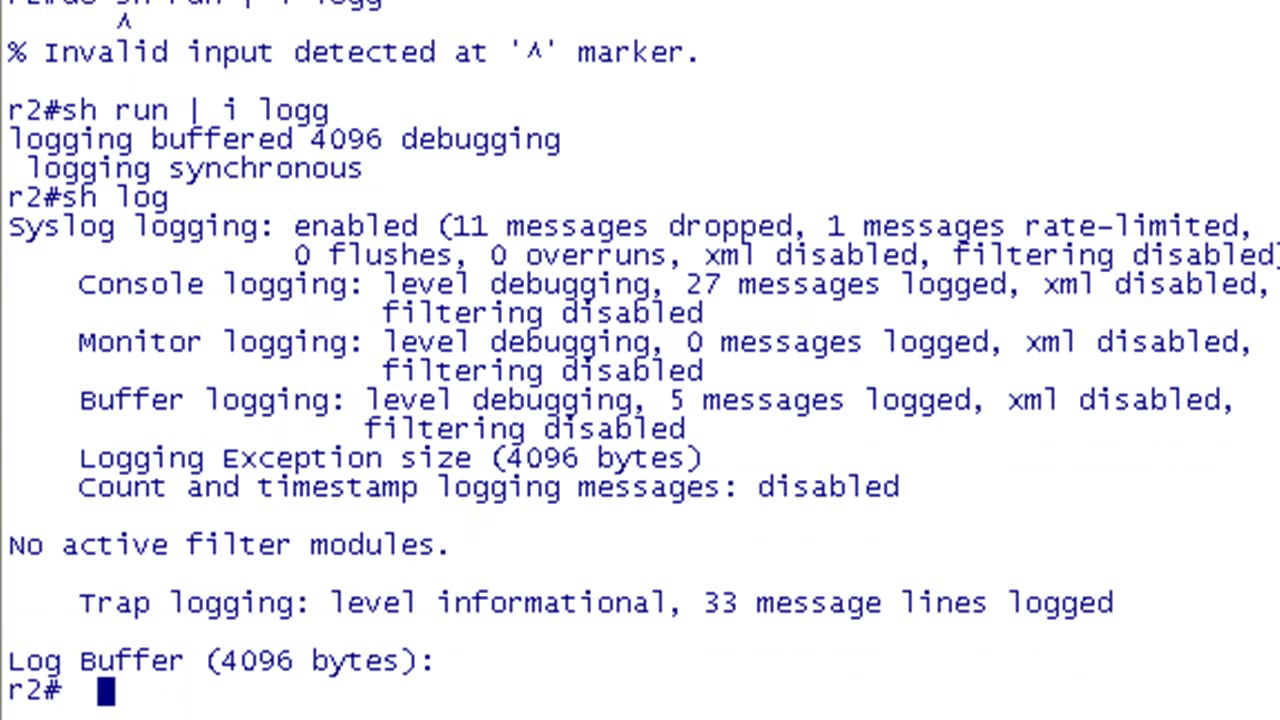
type("debug frame")
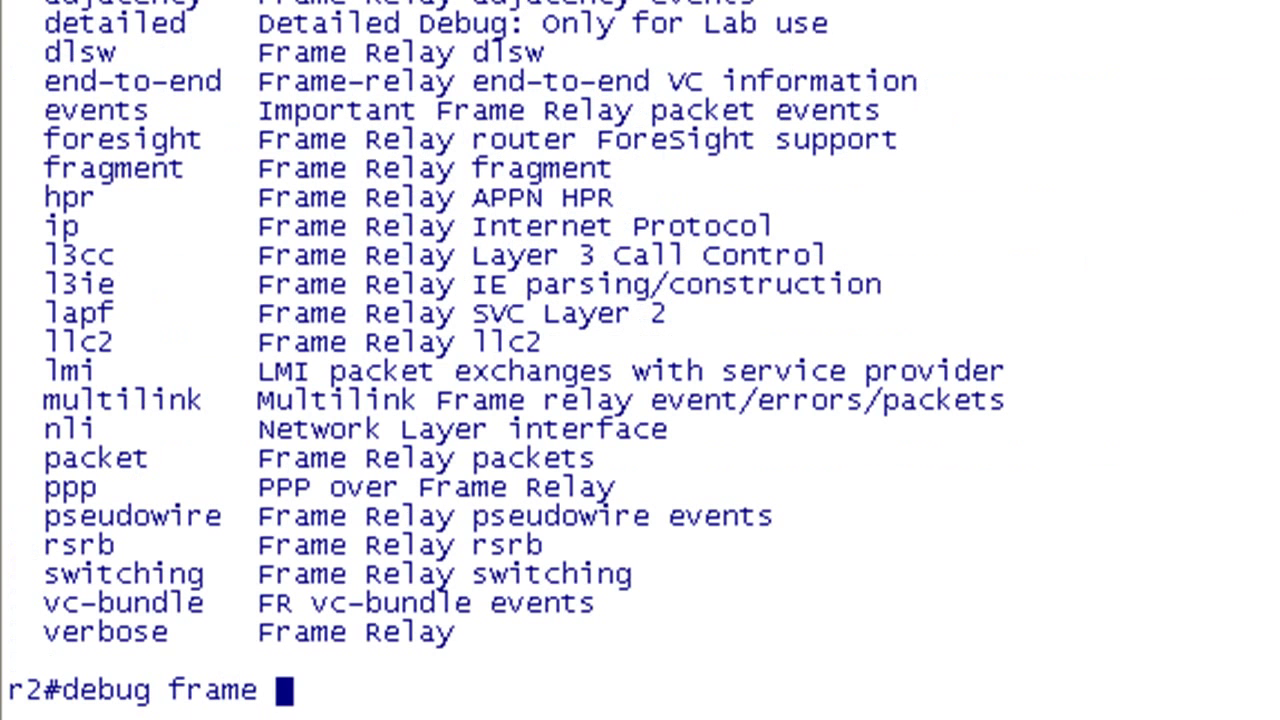
type("packet ?")
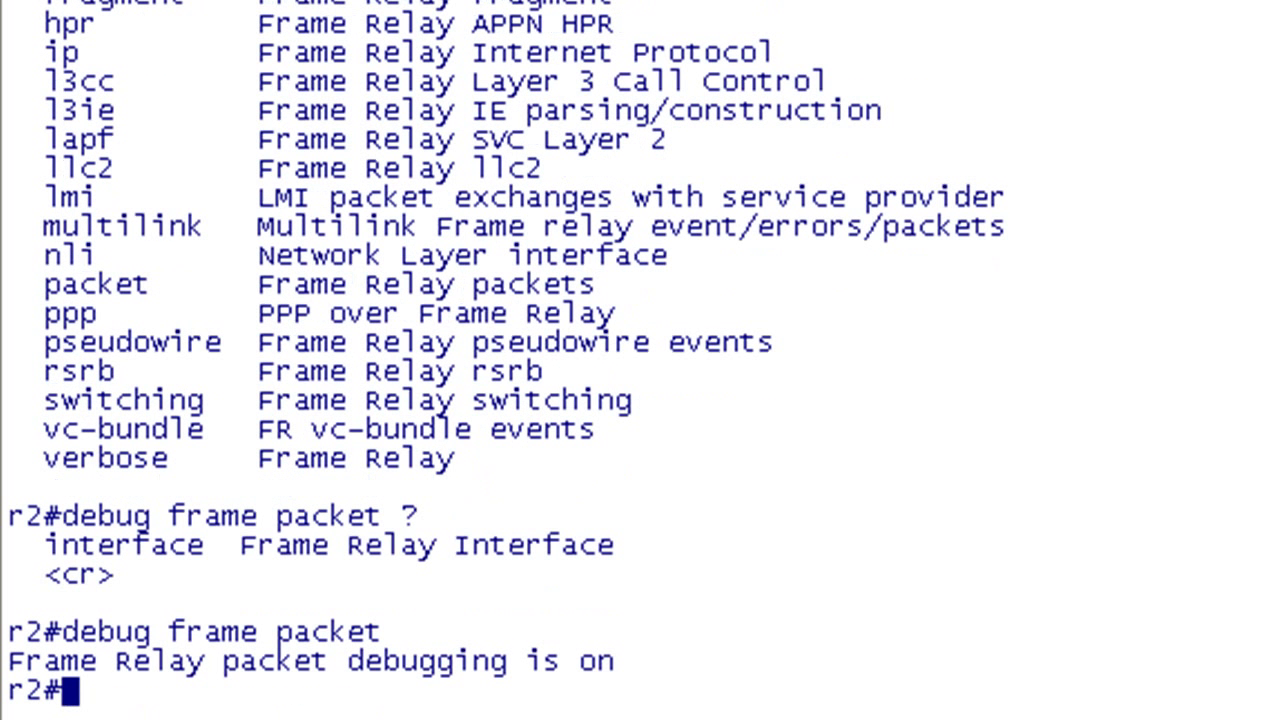
type("sh log")
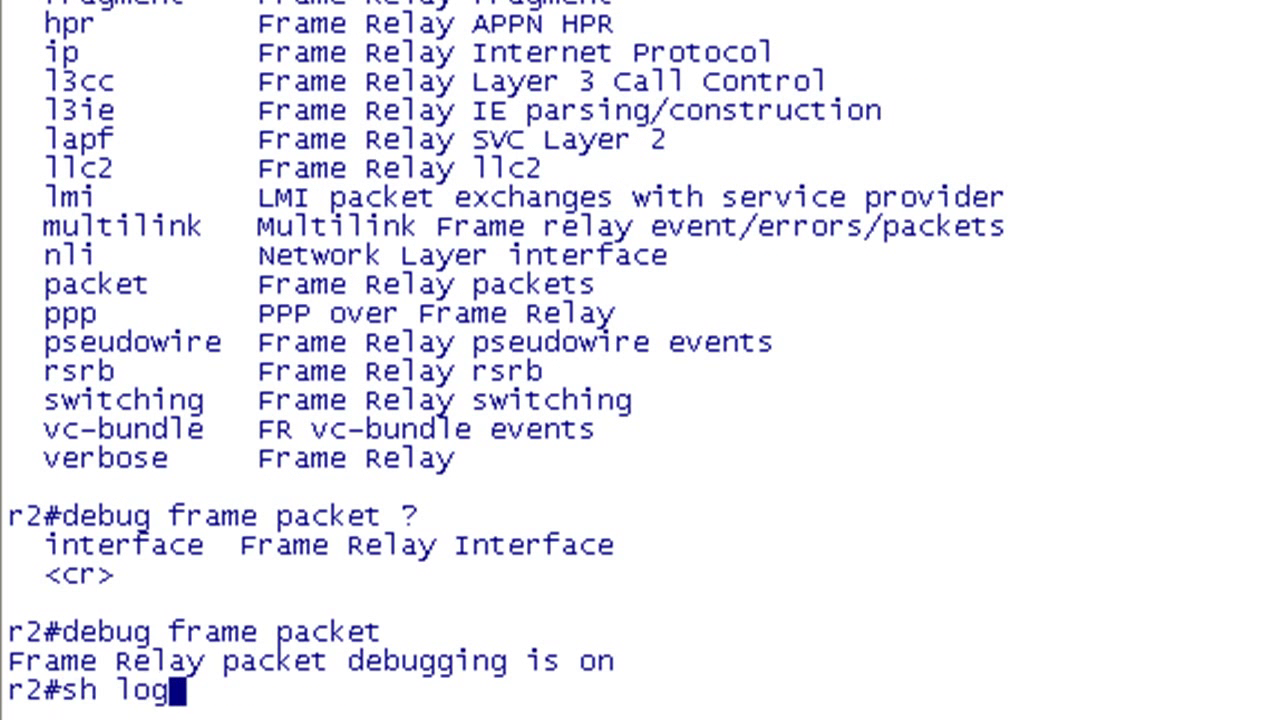
Step: Send single pings to 10.1.123.3 and 10.1.123.1, see 'no map entry', then 'undebug all'
type("ping 10.1.123.3")
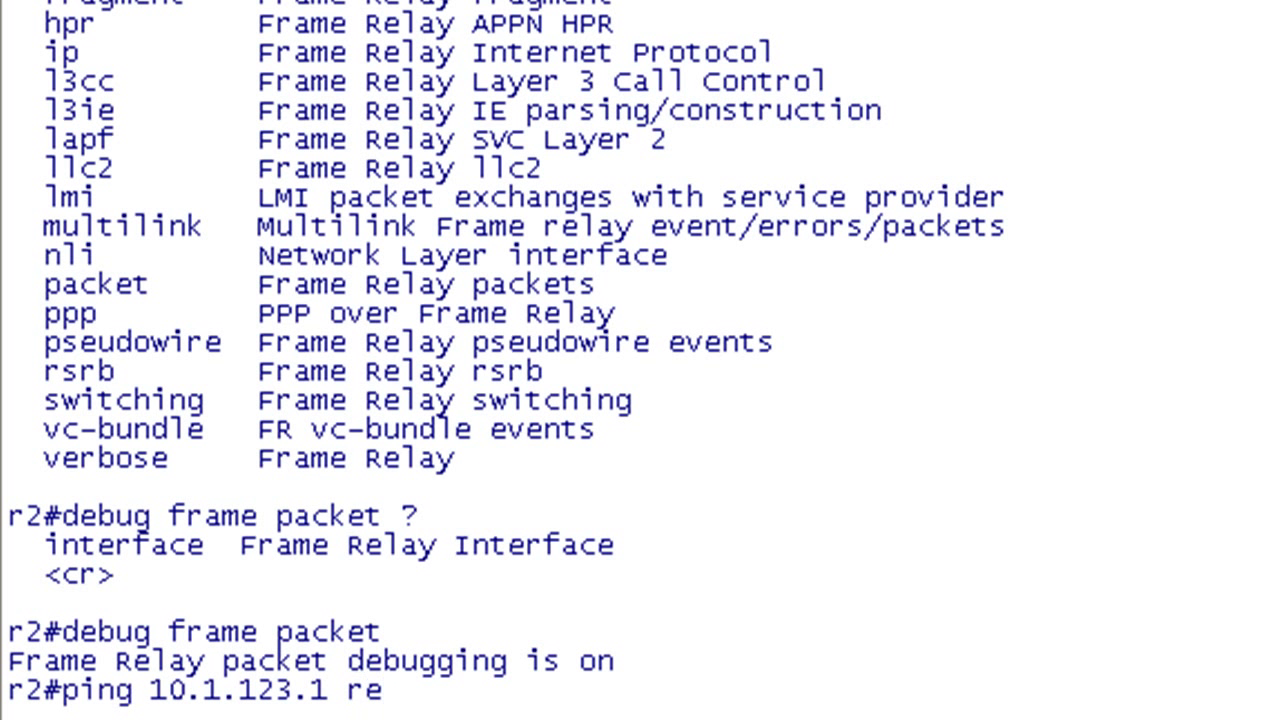
type("1")
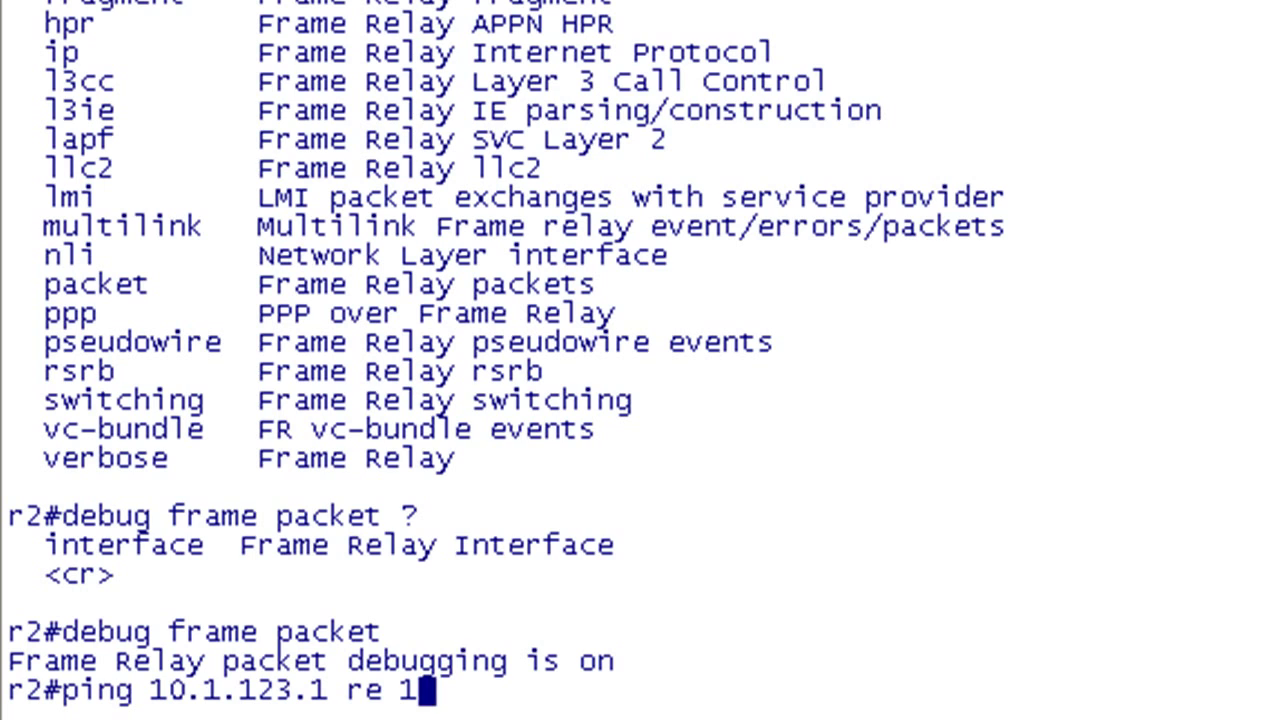
key("Return")
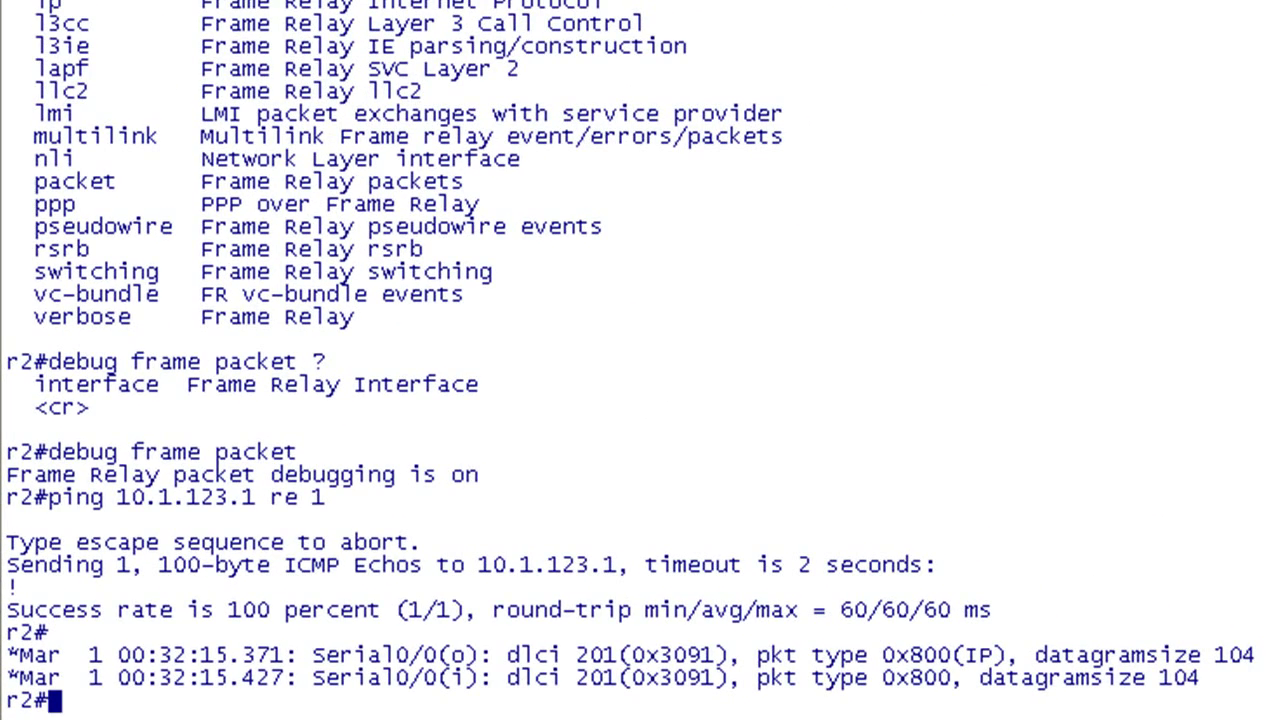
type("ping 10.1.123.1 re 1")
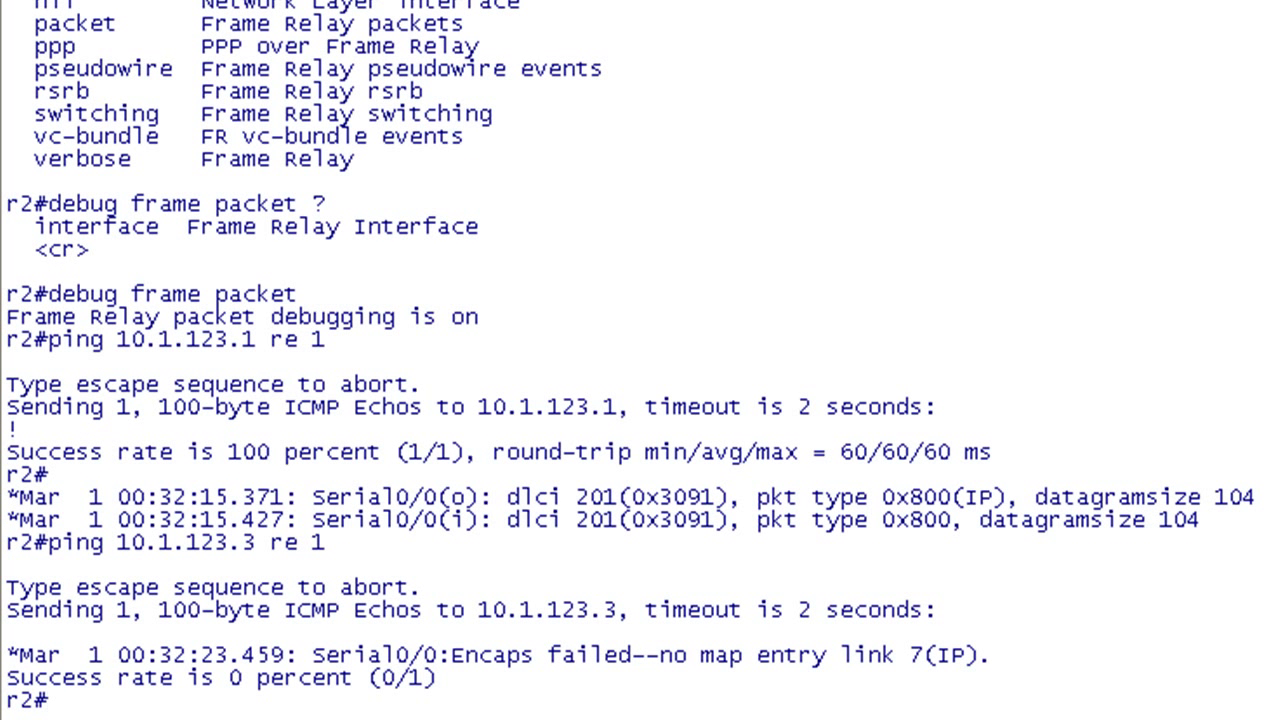
type("u all")
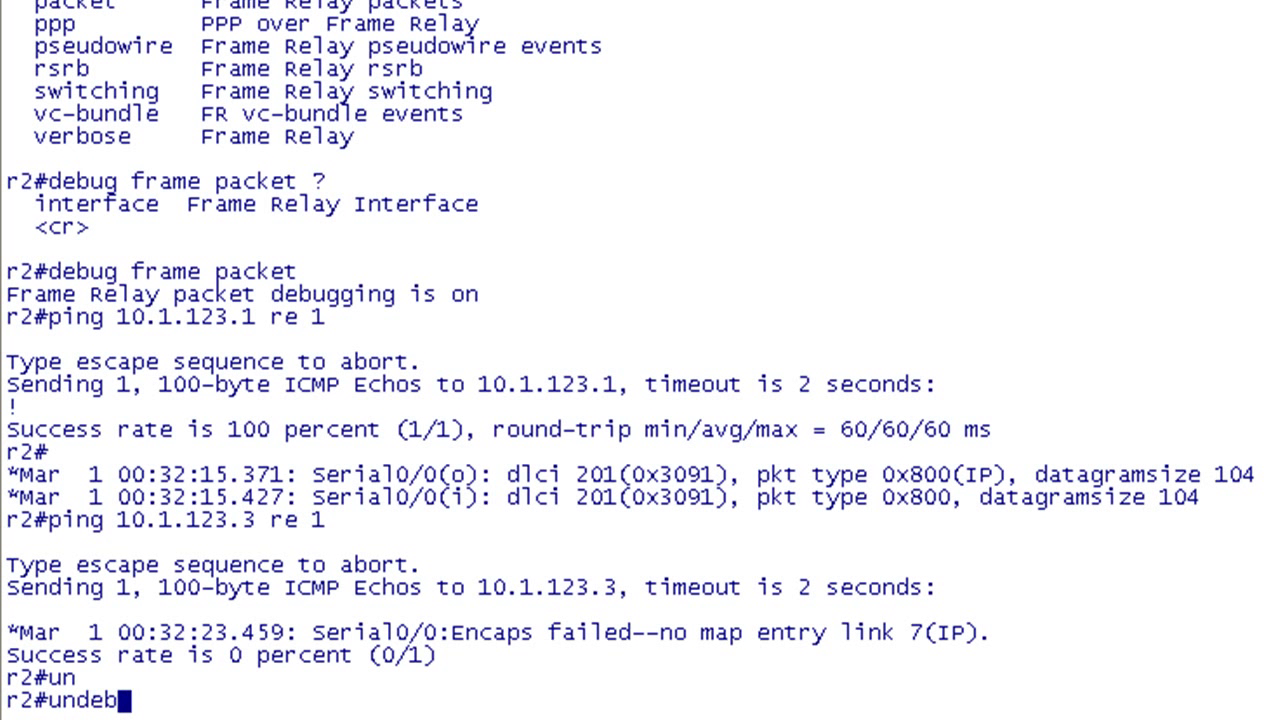
key("Return")
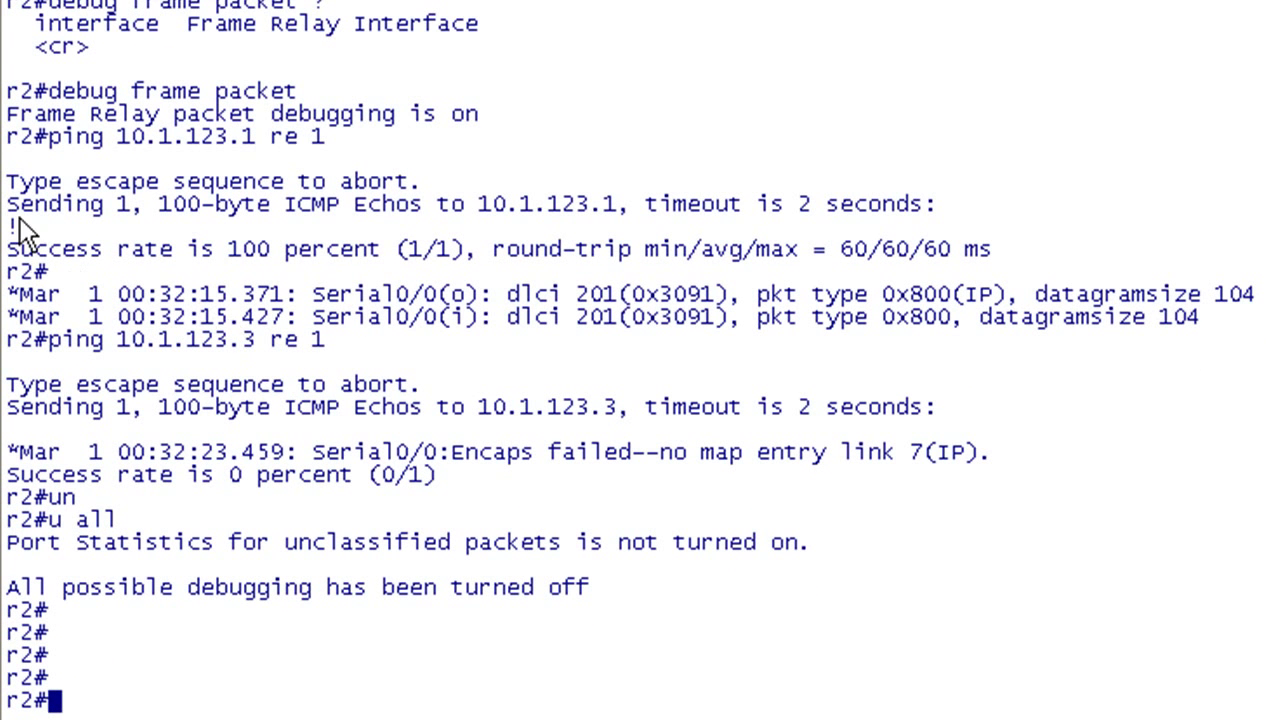
left_click_drag(20, 293, 1240, 318)
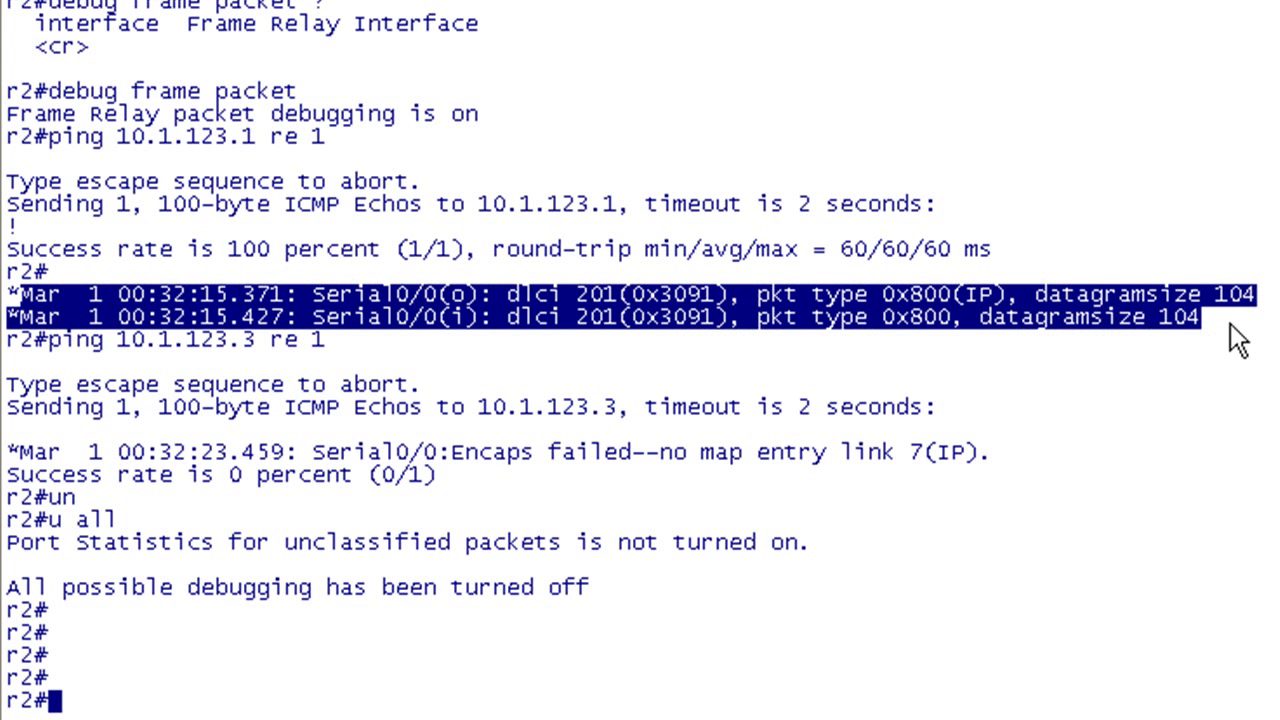
mouse_move(665, 320)
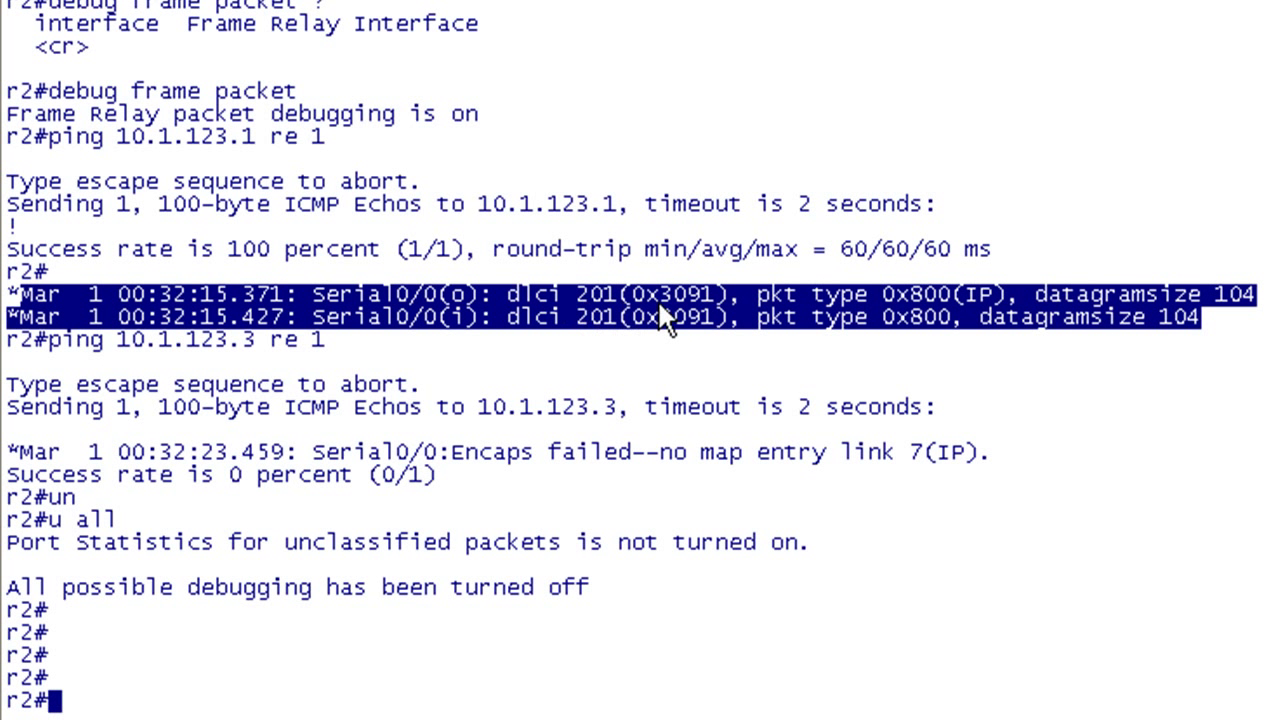
mouse_move(1055, 335)
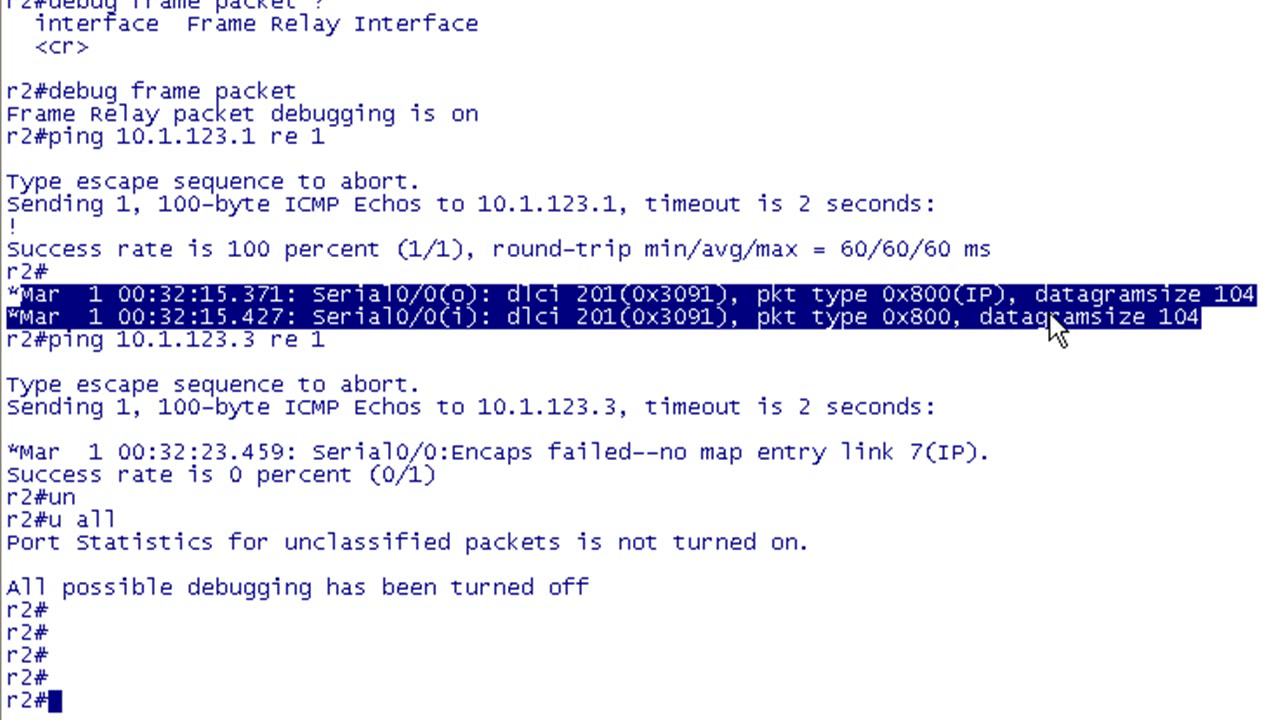
mouse_move(875, 362)
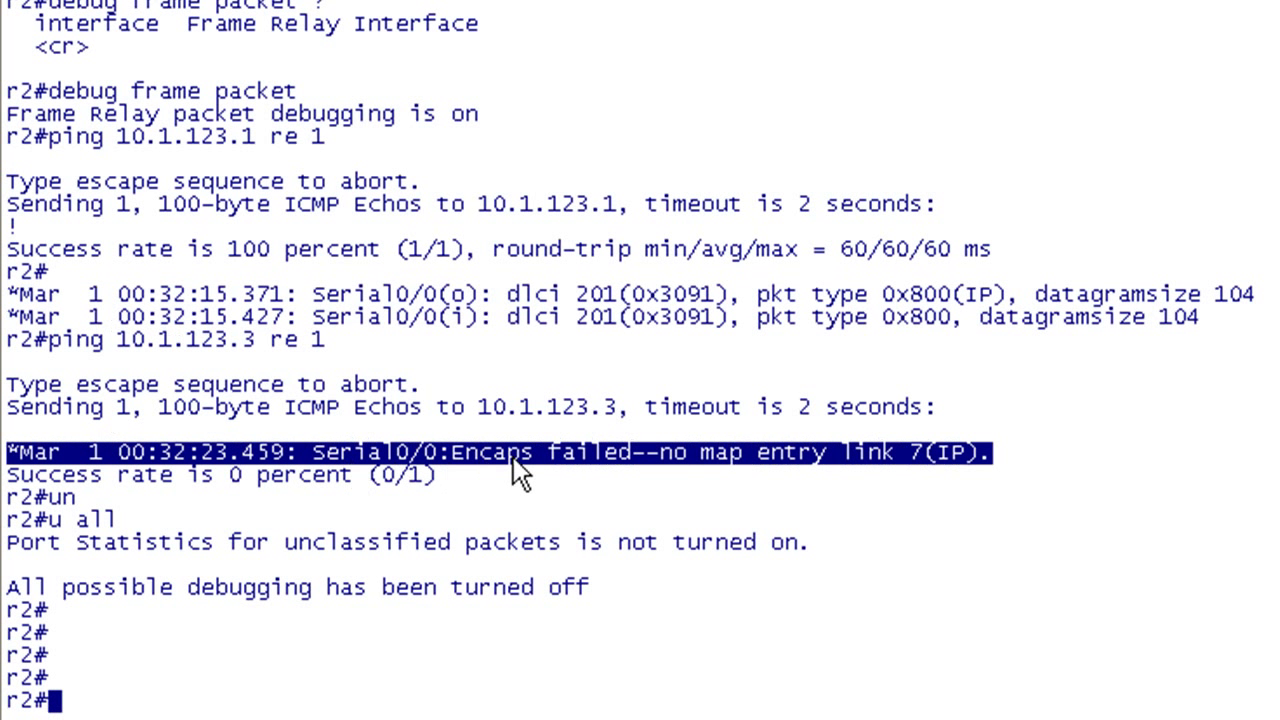
mouse_move(875, 475)
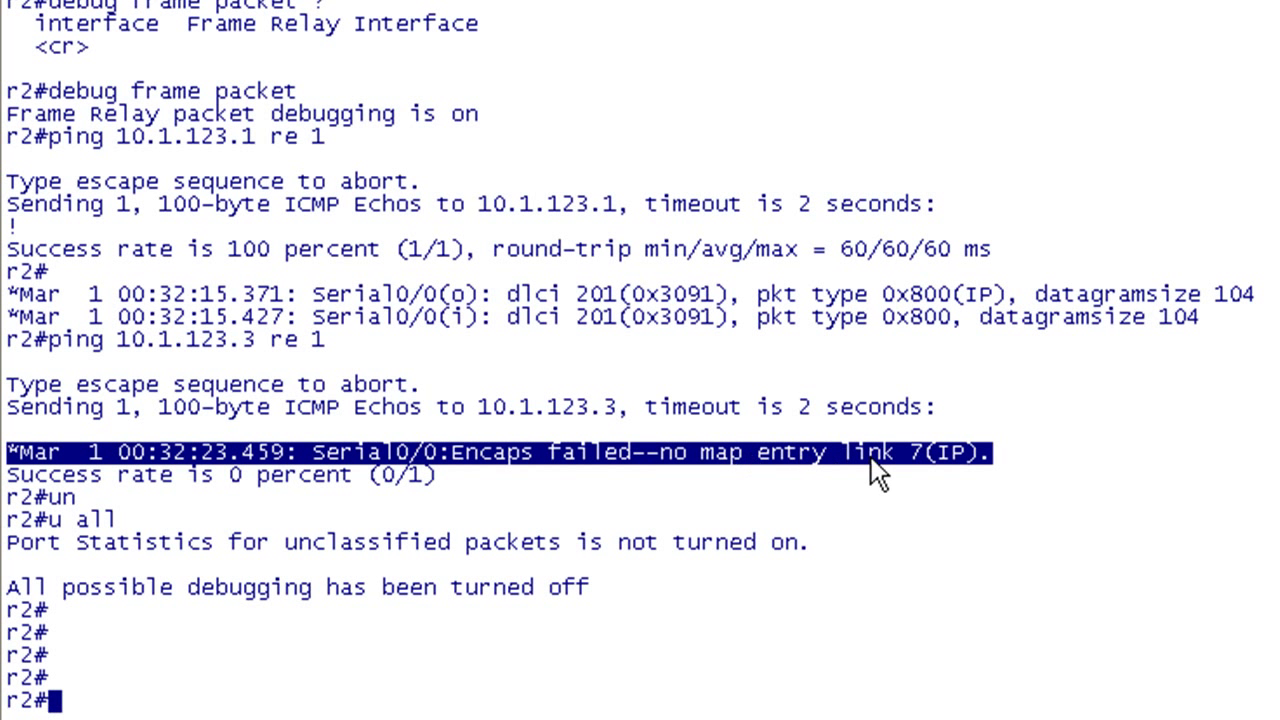
mouse_move(950, 480)
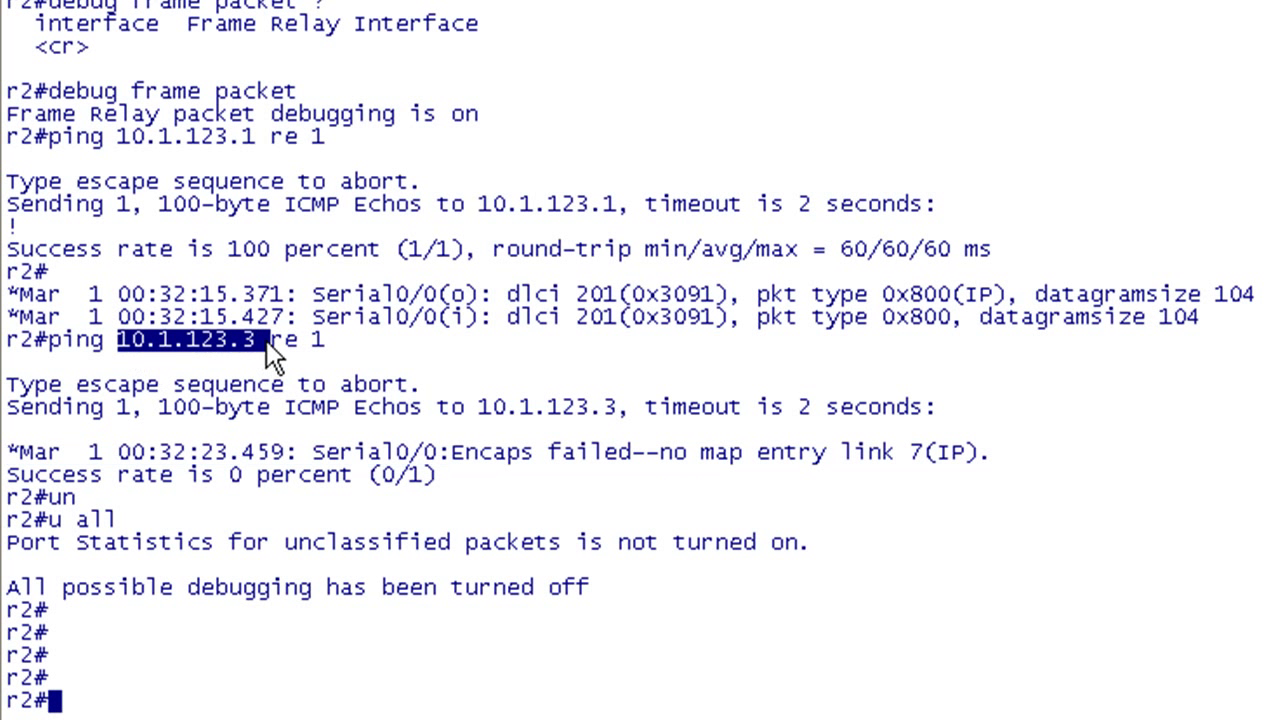
mouse_move(535, 480)
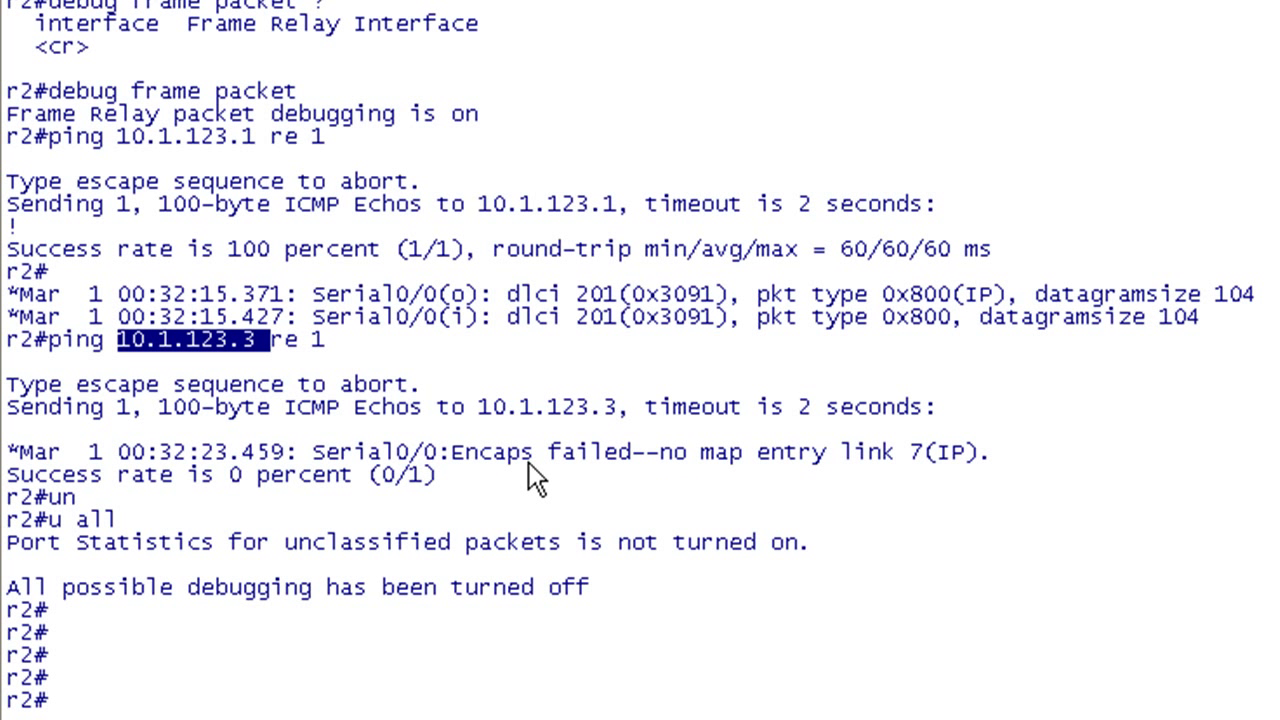
mouse_move(425, 540)
type("conf t")
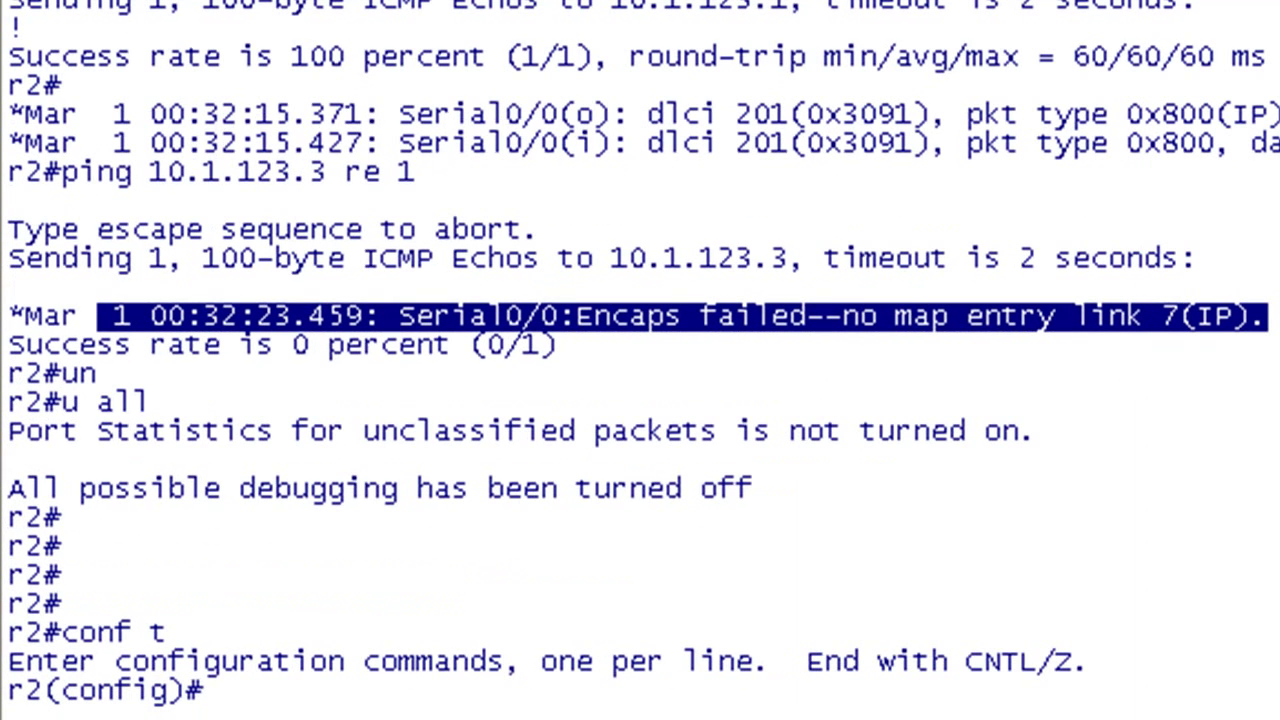
Step: On R2 interface Serial0/0, enter 'frame-relay map ip 10.1.123.3 201'
type("int s0/0")
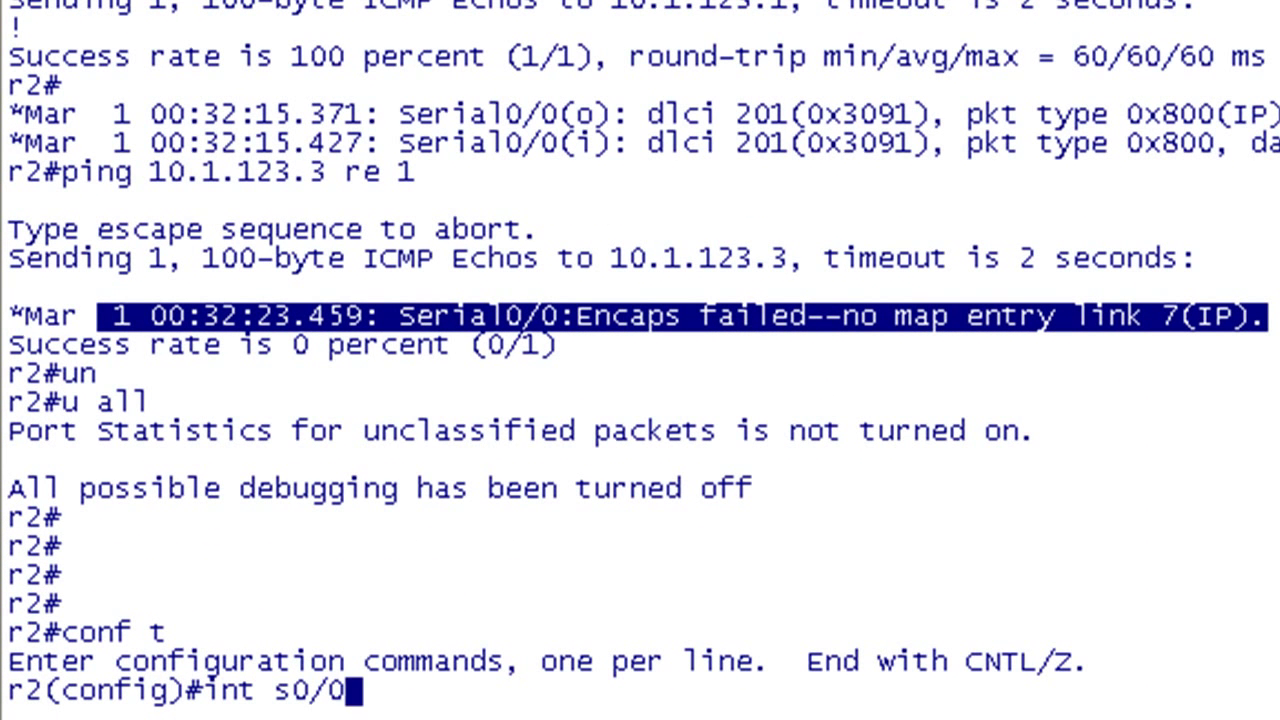
key("Return")
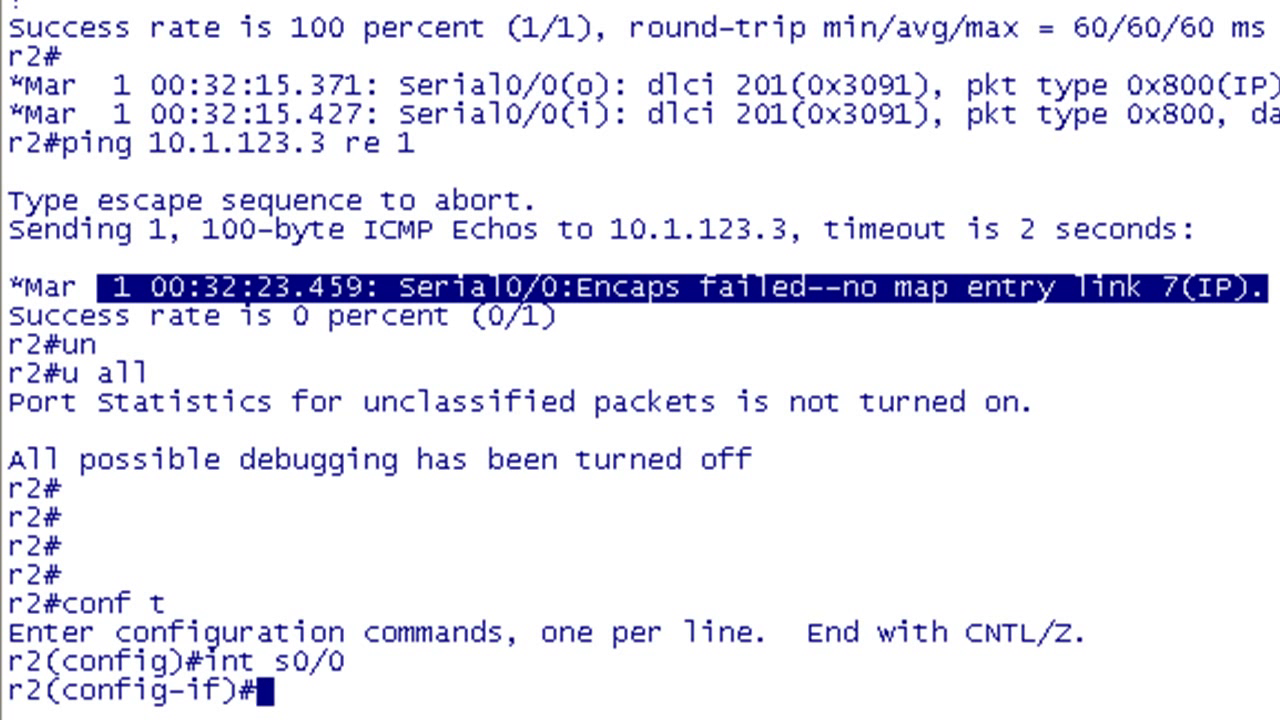
type("frame-relay map")
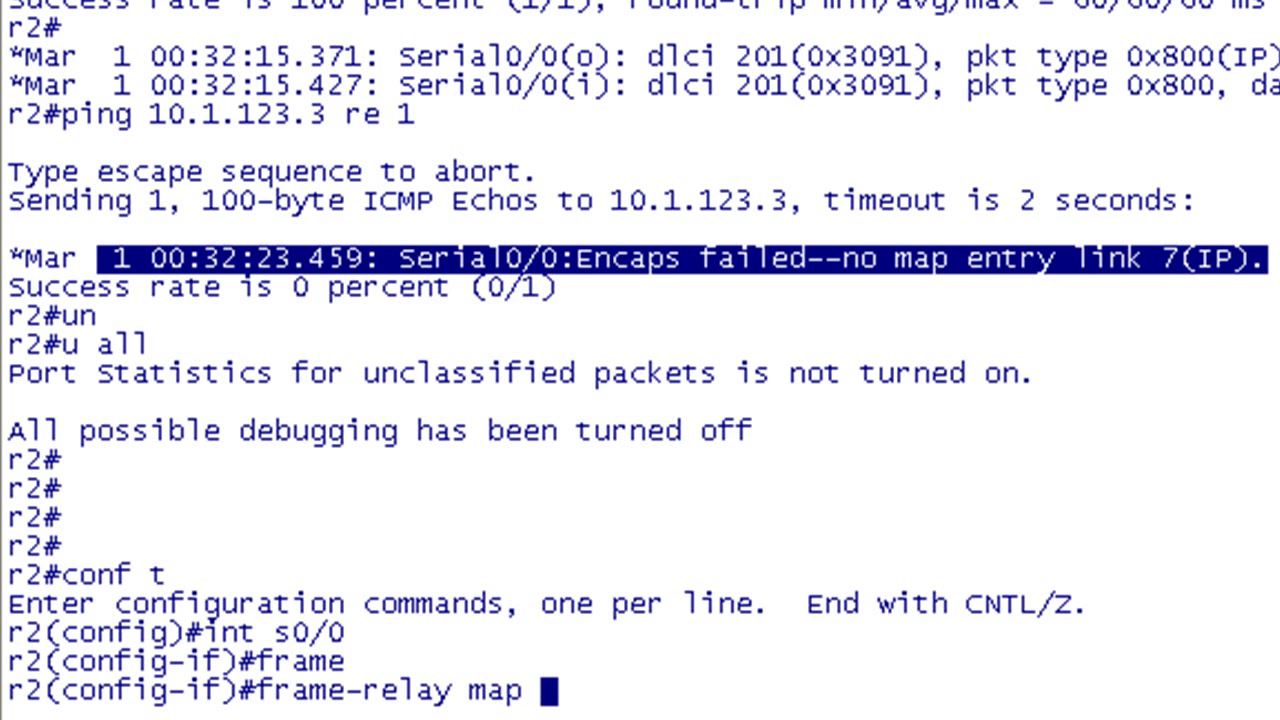
type("ip")
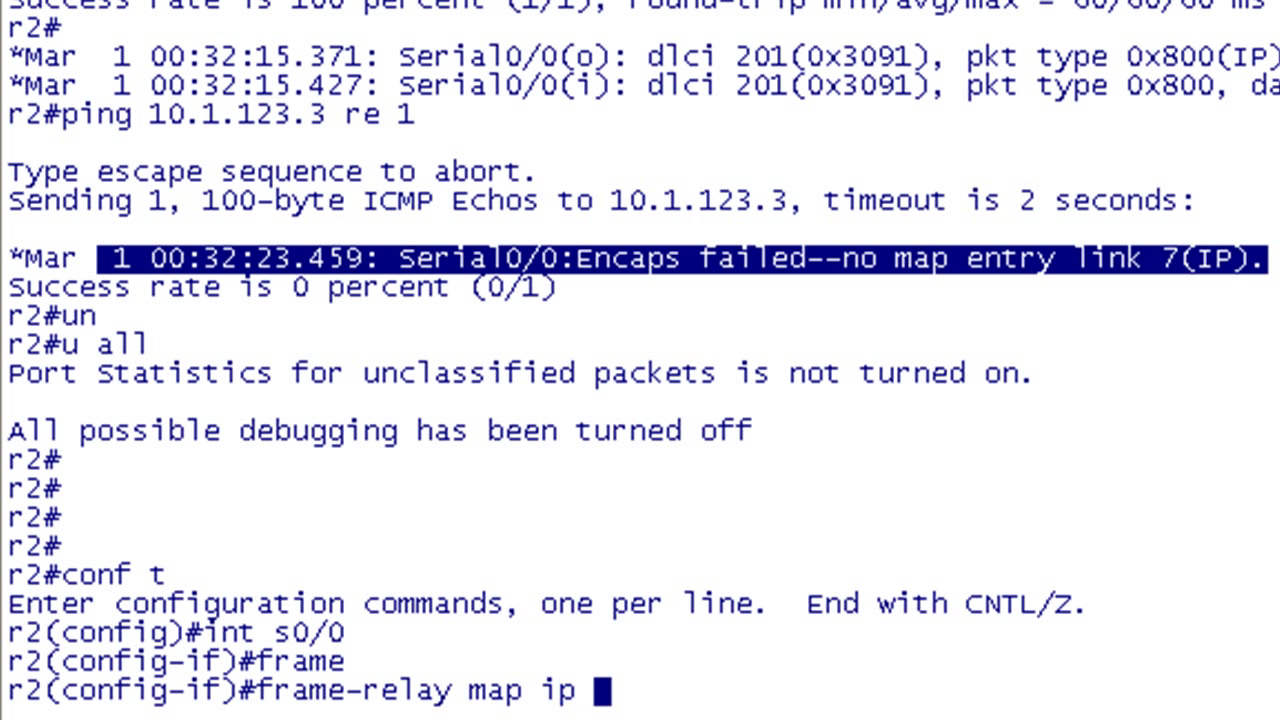
type("10.1")
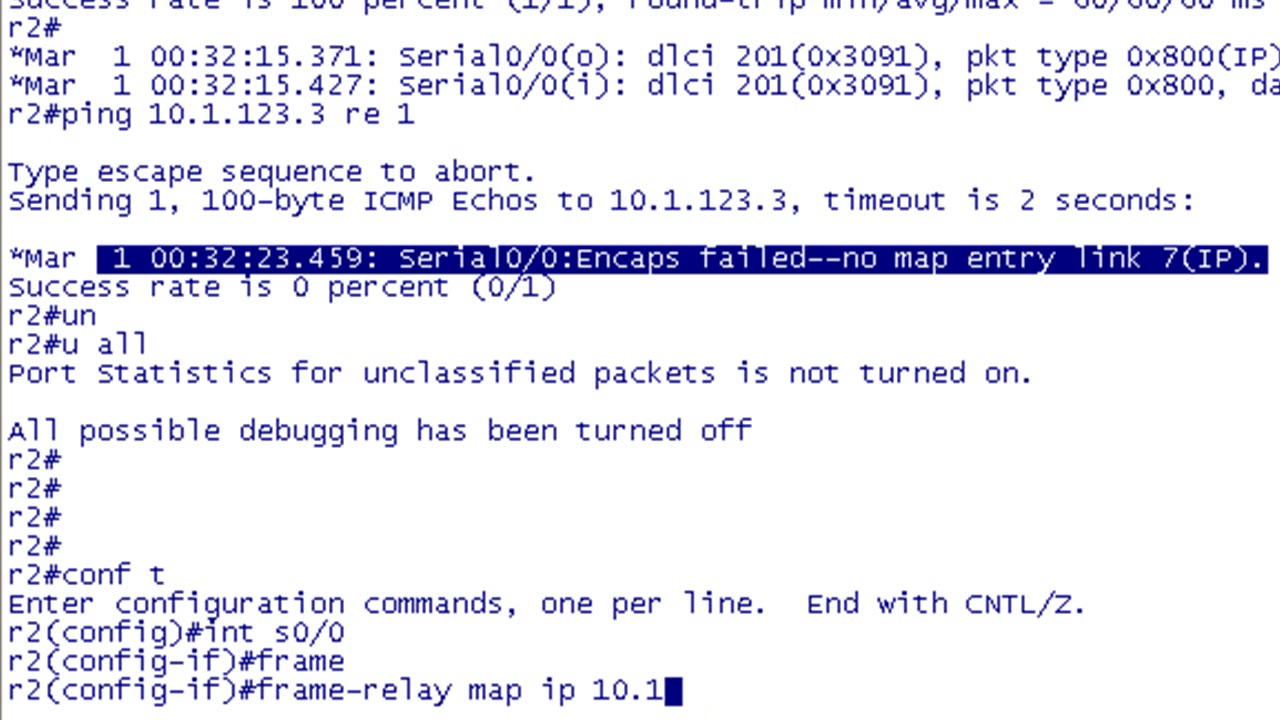
type(".123.3")
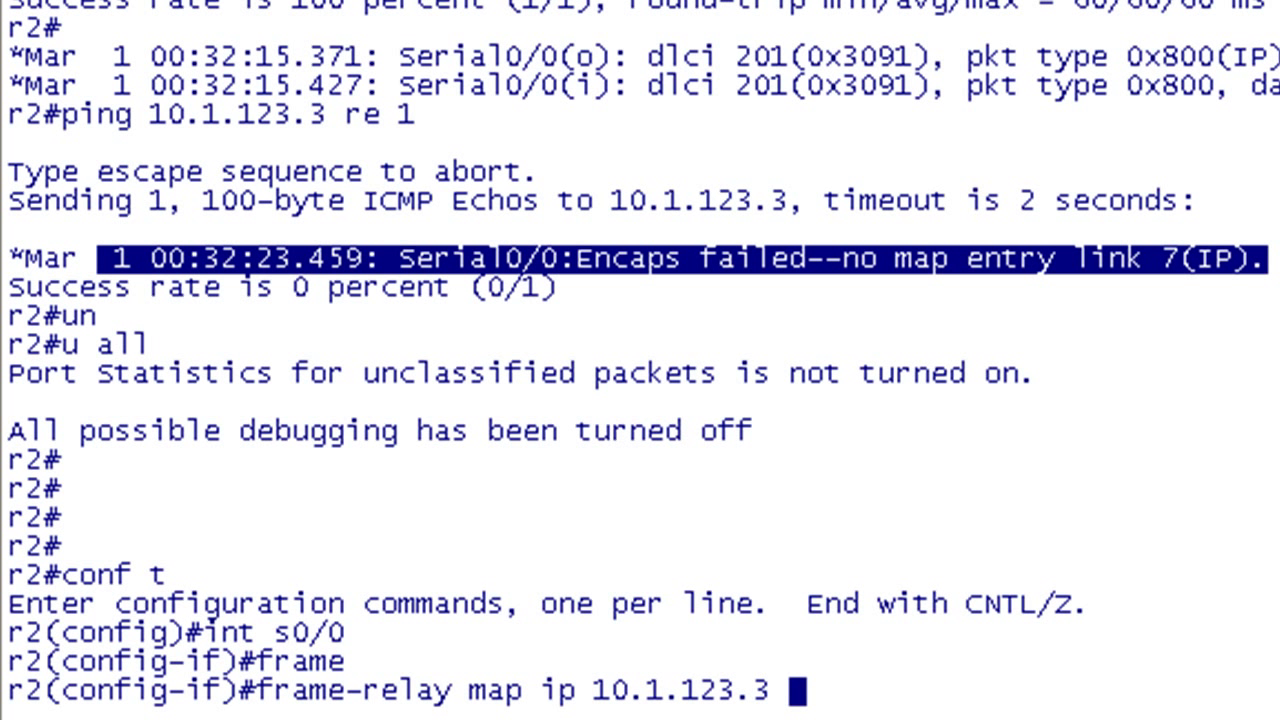
type("?")
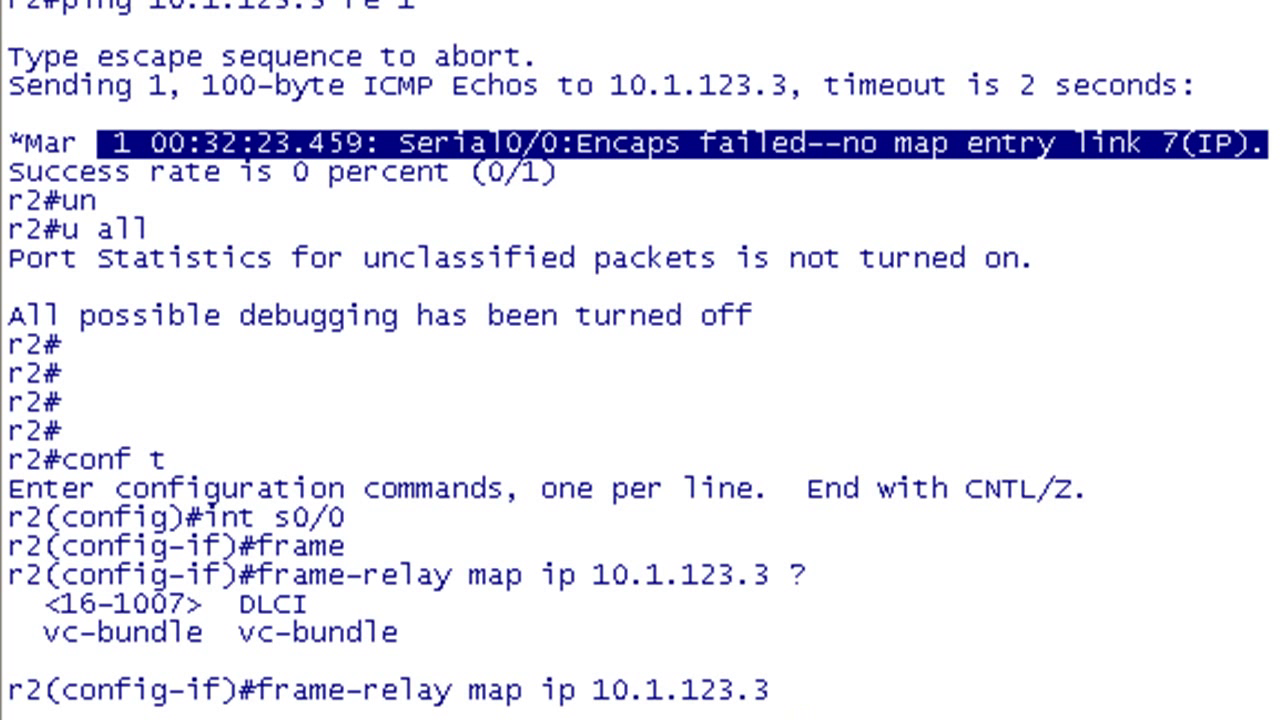
type("201")
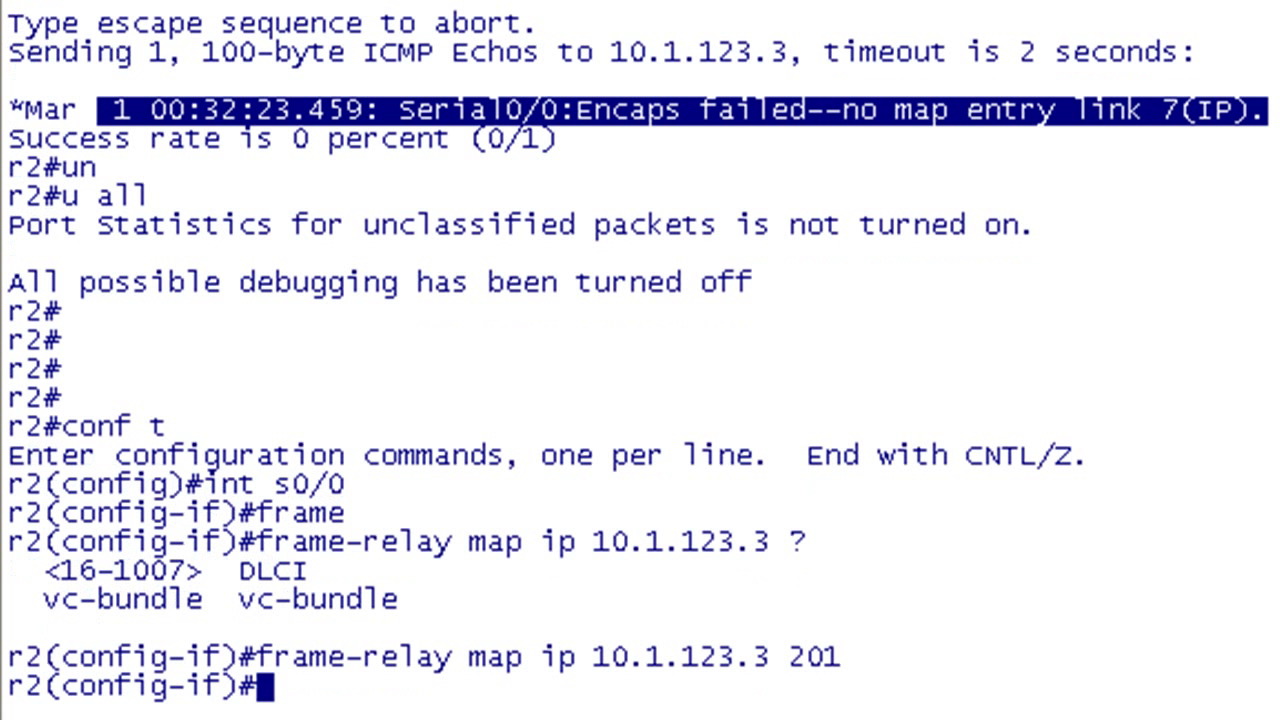
key("ctrl+z")
type("sh frame map")
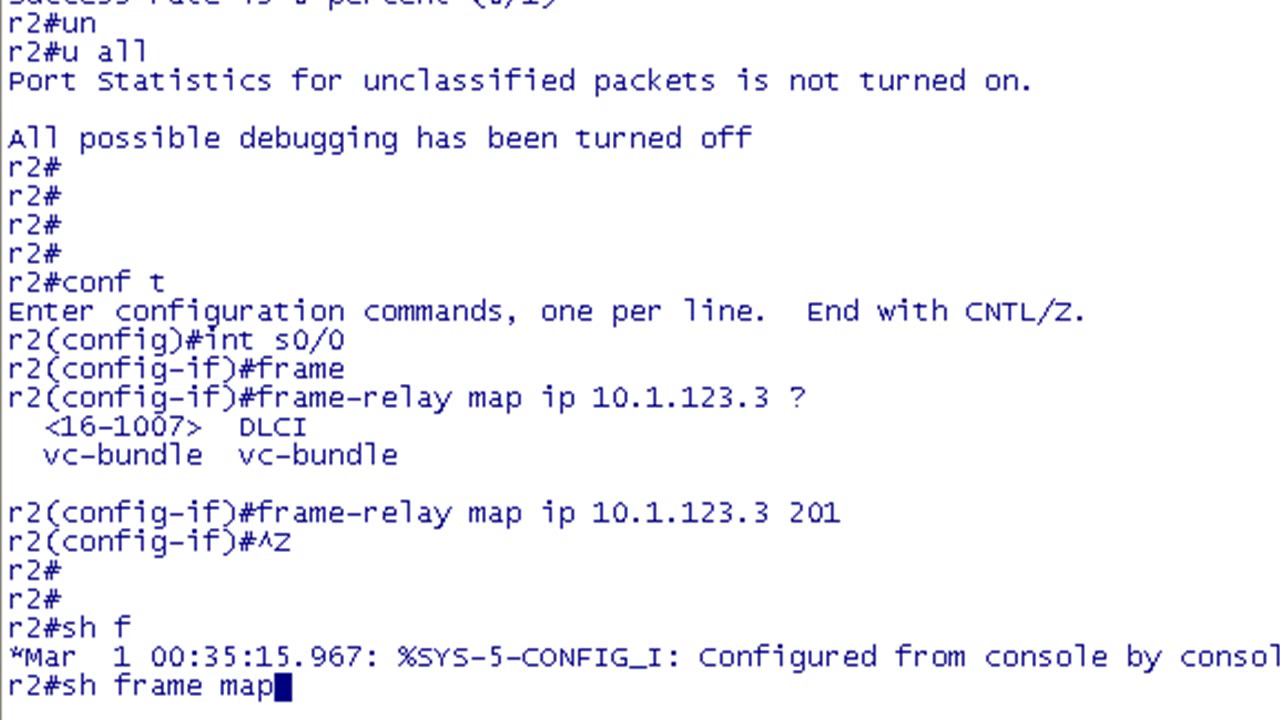
key("Return")
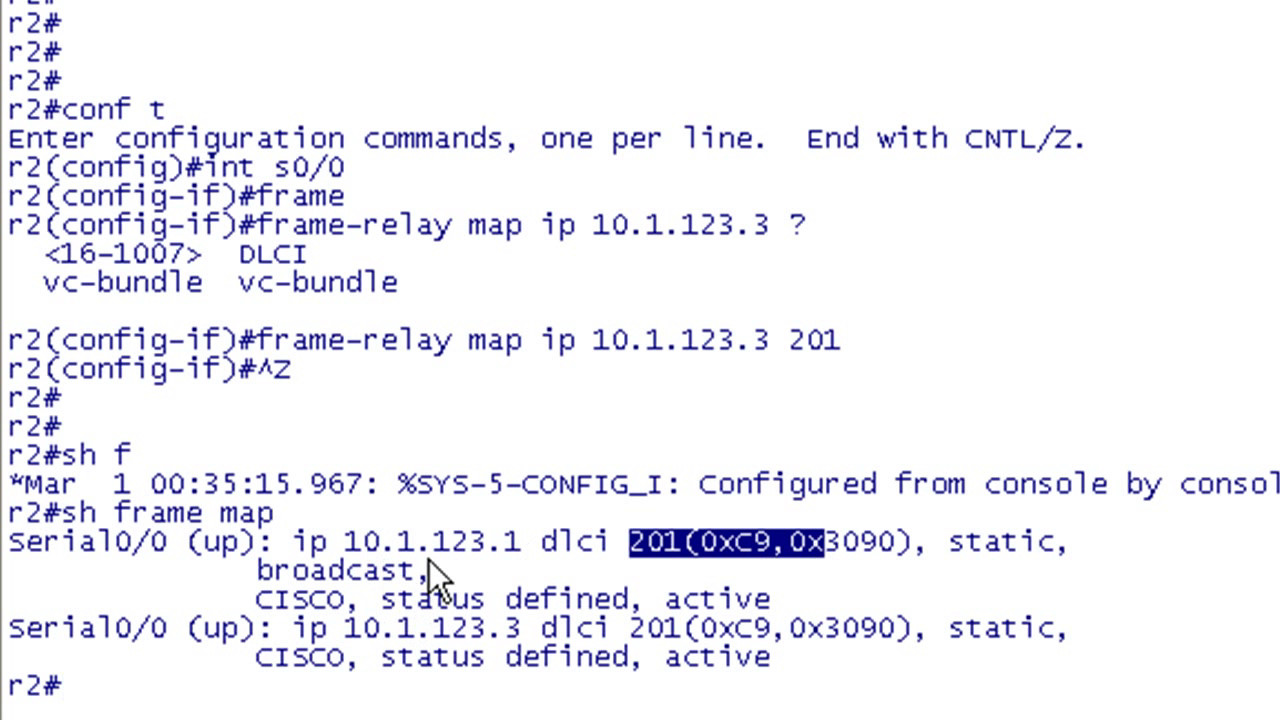
mouse_move(835, 690)
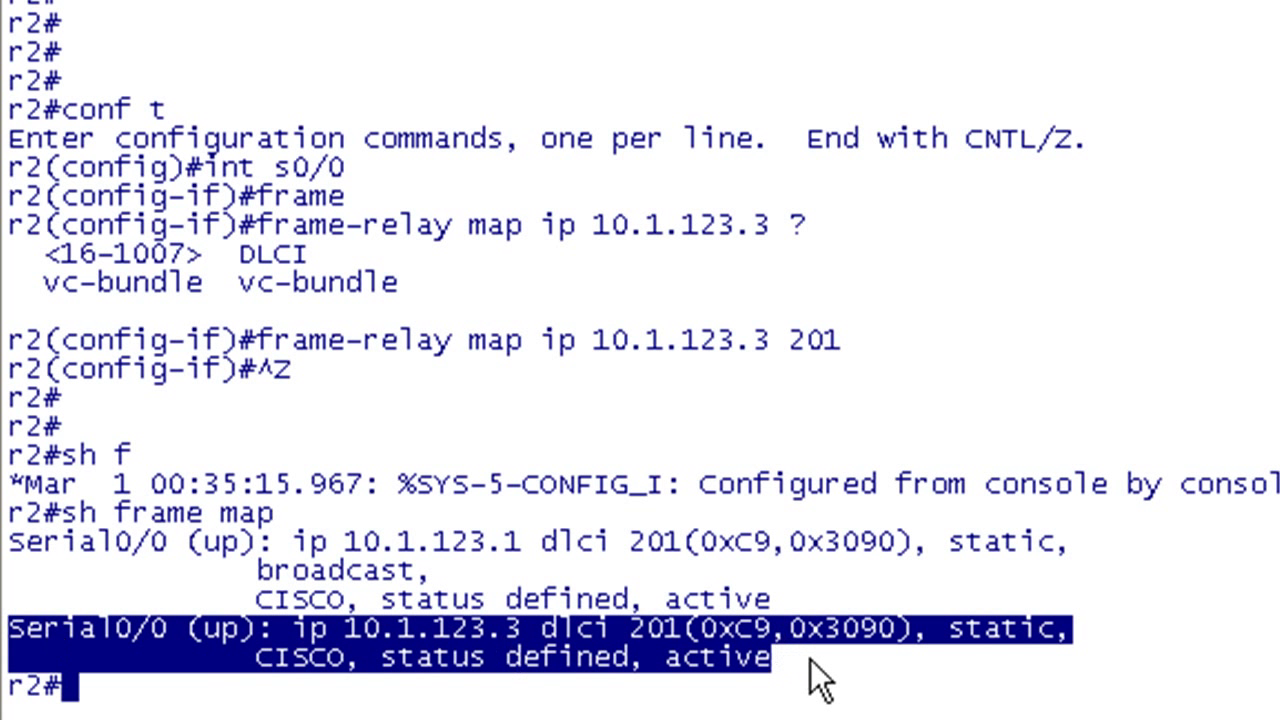
mouse_move(772, 682)
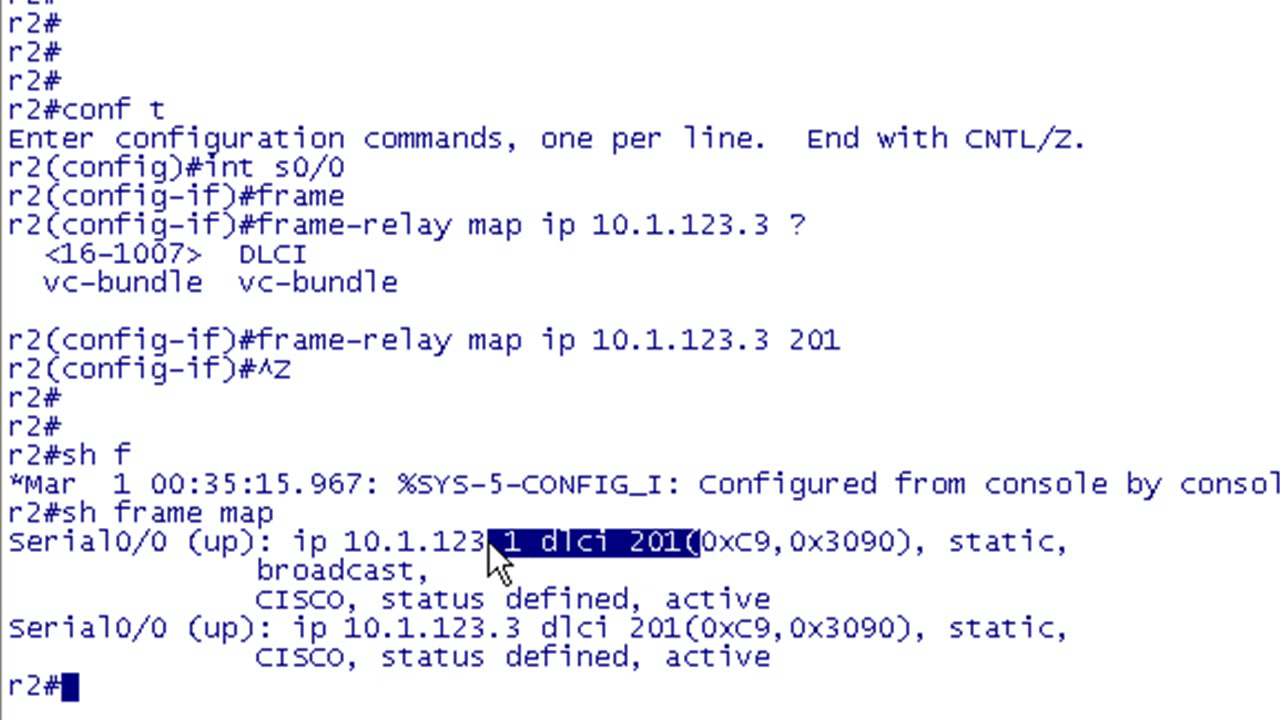
mouse_move(908, 603)
type("clear log")
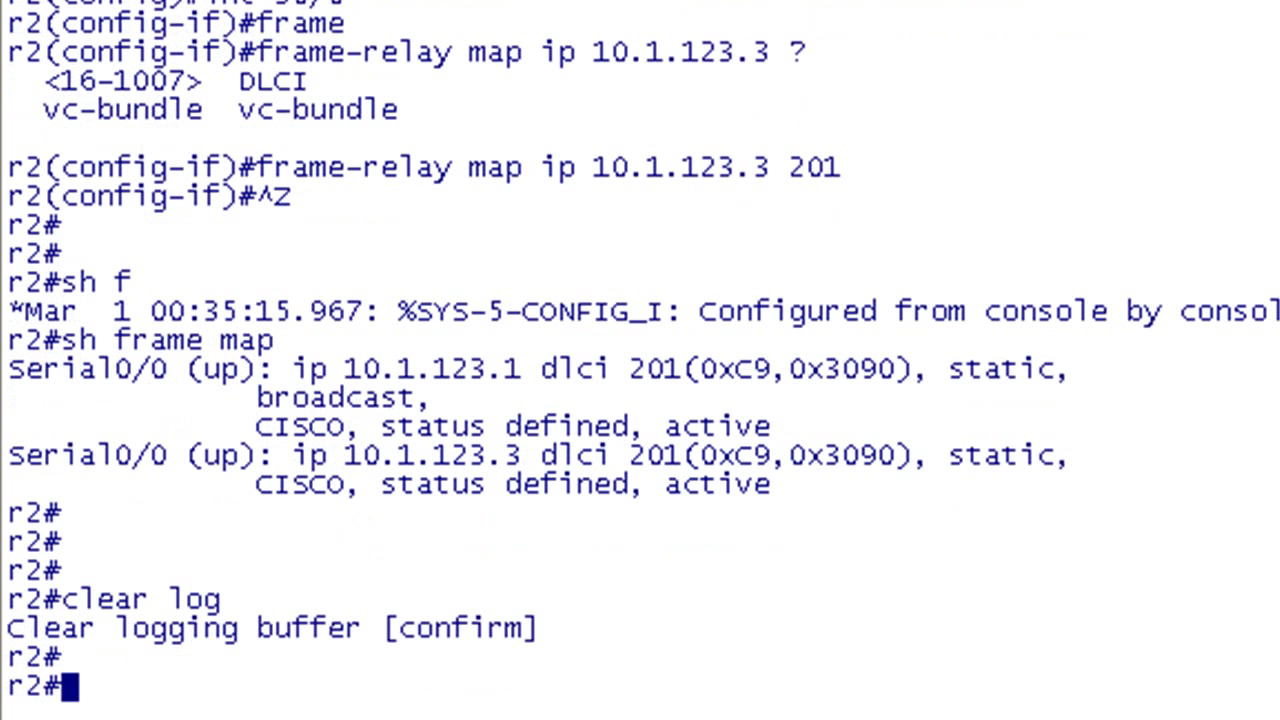
Step: Show r2's frame map, debug frame packets, and ping 10.1.123.1 (succeeds) and 10.1.123.3 (fails)
type("sh frame map")
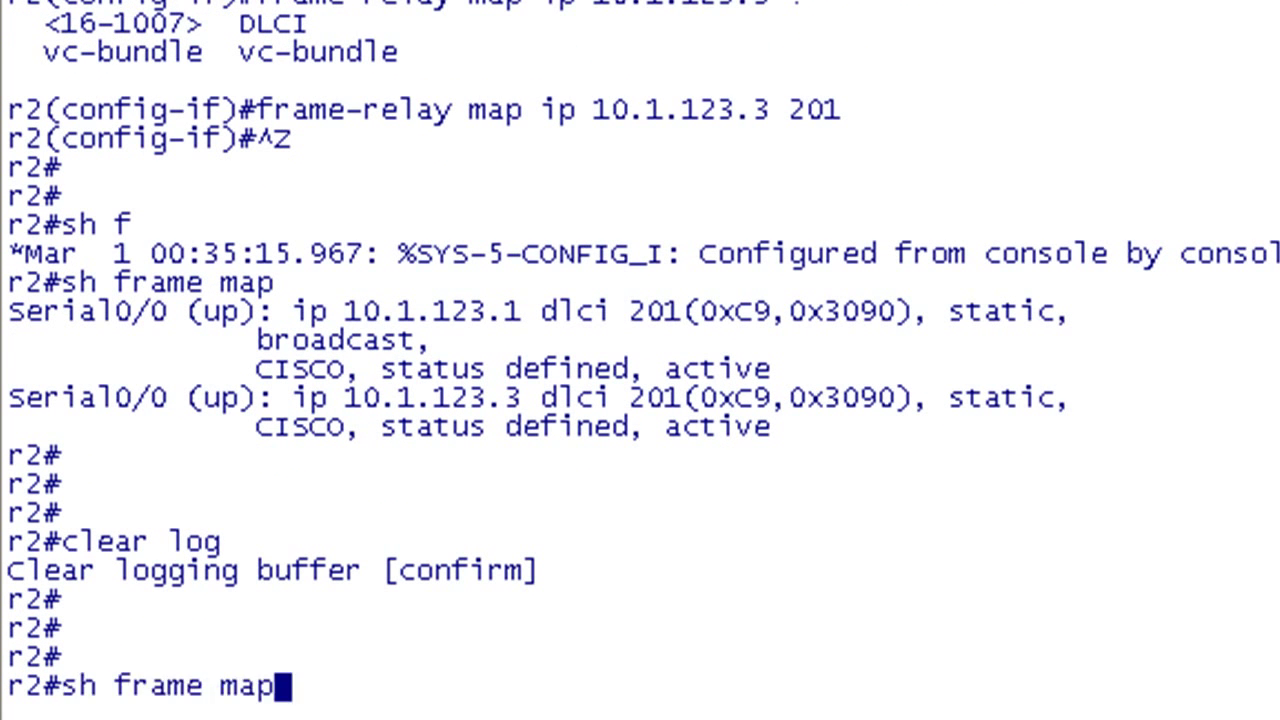
type("debug frame packet")
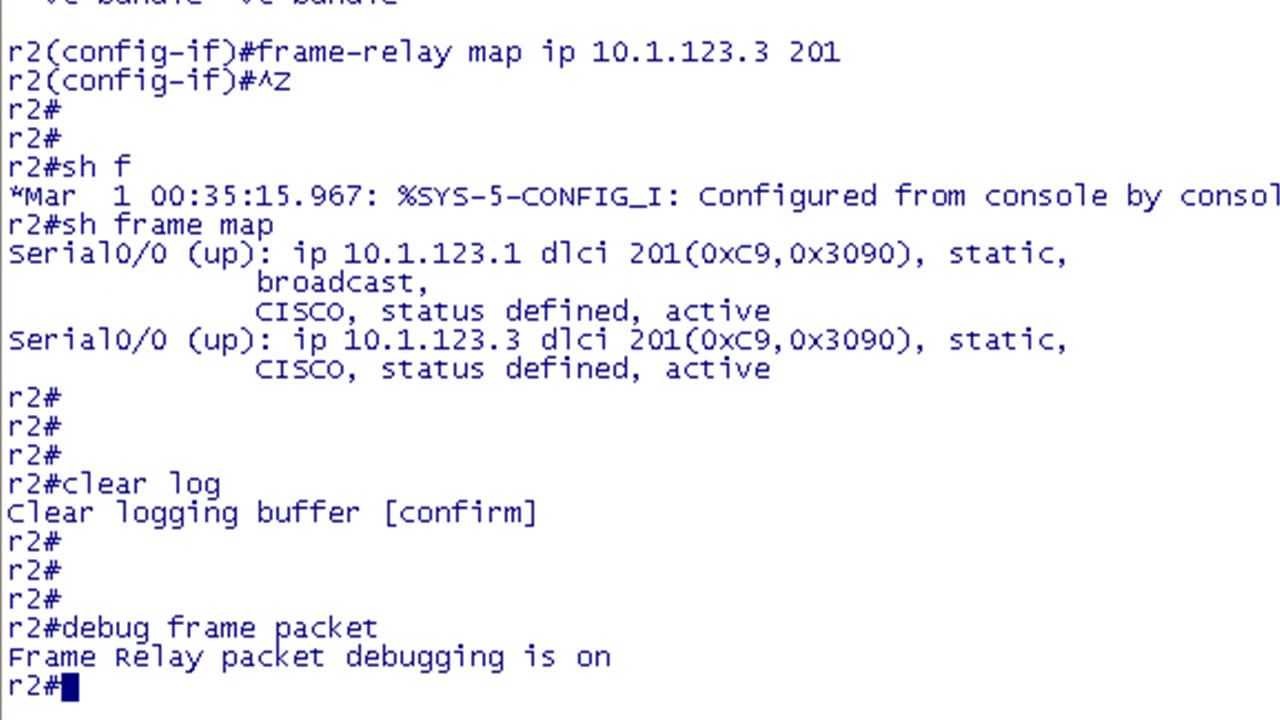
type("ping 10.1.123.1 re 1")
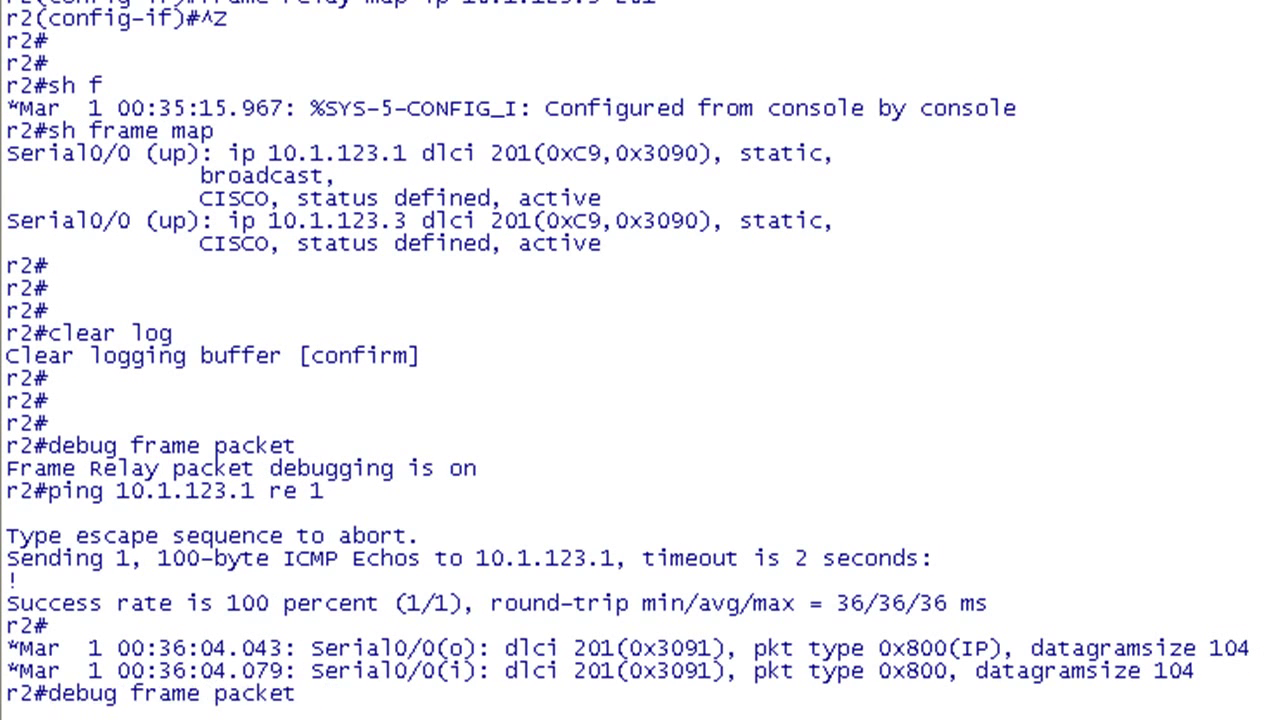
type("ping 10.1.123.3 re 1")
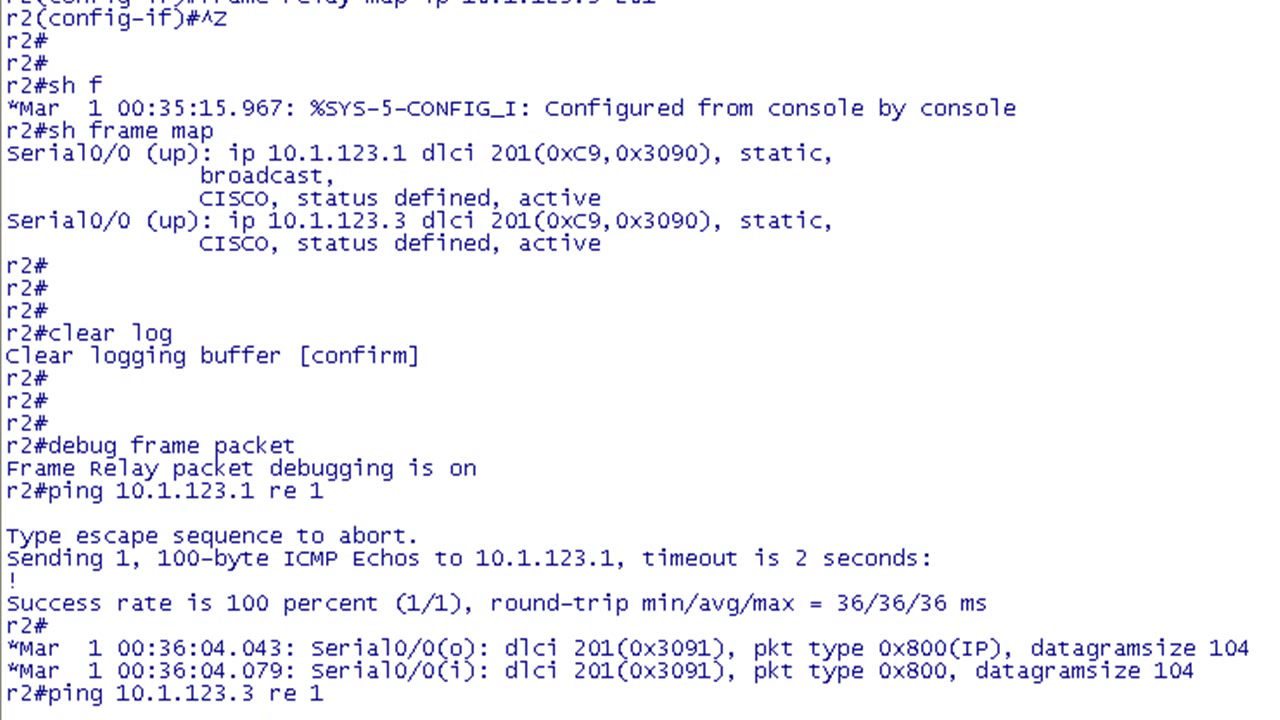
mouse_move(262, 694)
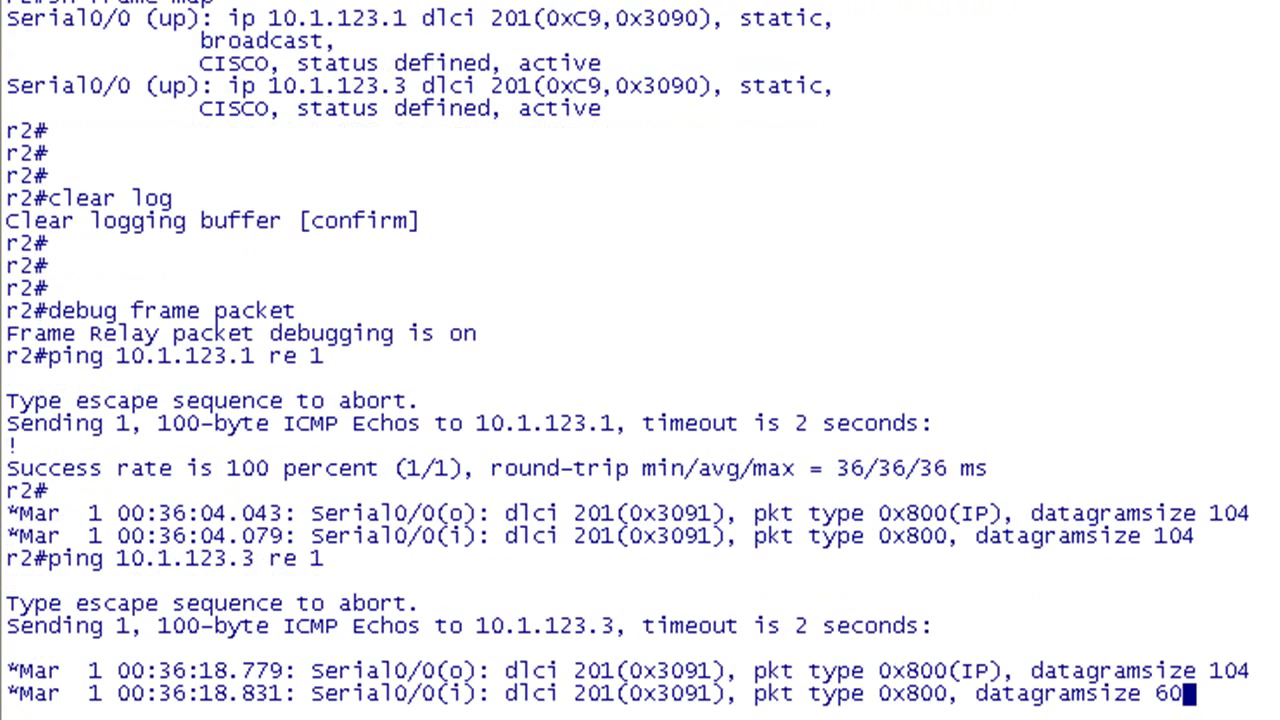
scroll("down", 3)
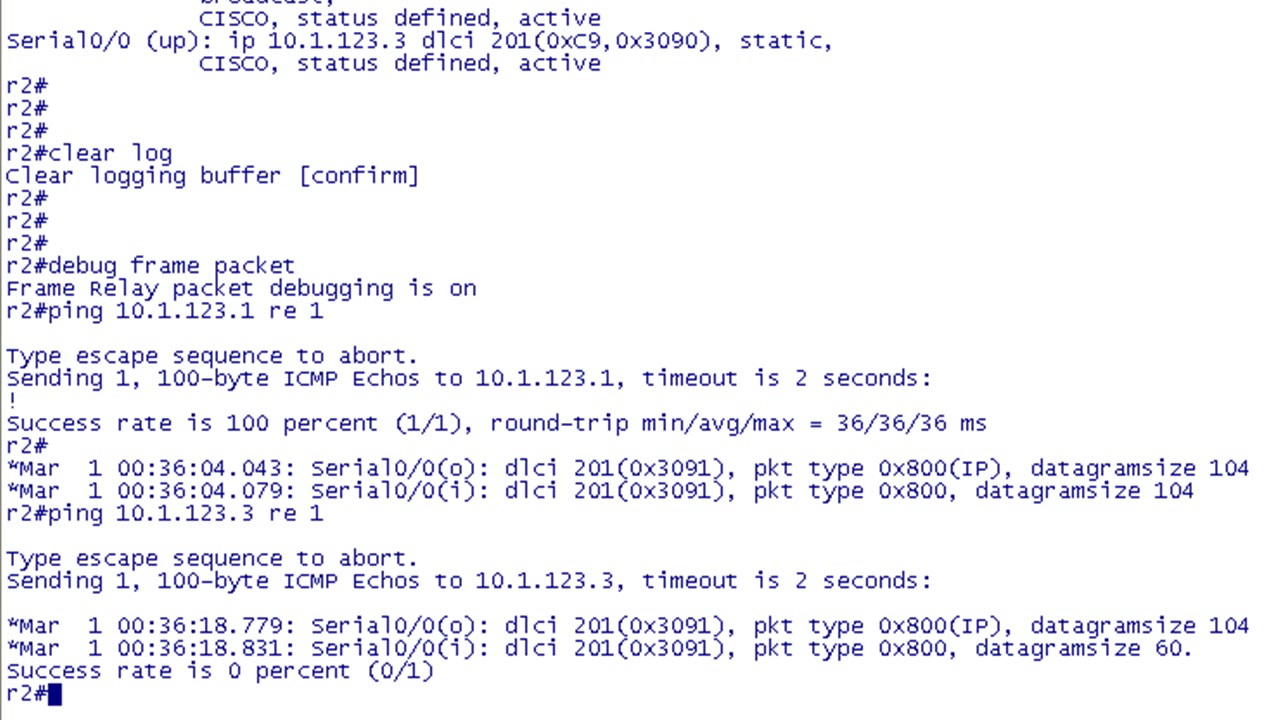
mouse_move(1080, 605)
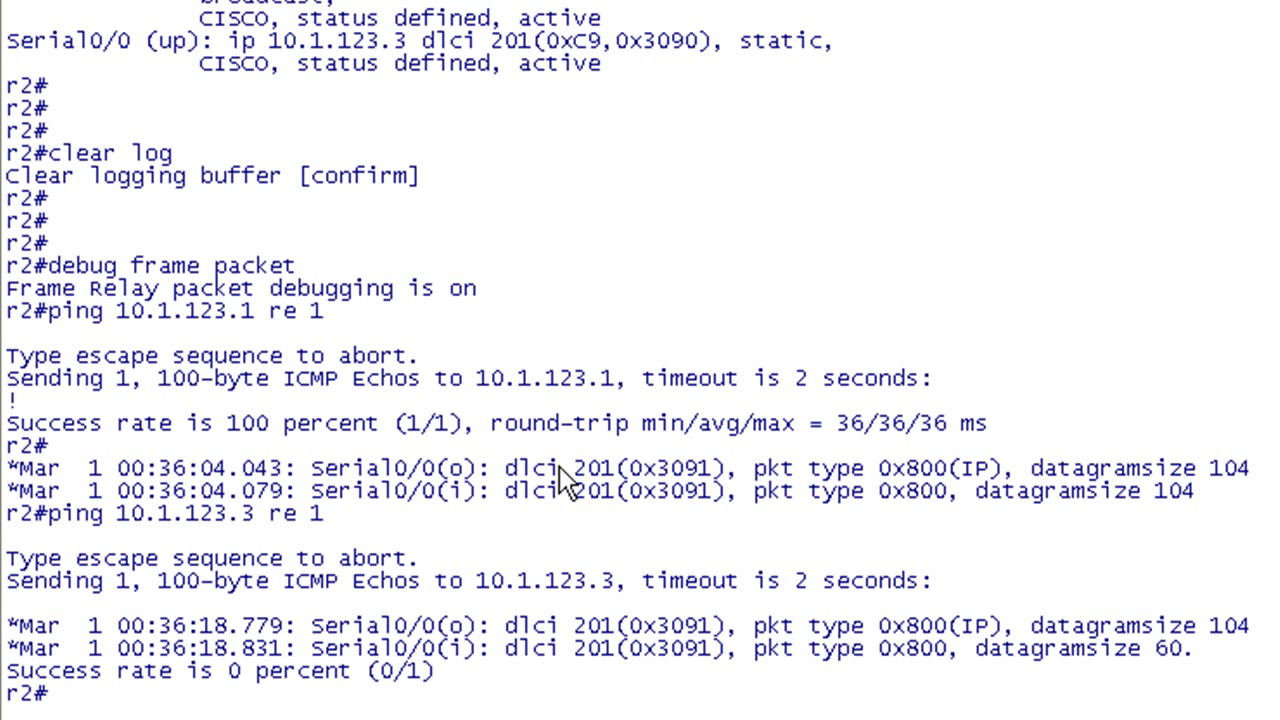
mouse_move(1088, 549)
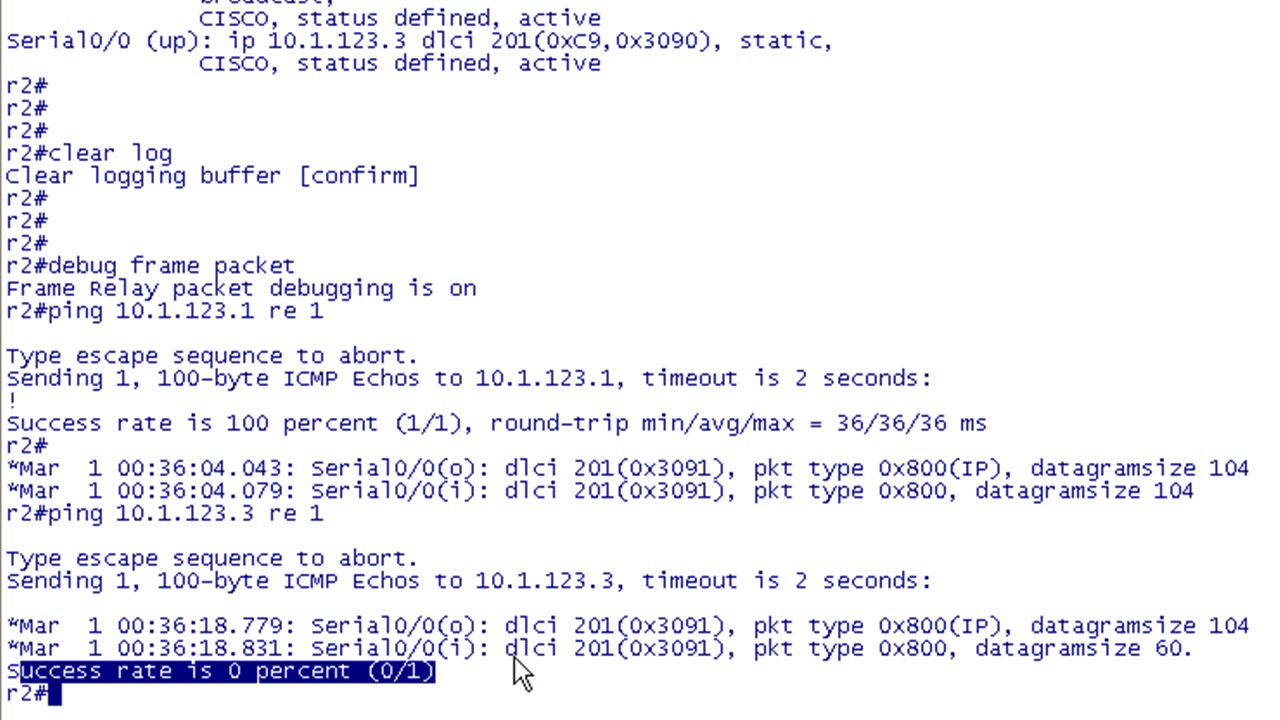
mouse_move(645, 245)
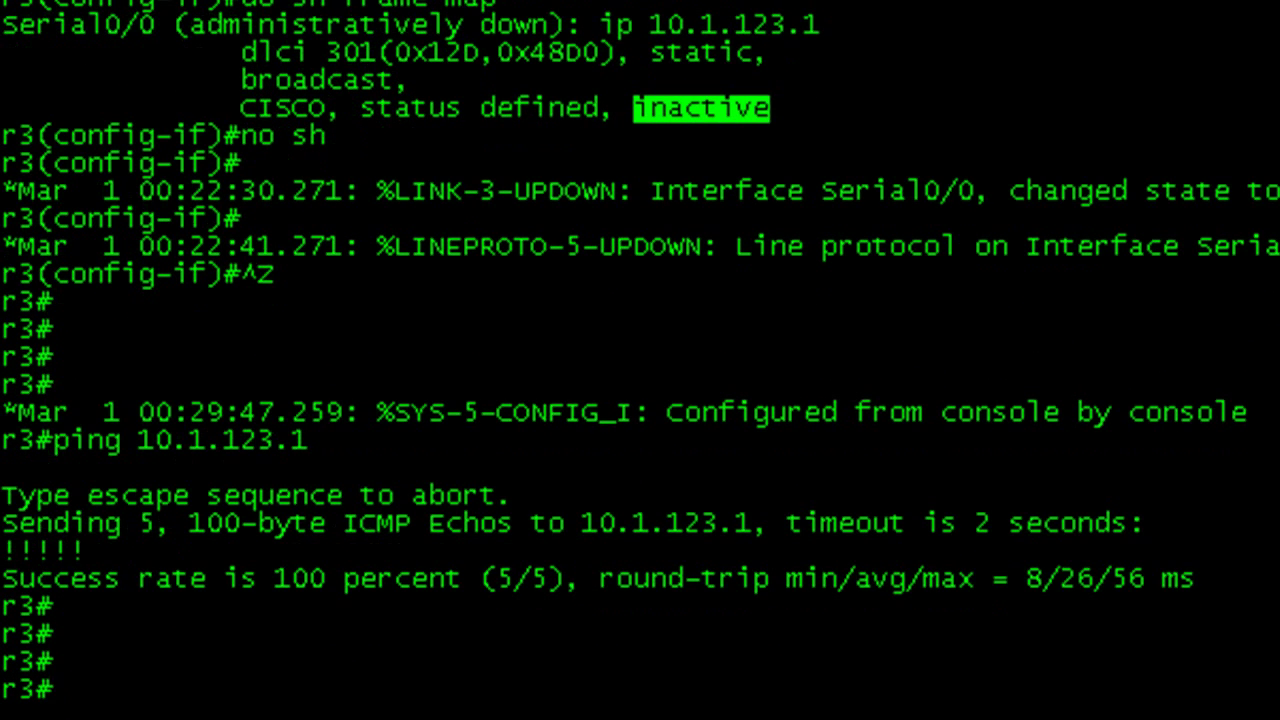
Step: Turn on 'debug frame packet' on r3
type("debug")
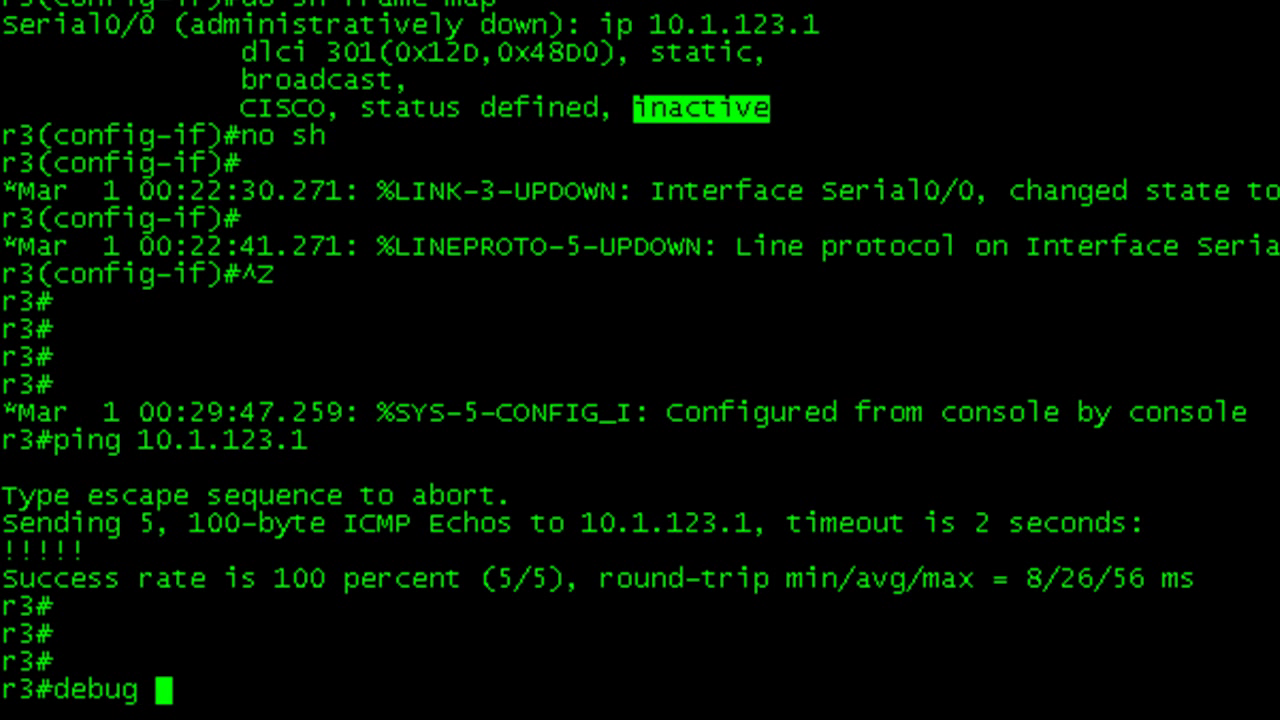
type("frame packet")
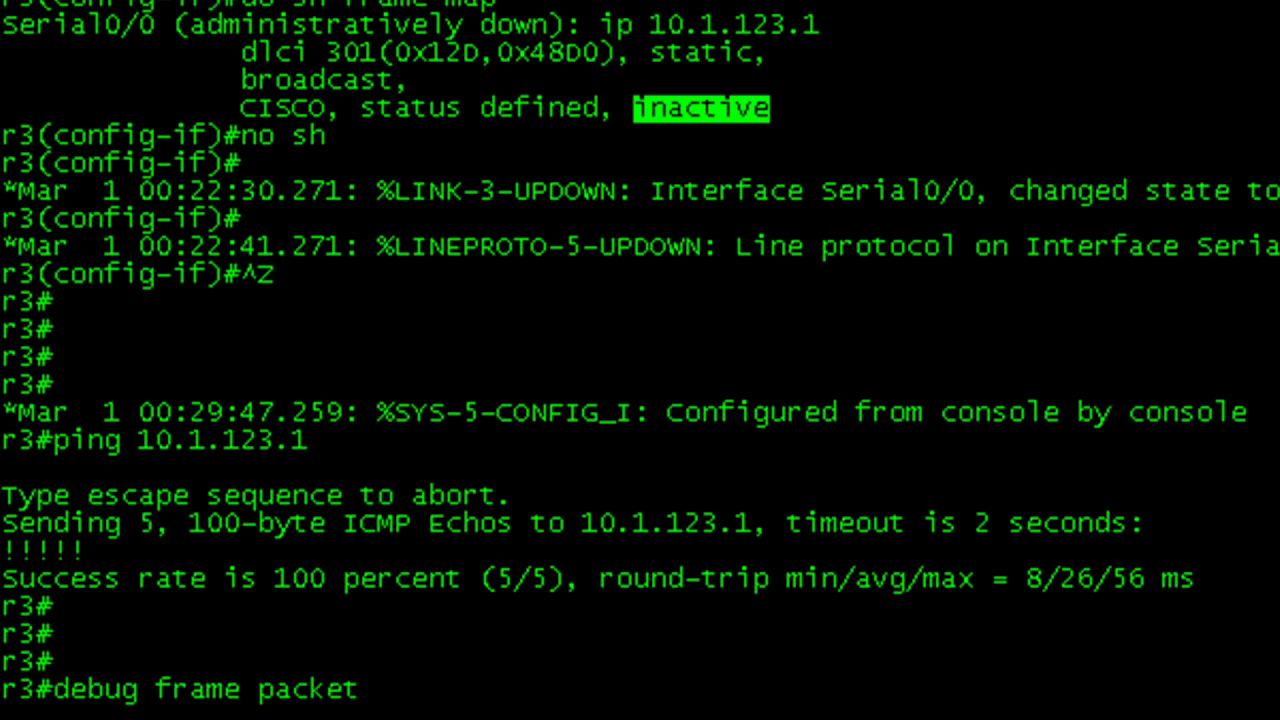
key("Return")
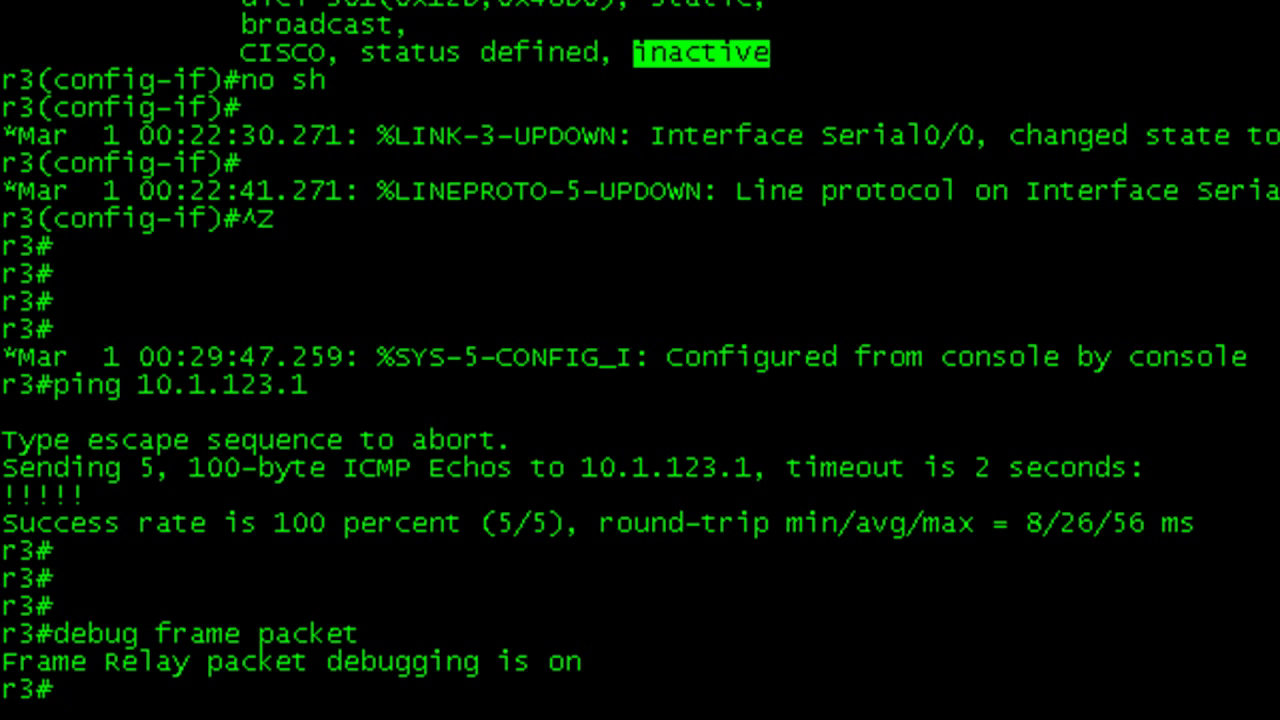
Step: Send one ping from r3 to hub 10.1.123.1, succeeding over DLCI 301
type("ping 10.1.23")
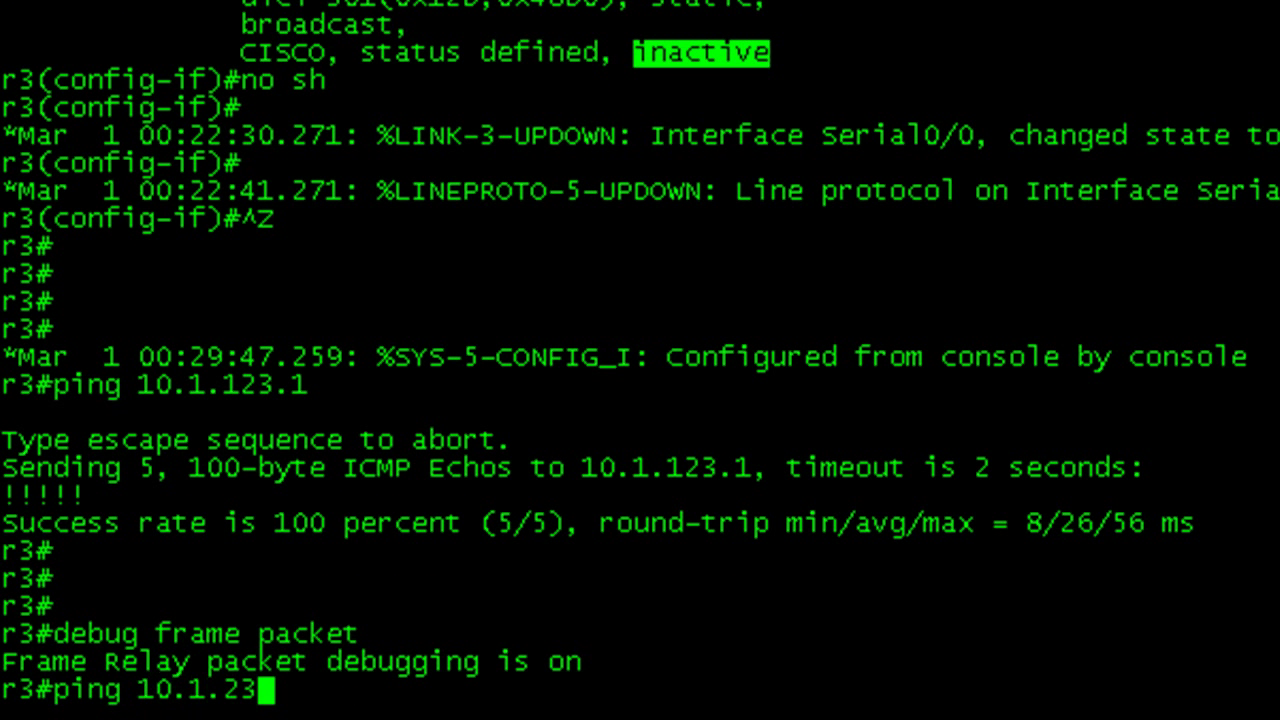
type("23.1 re 1")
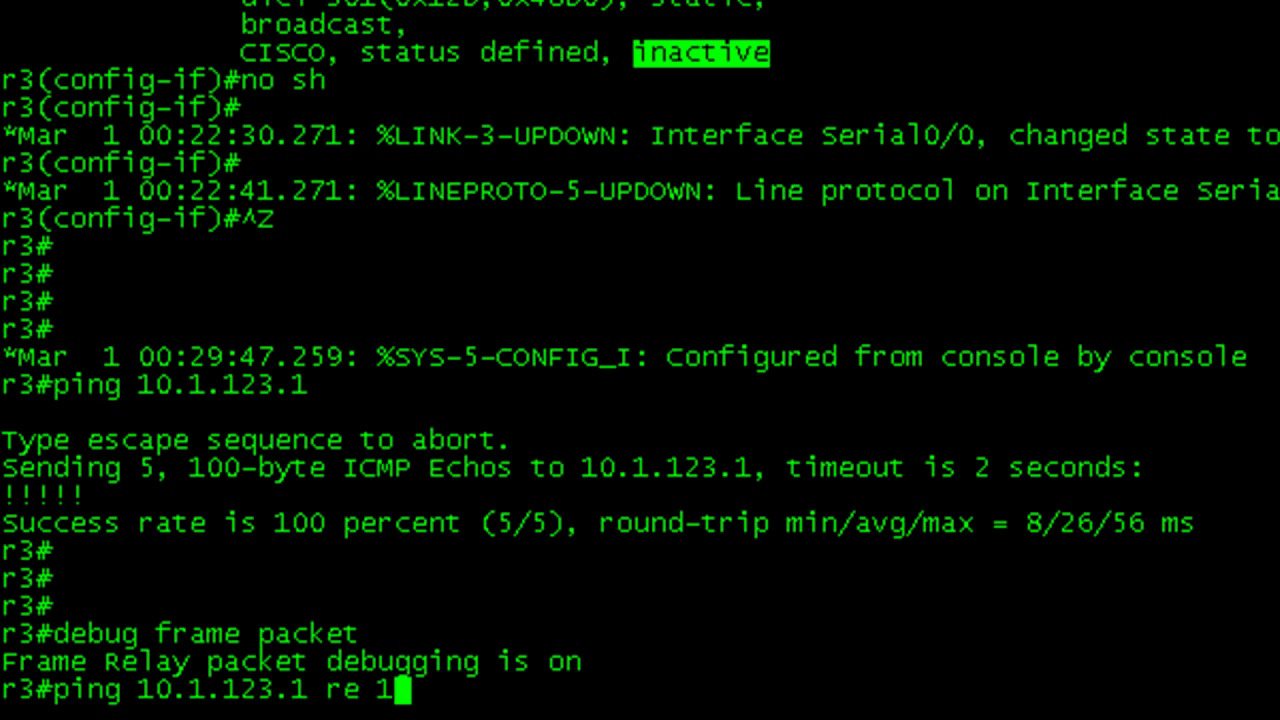
key("Return")
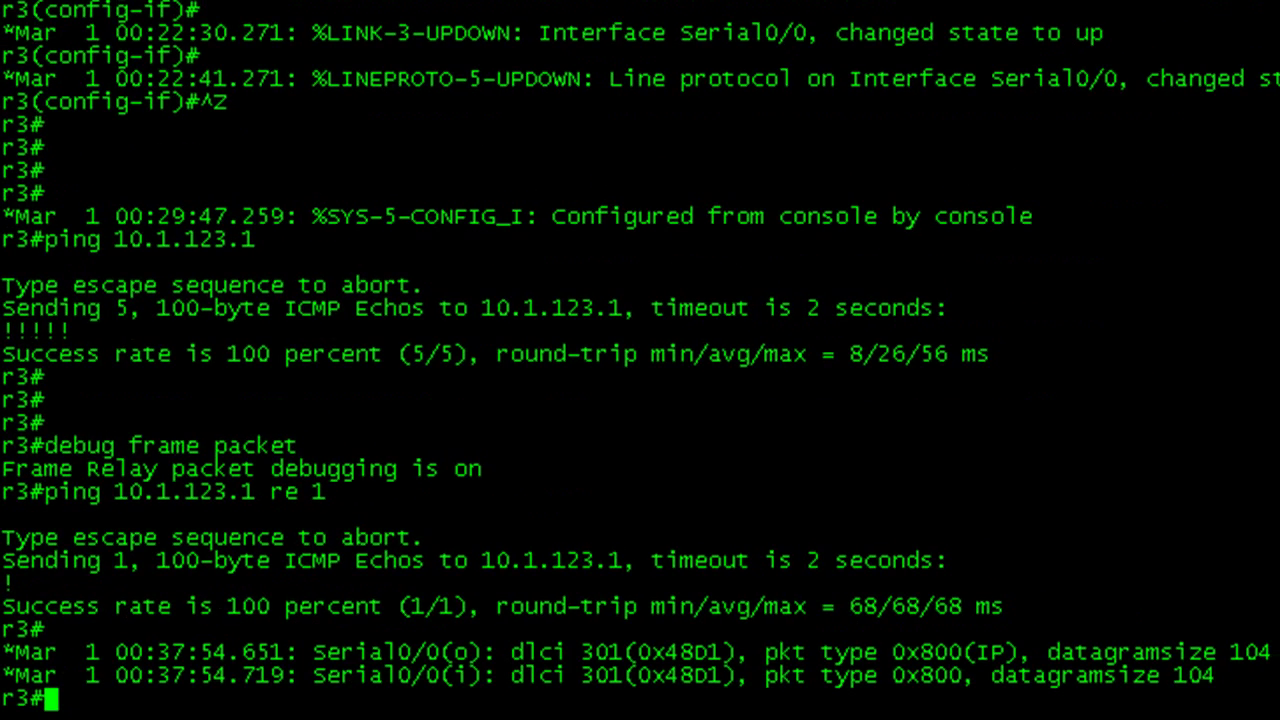
type("ping 10.1.123.1 re 1")
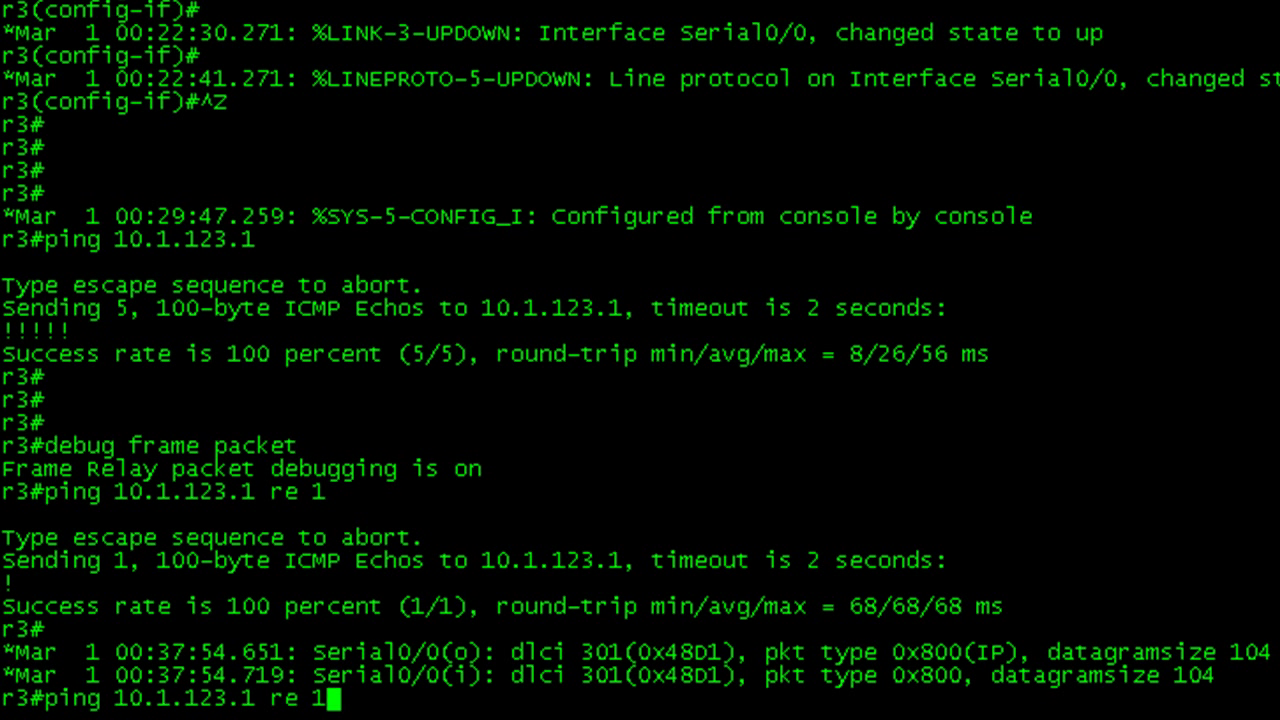
key("Return")
type("fr")
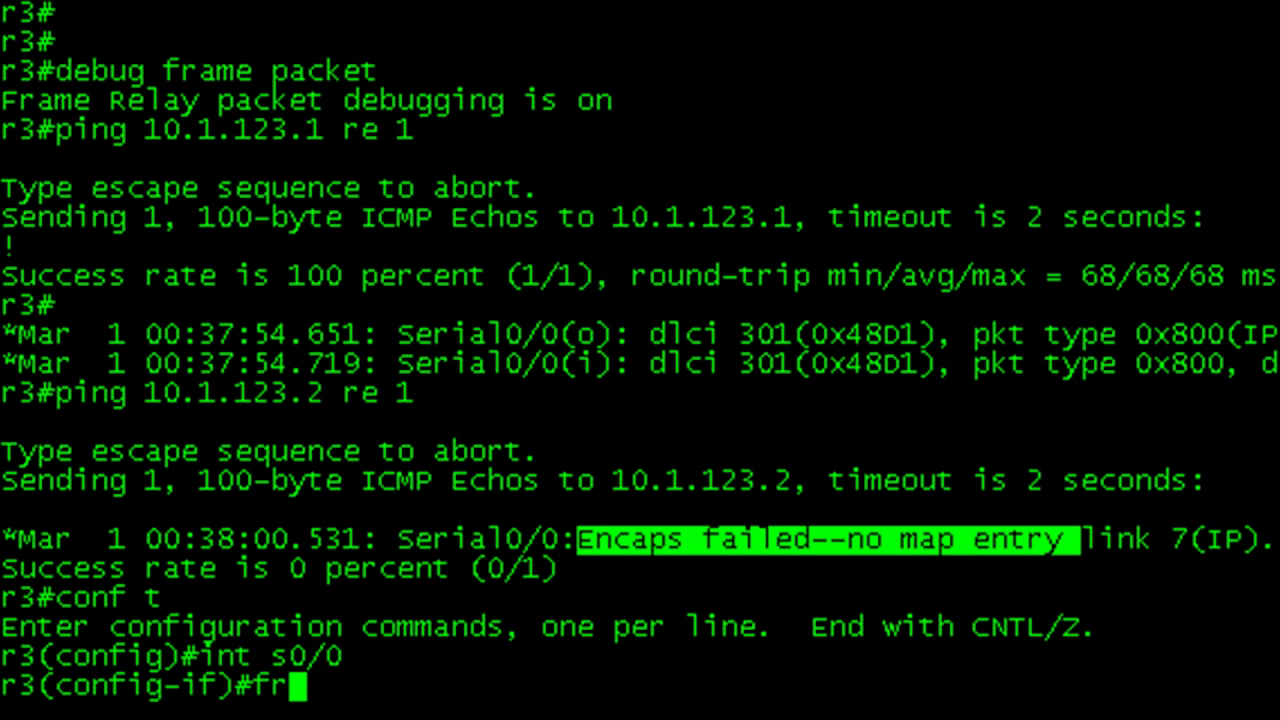
Step: On r3's Serial0/0, enter 'frame map ip 10.1.123.2 301'
type("ame map ip")
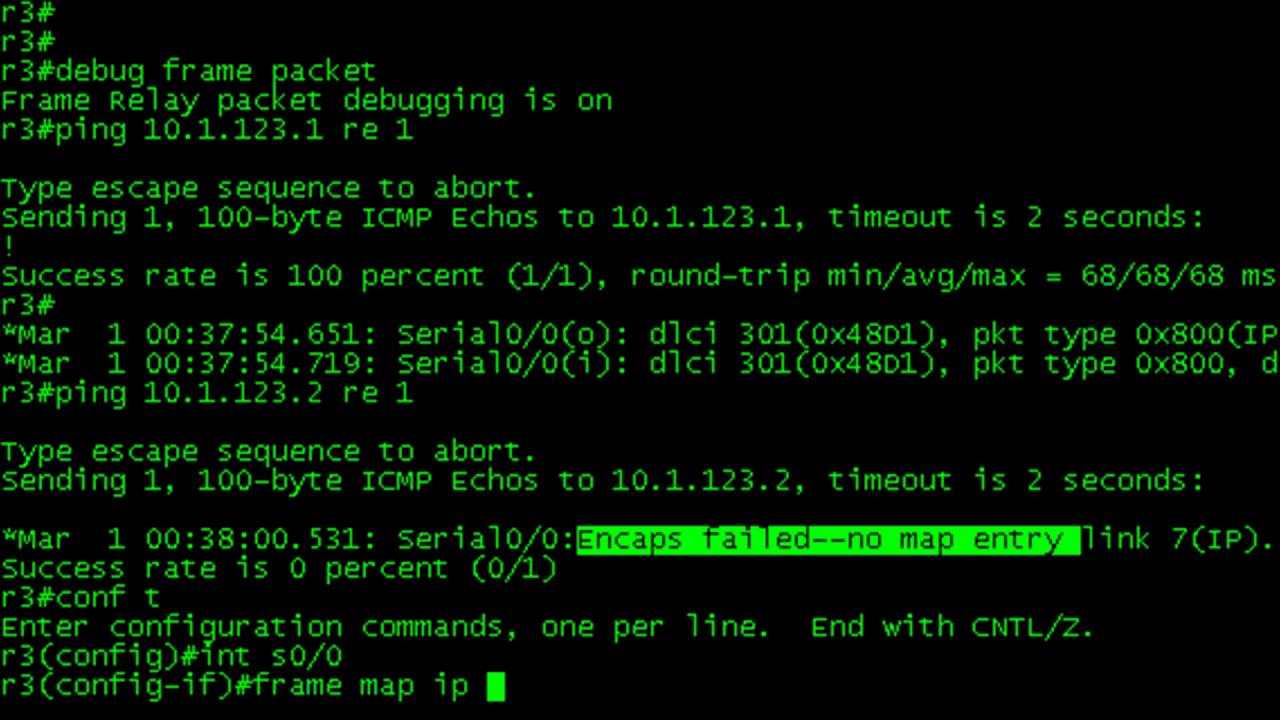
type("10.1.123")
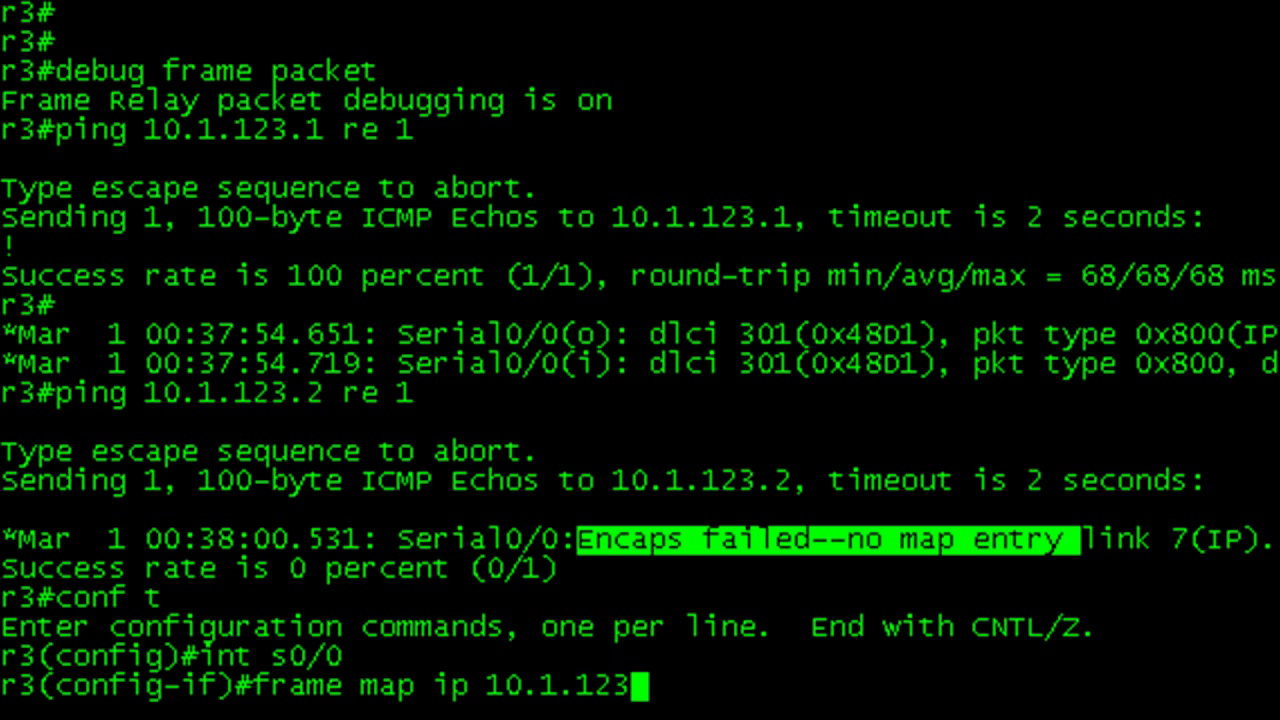
type("2")
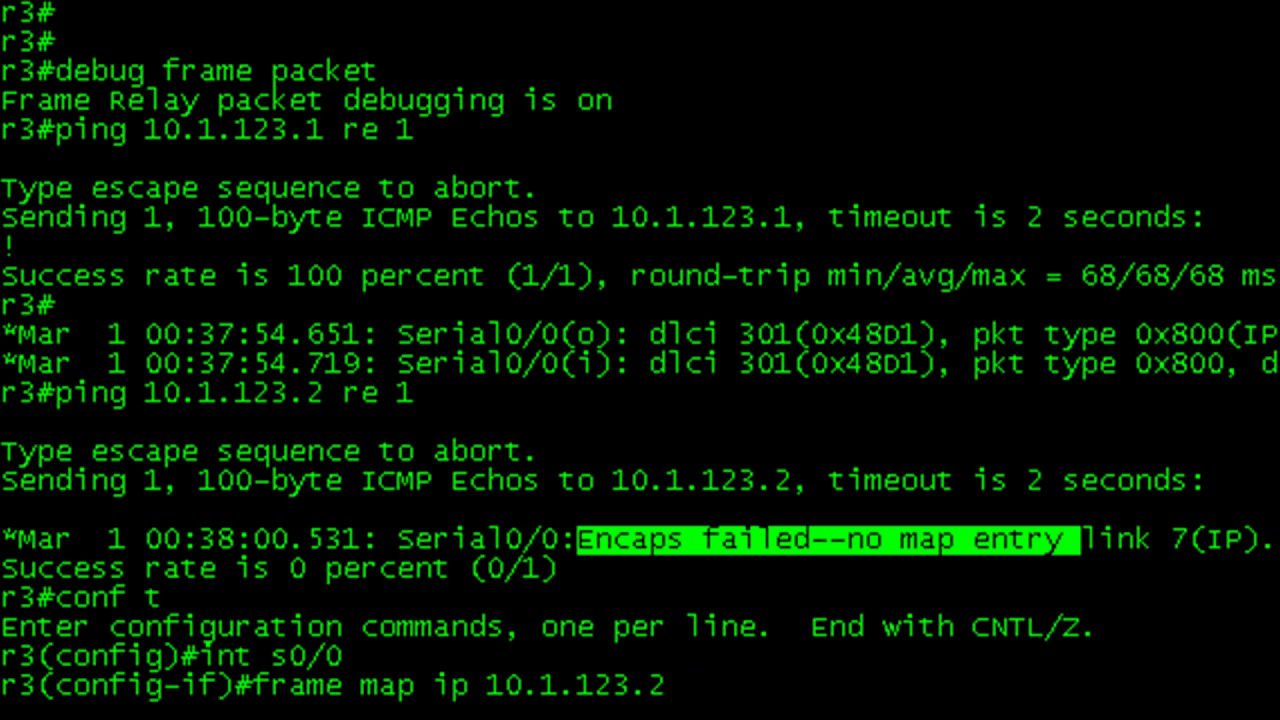
type("301")
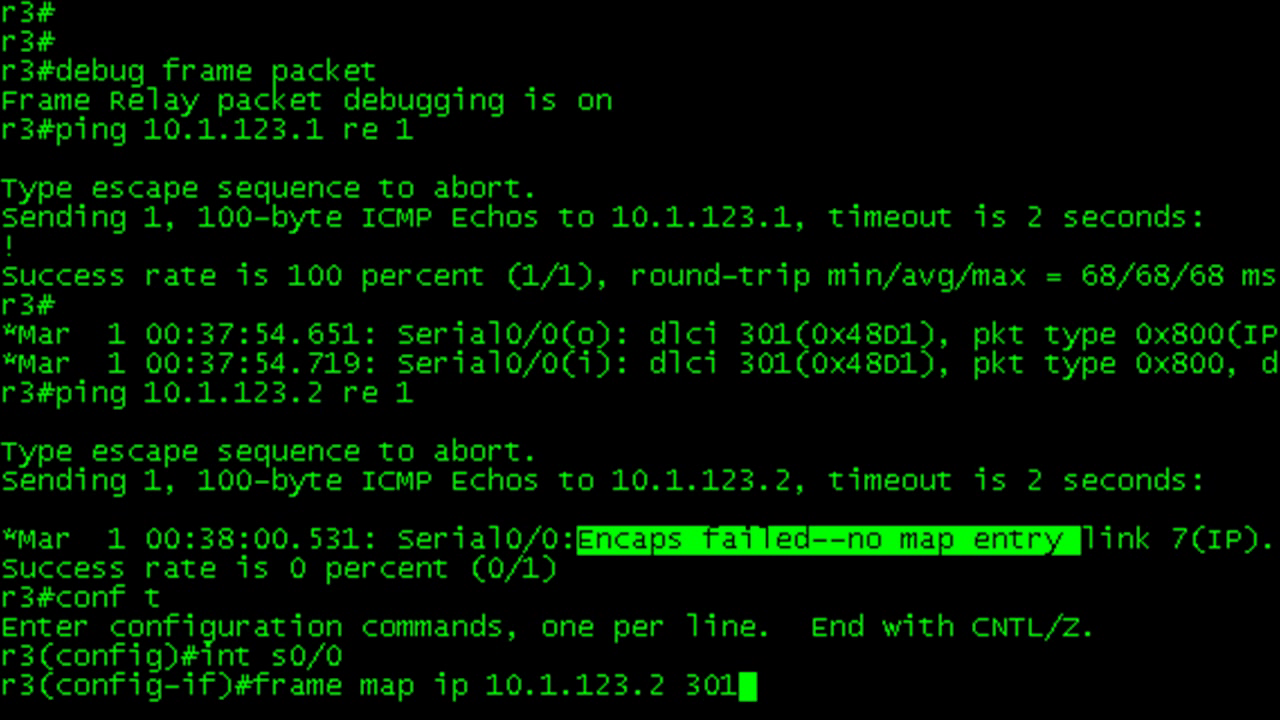
key("Return")
type("sh frame map")
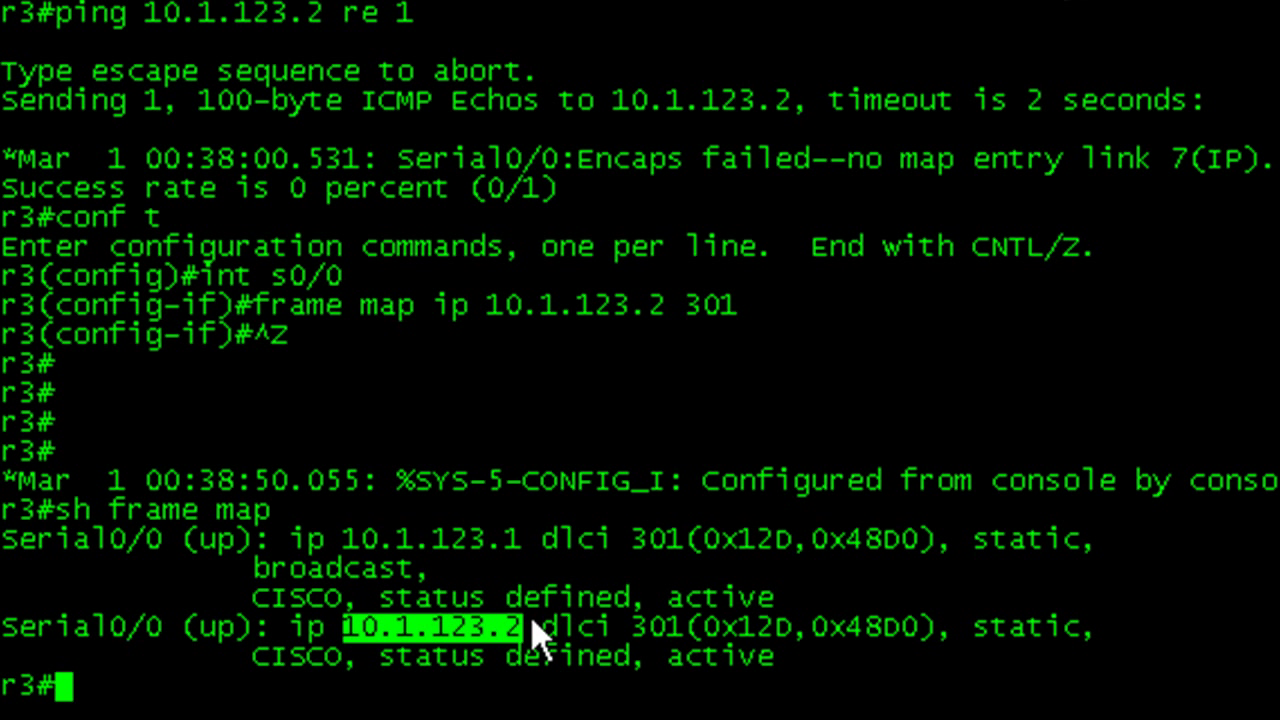
Step: Ping 10.1.123.2 once from r3 successfully, then switch to the r1 session
key("Return")
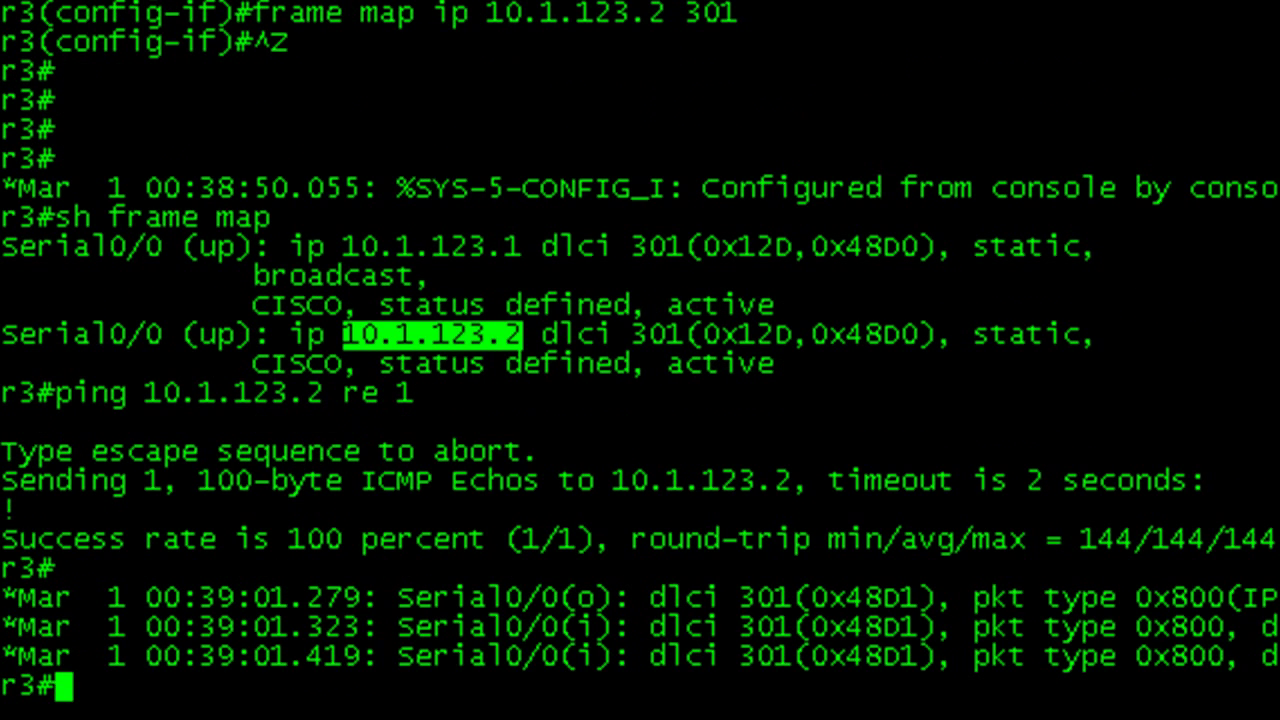
mouse_move(510, 605)
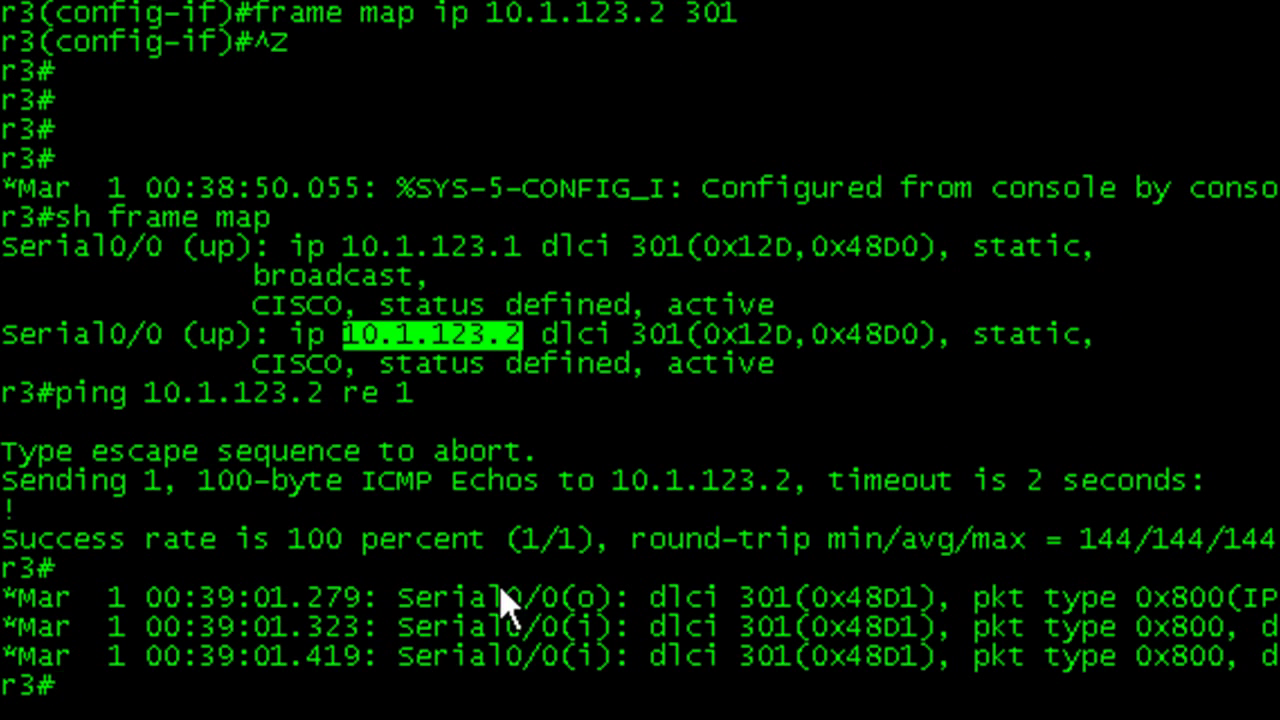
left_click(28, 11)
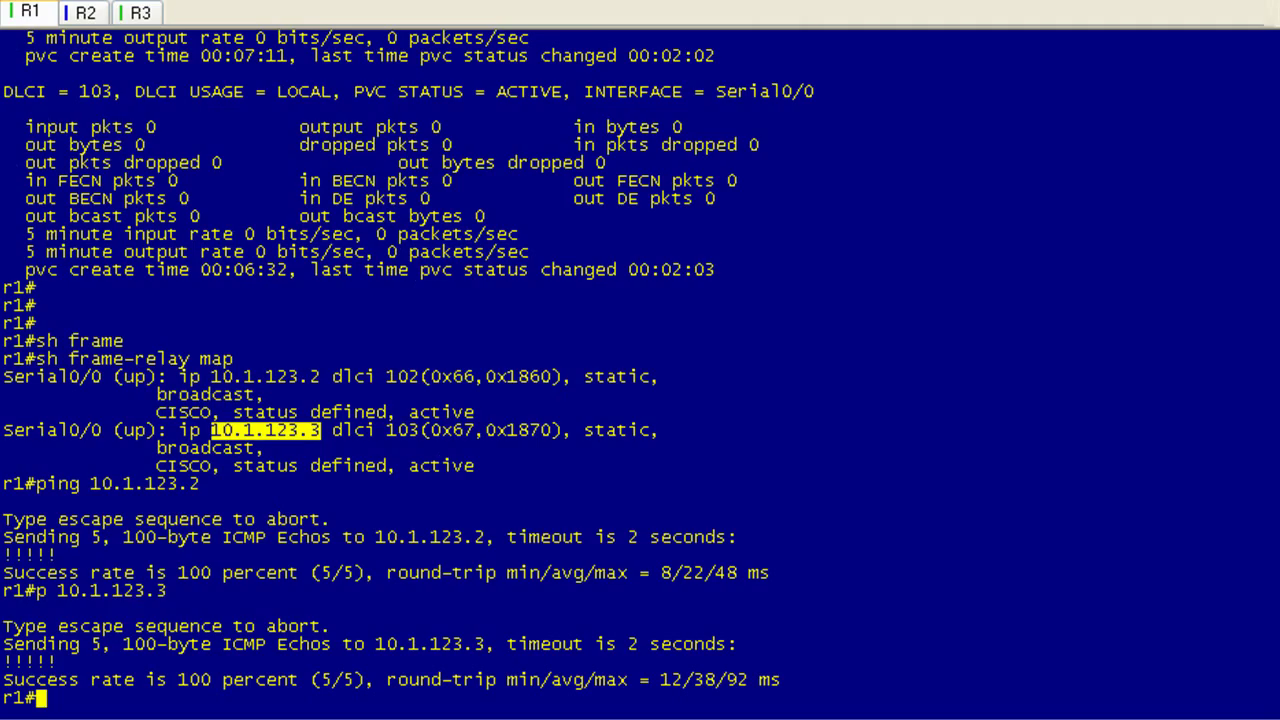